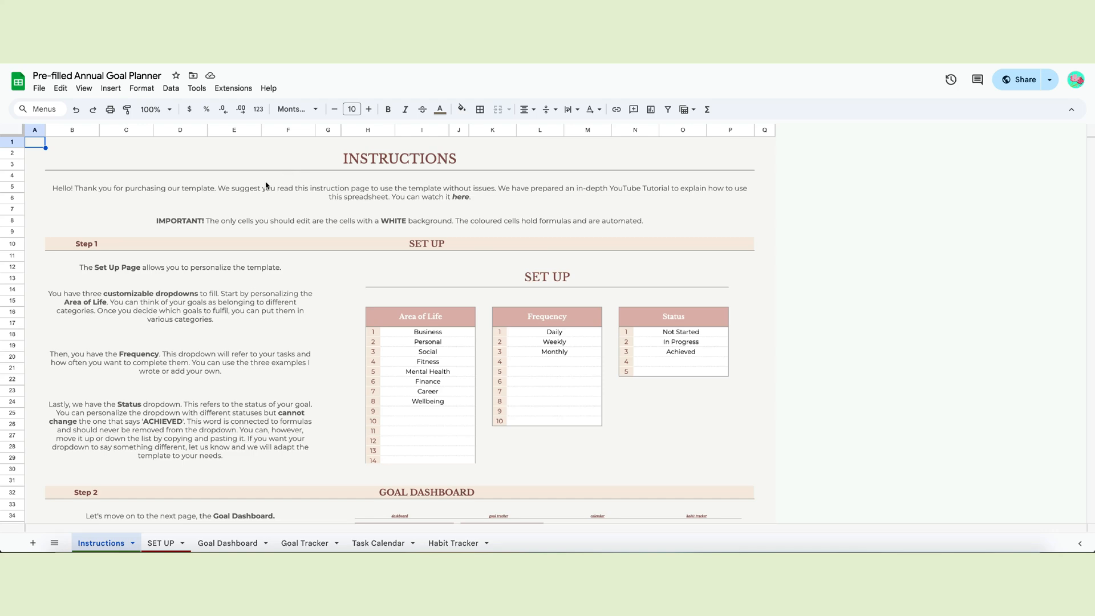
Step: Browse the Goal Dashboard, Goal Tracker and Task Calendar sheets
scroll(down, 3)
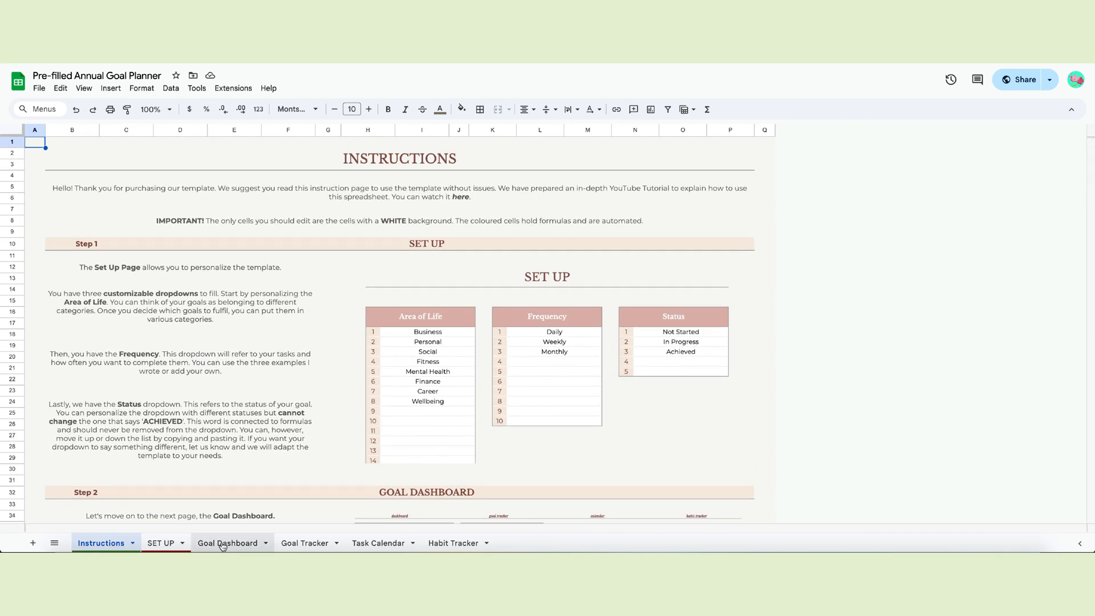
click(227, 542)
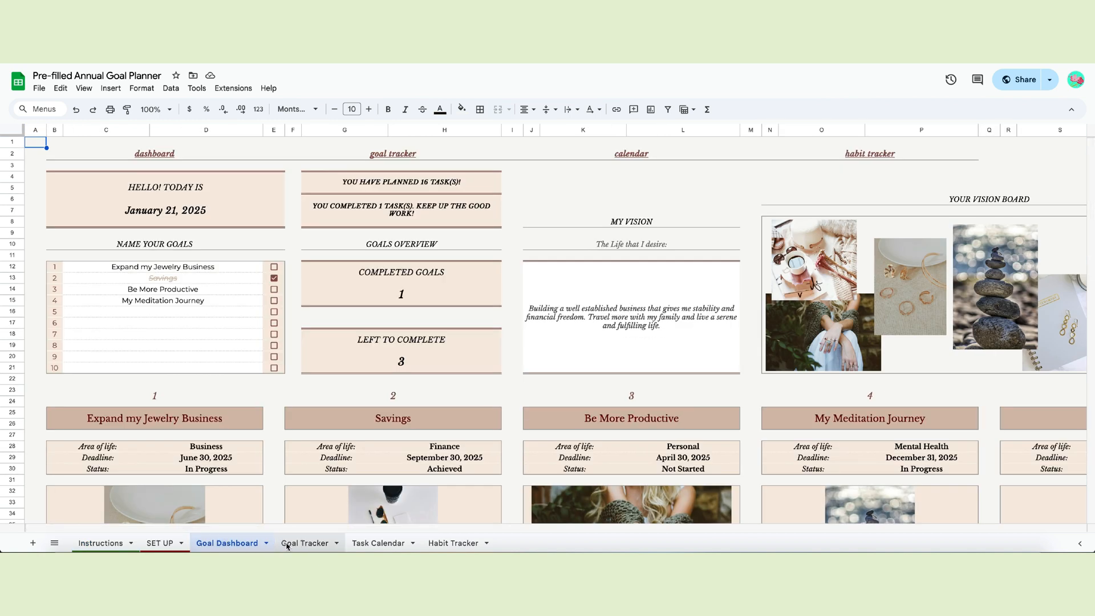
click(304, 542)
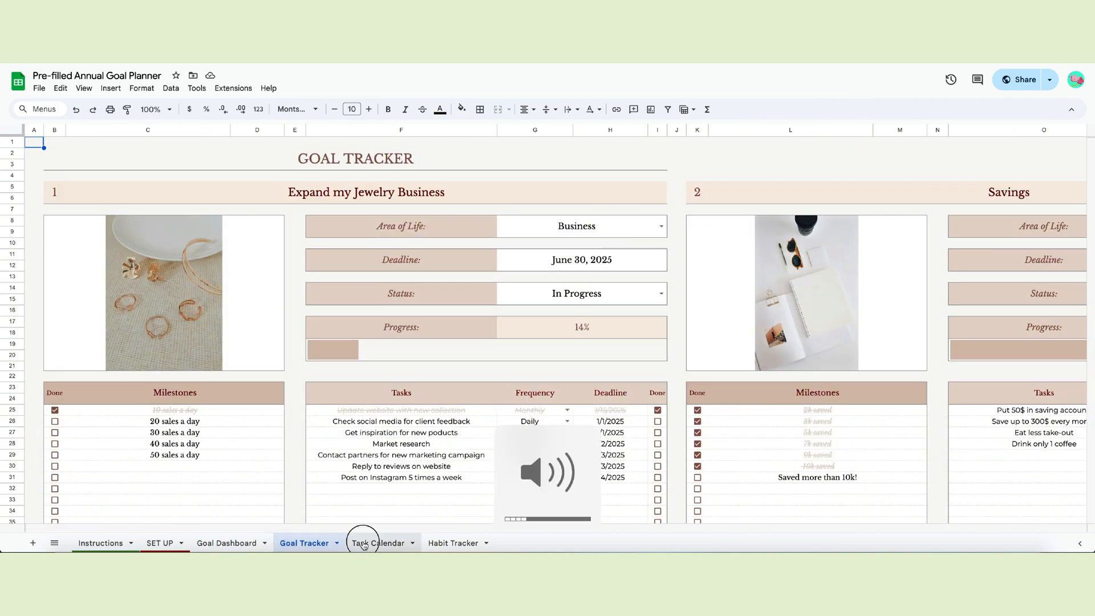
click(453, 543)
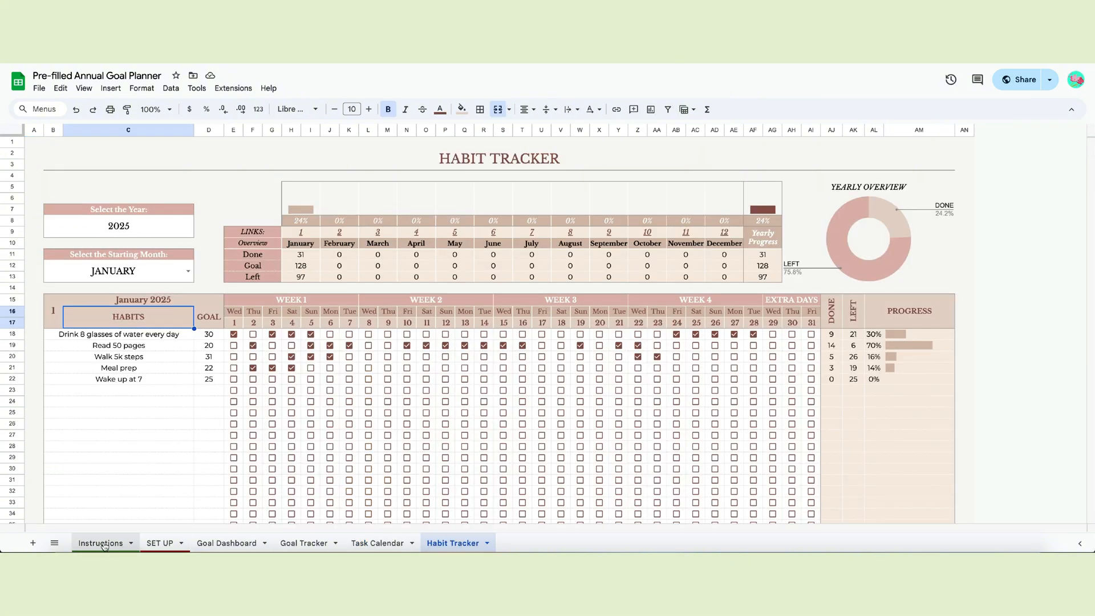
click(227, 543)
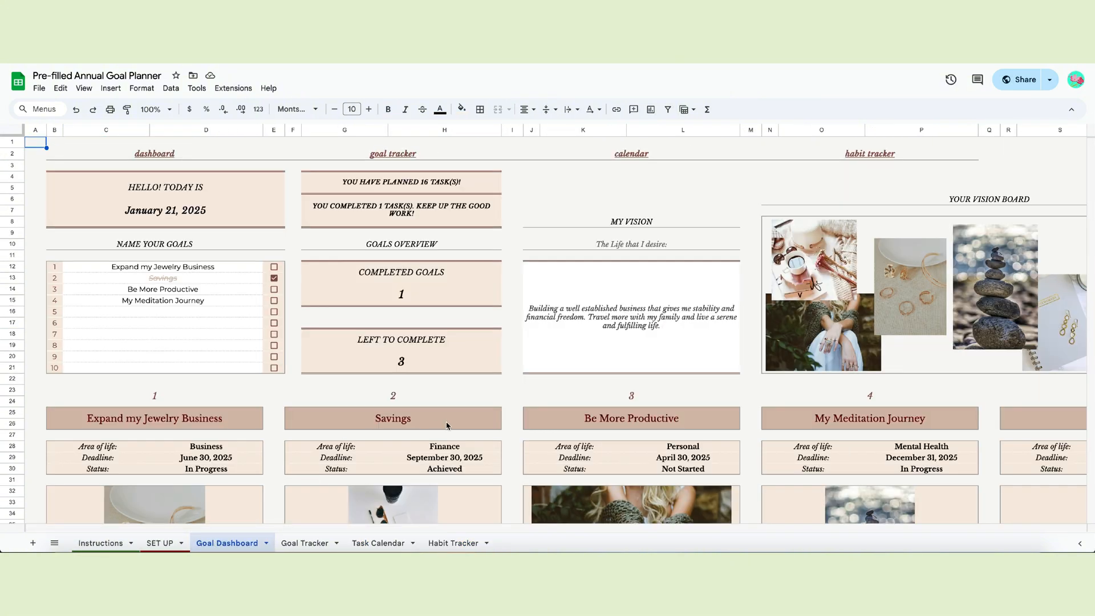
scroll(down, 3)
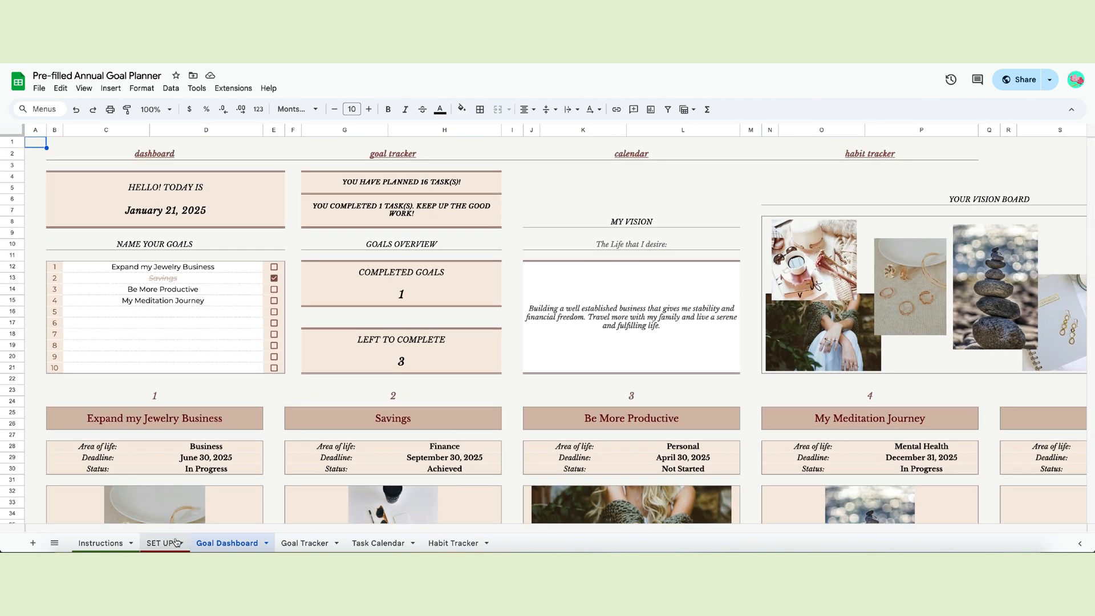
Step: Browse the SET UP, Goal Dashboard, Goal Tracker and Habit Tracker sheets, then return to Instructions
click(100, 543)
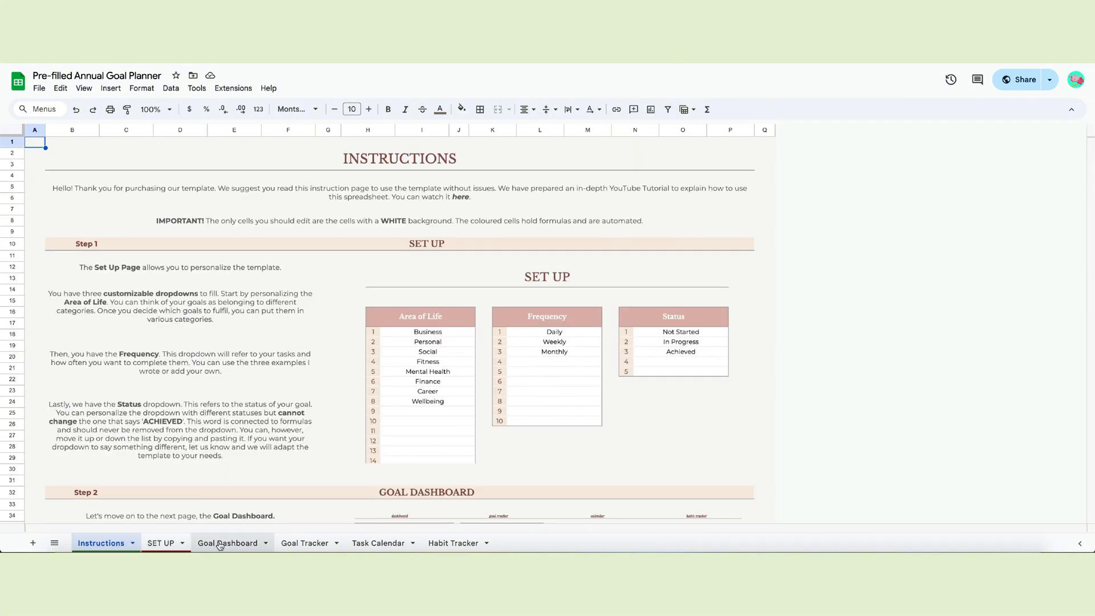
click(160, 542)
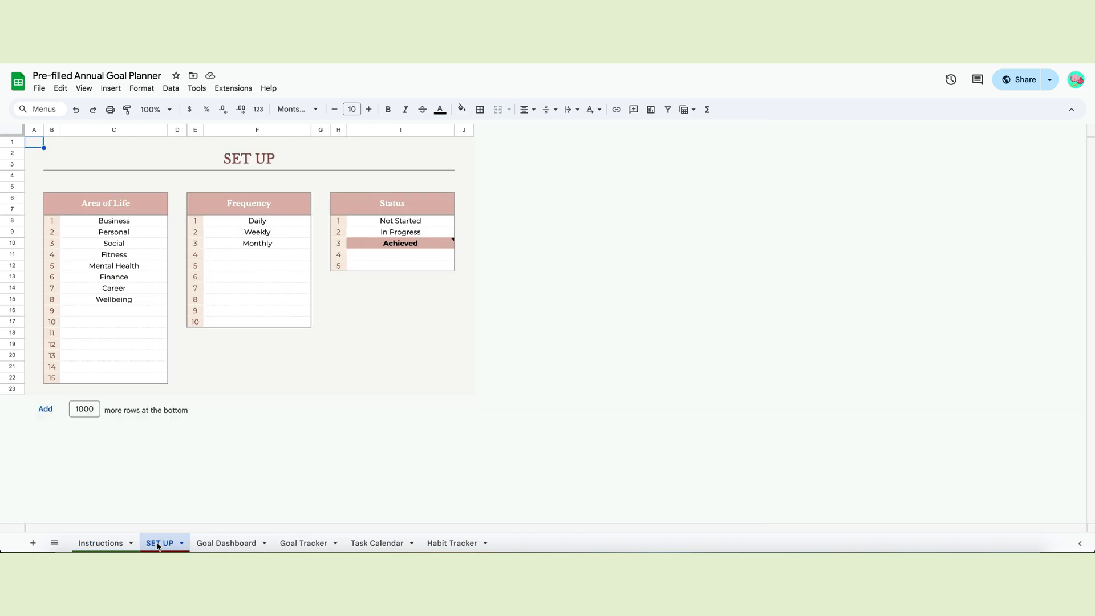
click(227, 542)
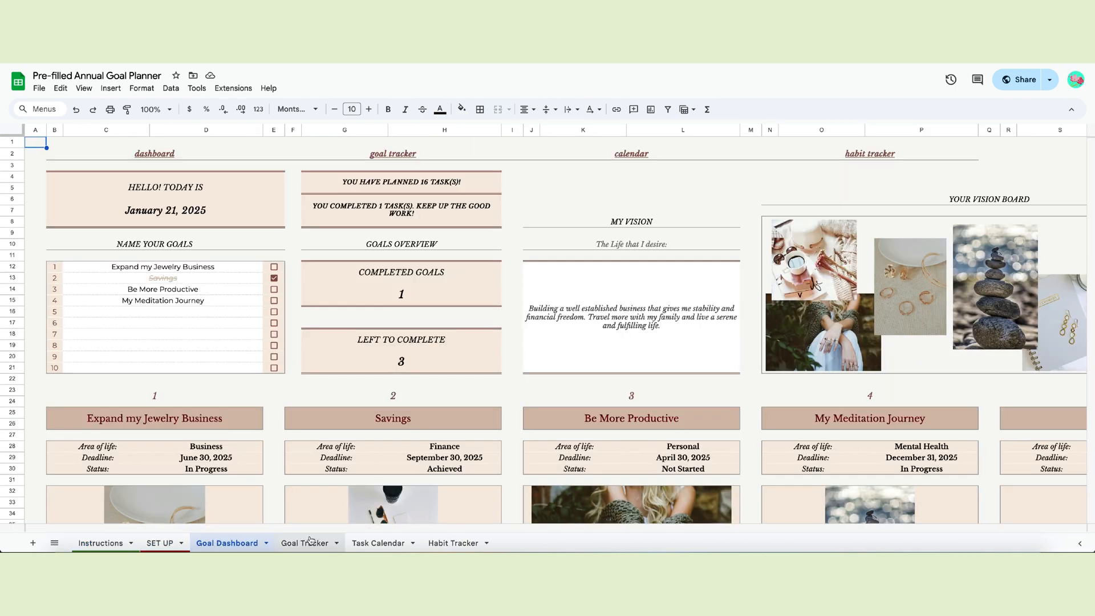
click(304, 542)
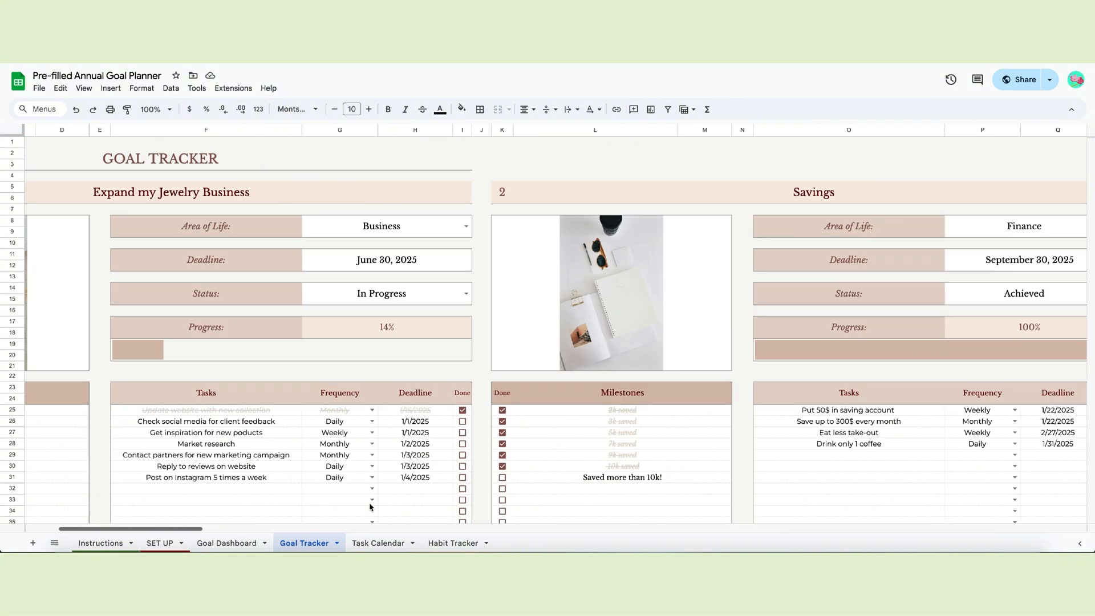
click(452, 542)
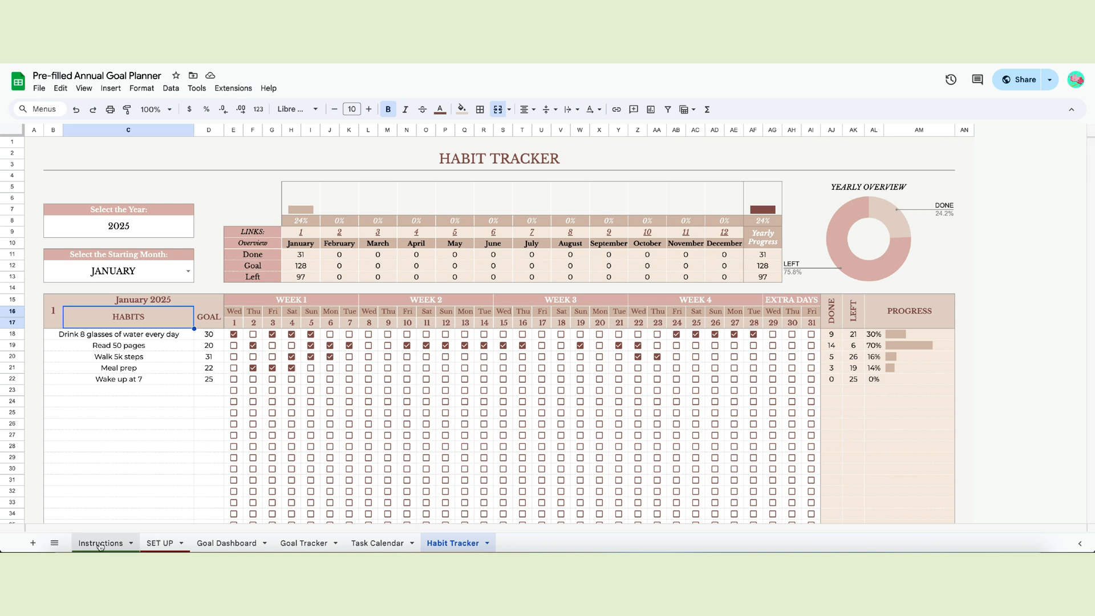
click(100, 542)
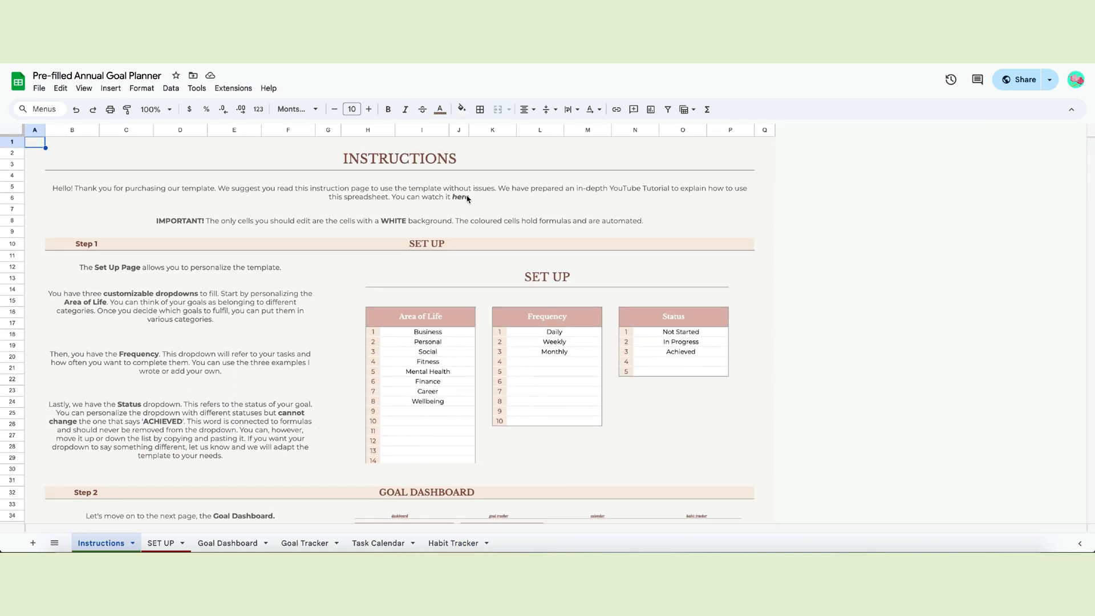
scroll(down, 3)
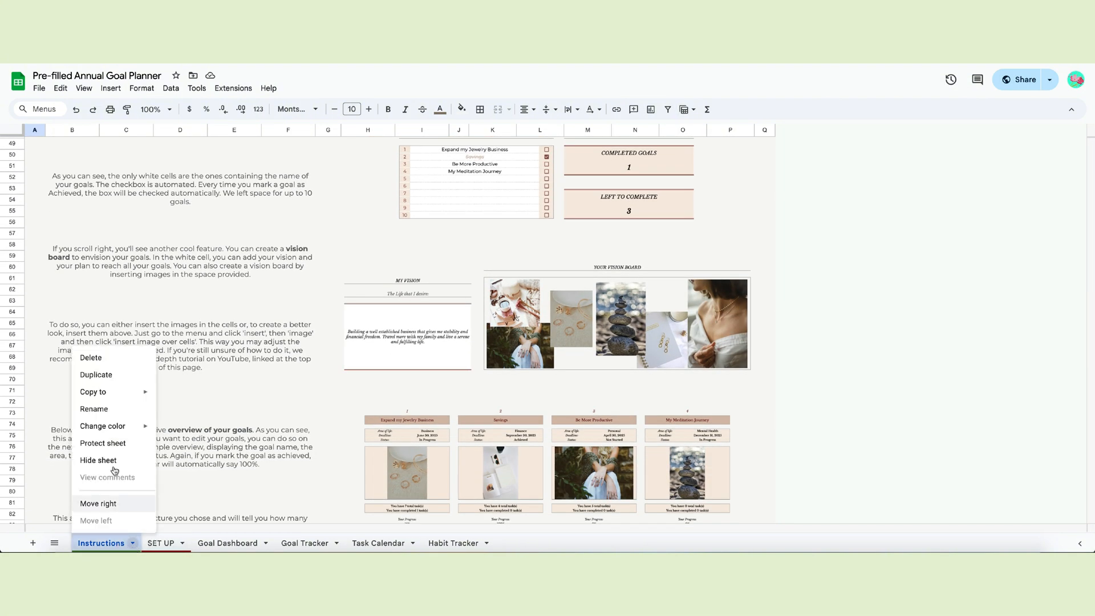
mouse_move(95, 374)
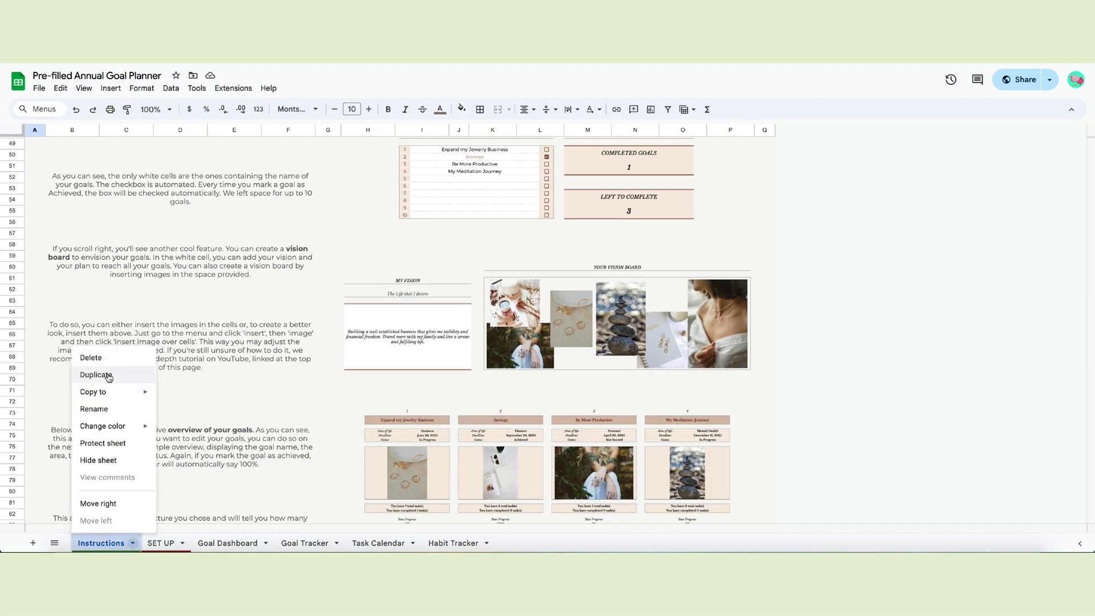
mouse_move(98, 460)
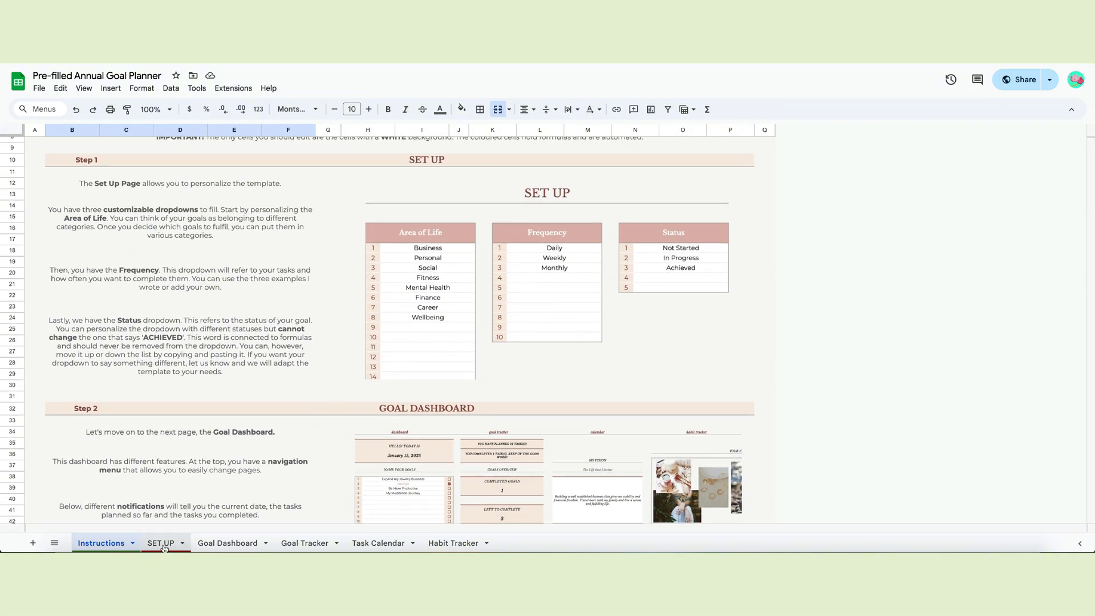
Step: On the SET UP sheet, inspect the Area of Life entries Mental Health and Finance
click(160, 542)
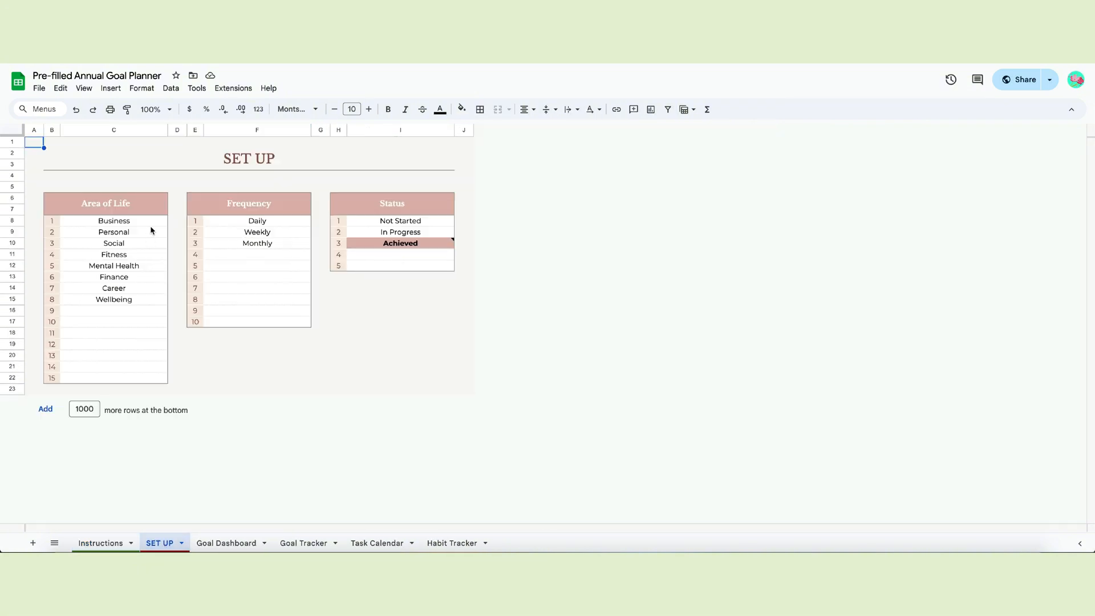
click(114, 310)
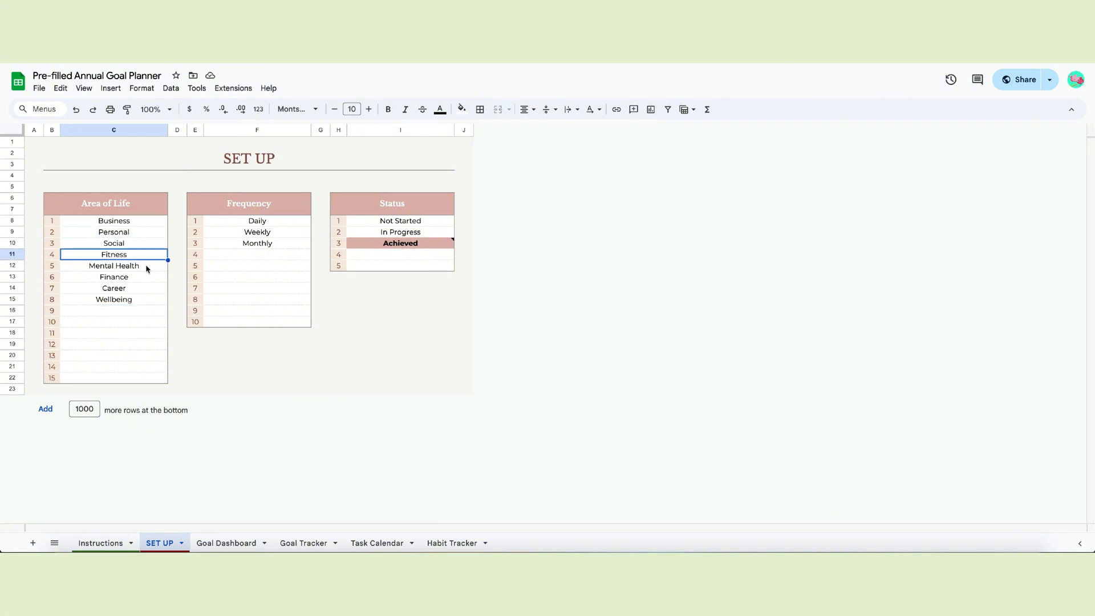
click(112, 266)
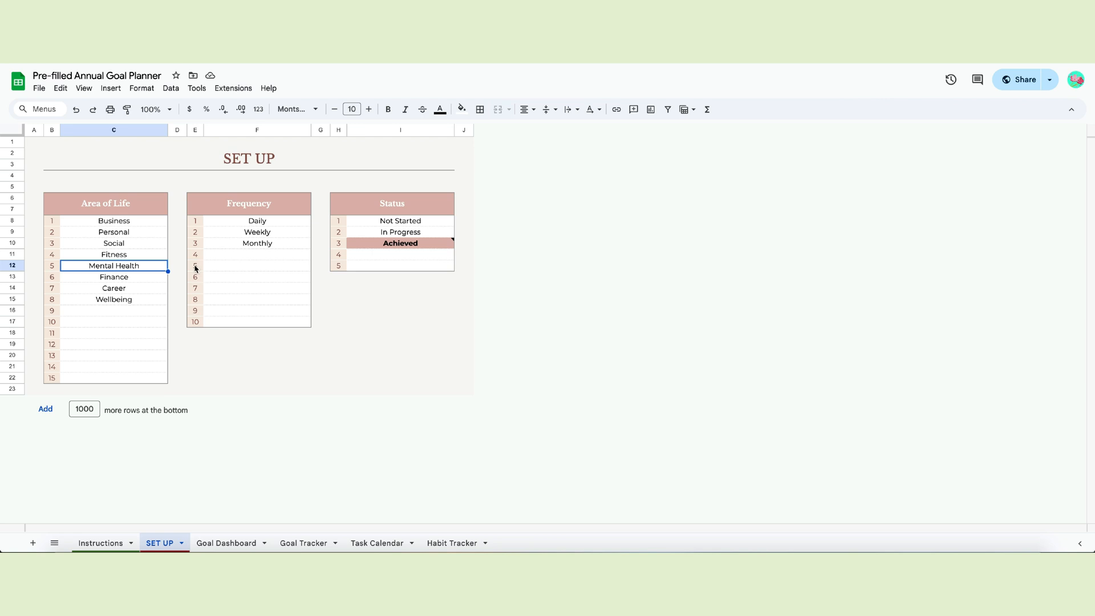
click(113, 277)
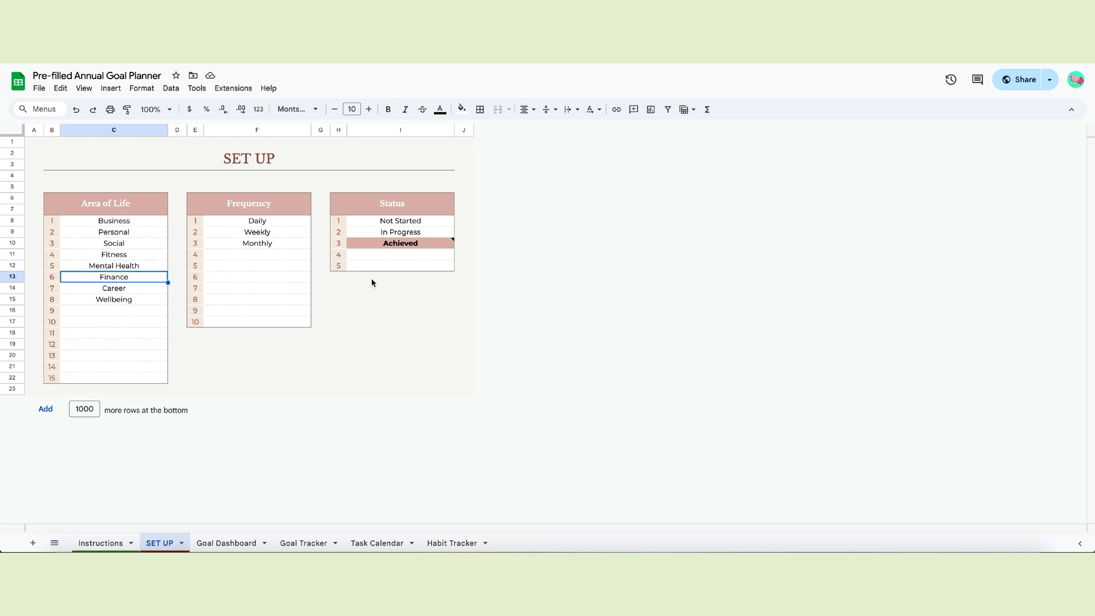
mouse_move(137, 315)
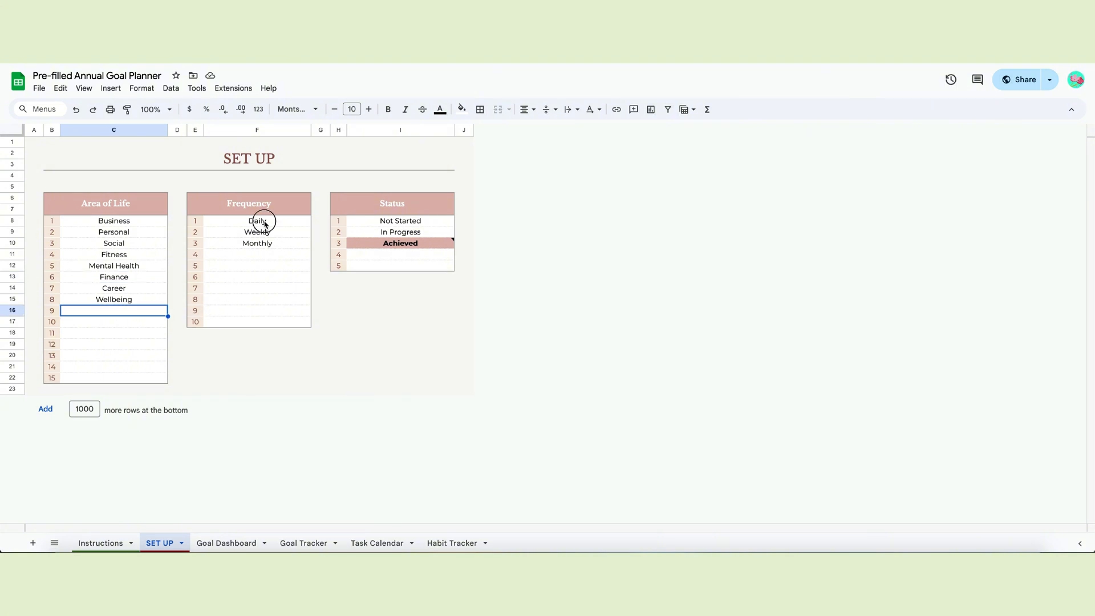
Step: Add '3x week' and '2x week' as new Frequency list entries
click(257, 255)
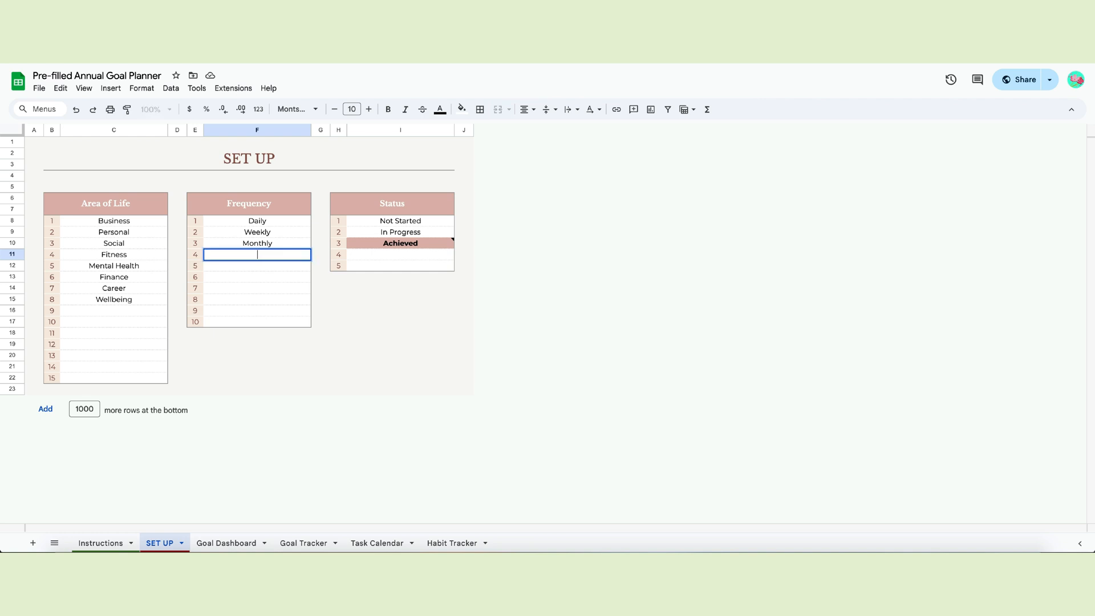
text(3x week)
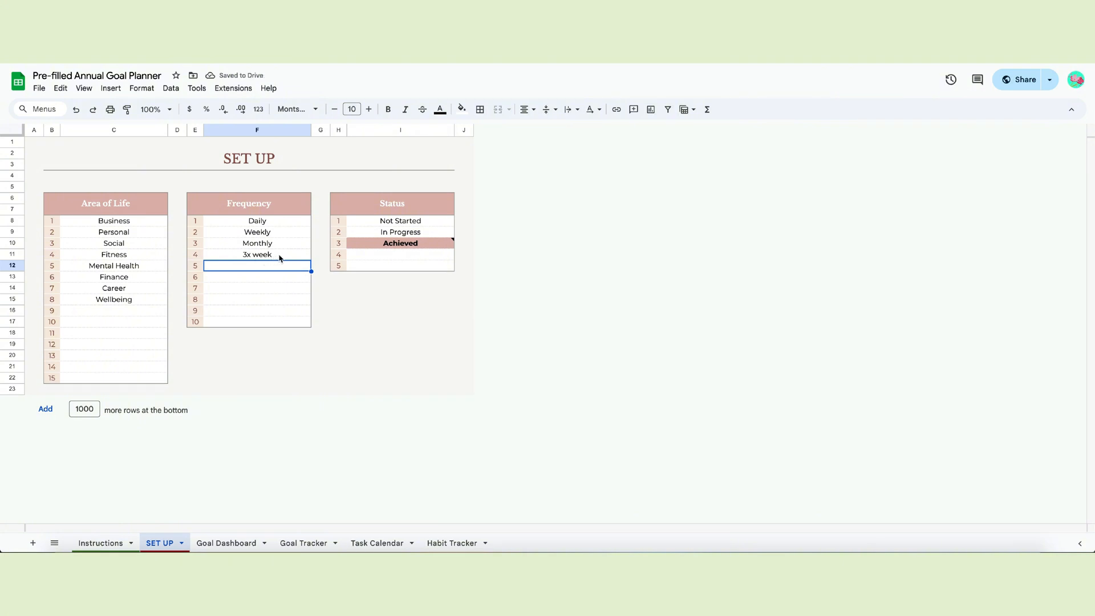
text(2xweek)
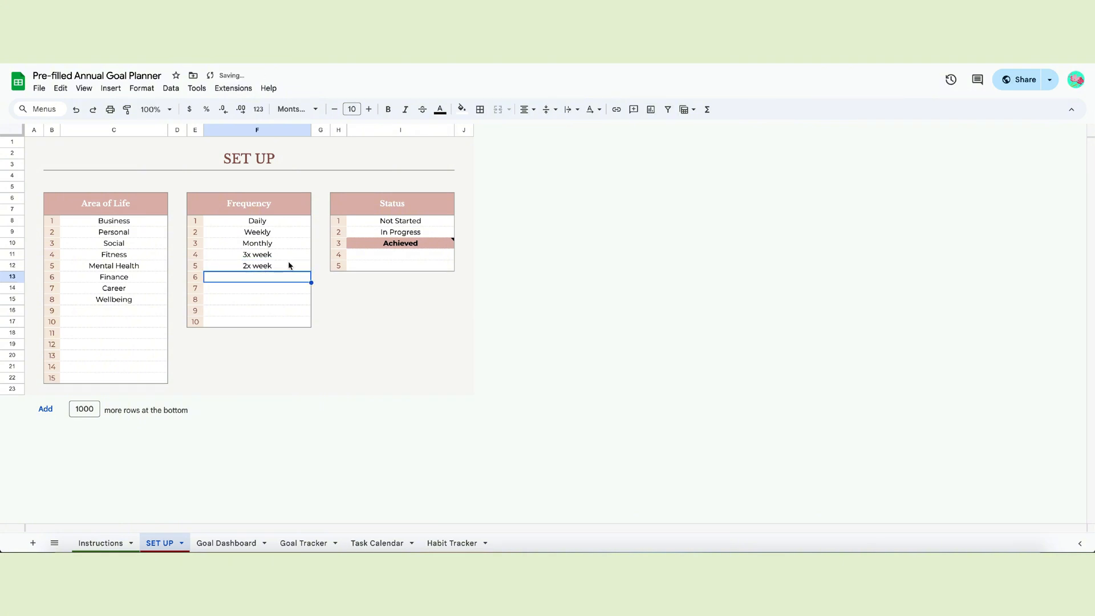
click(257, 221)
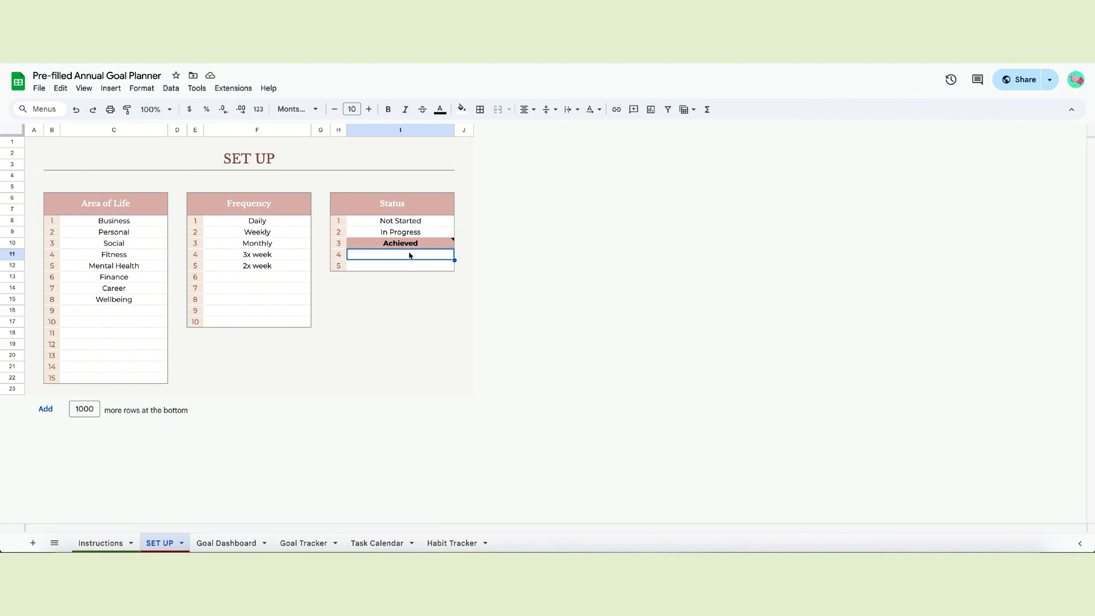
text(Draft)
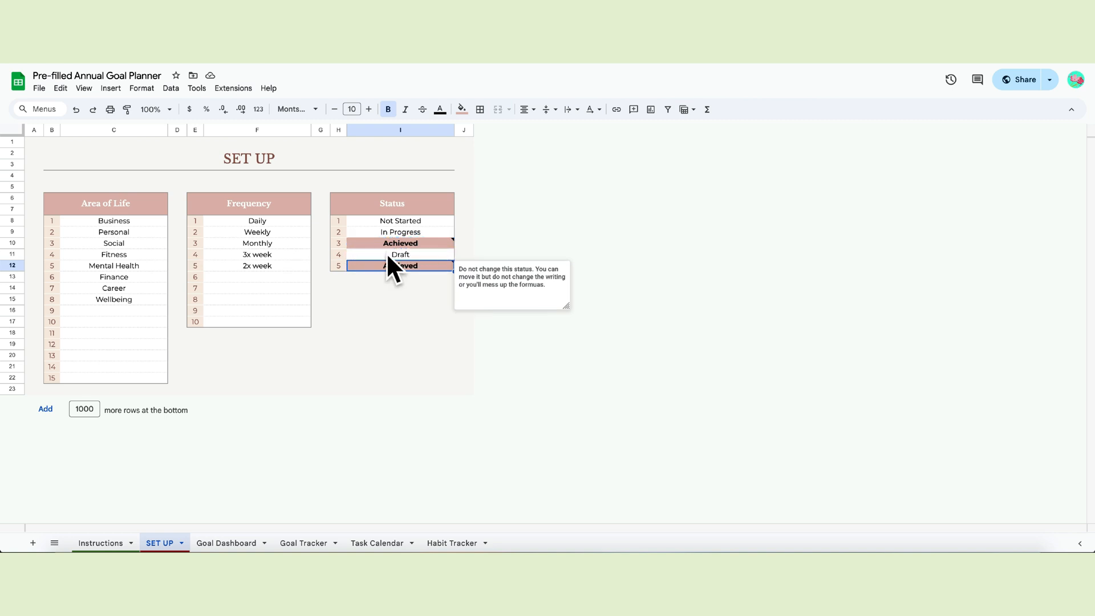
key(Delete)
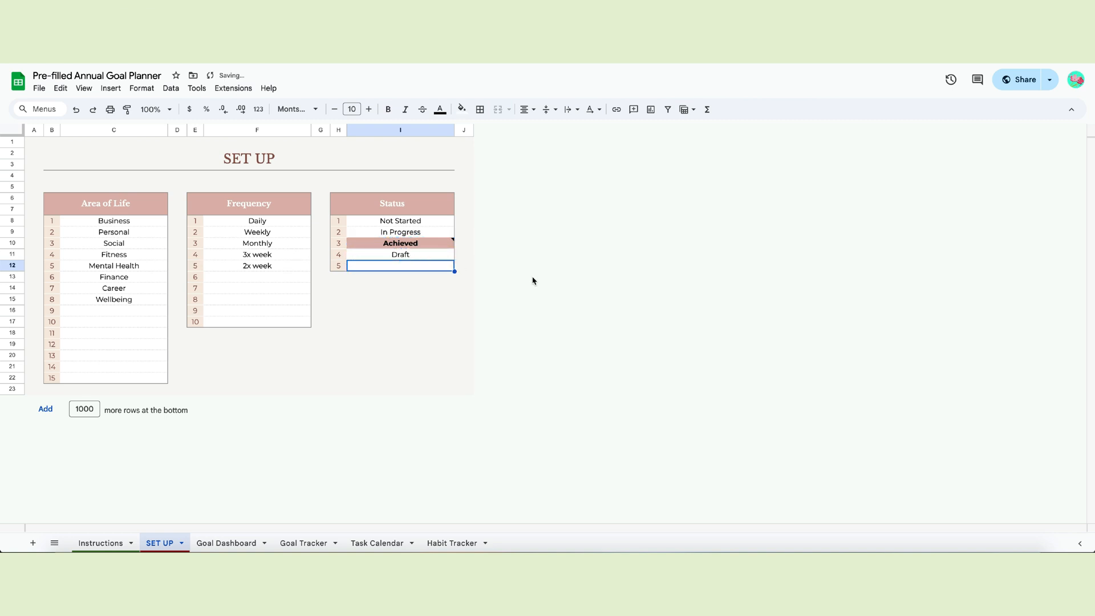
click(400, 243)
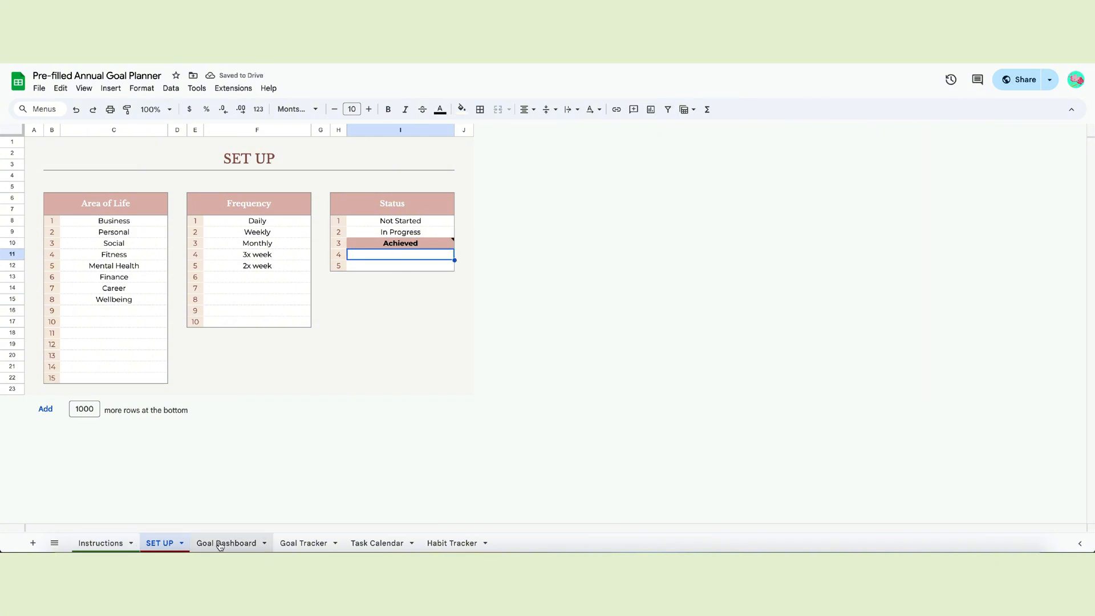
Step: Tick the Savings goal on the Goal Dashboard so it reads Achieved, 1 completed and 3 left
click(226, 542)
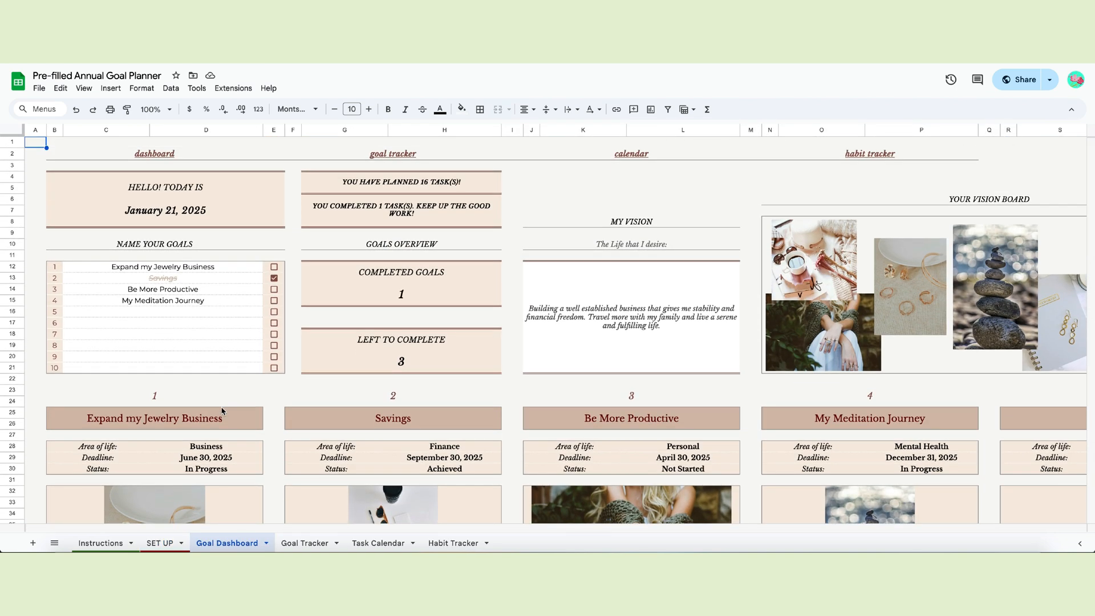
click(155, 153)
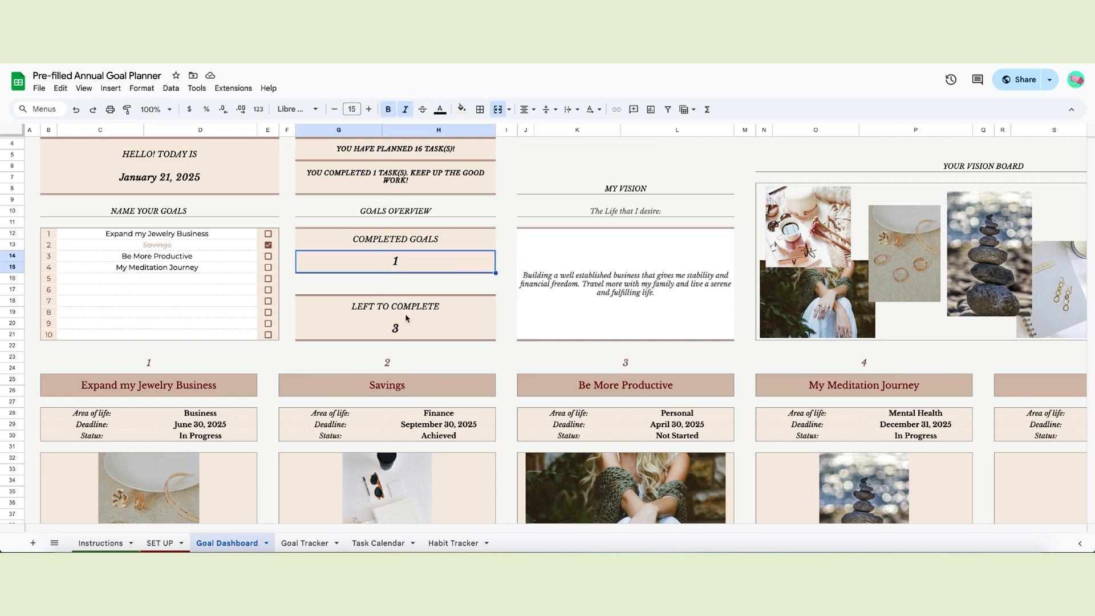
mouse_move(403, 334)
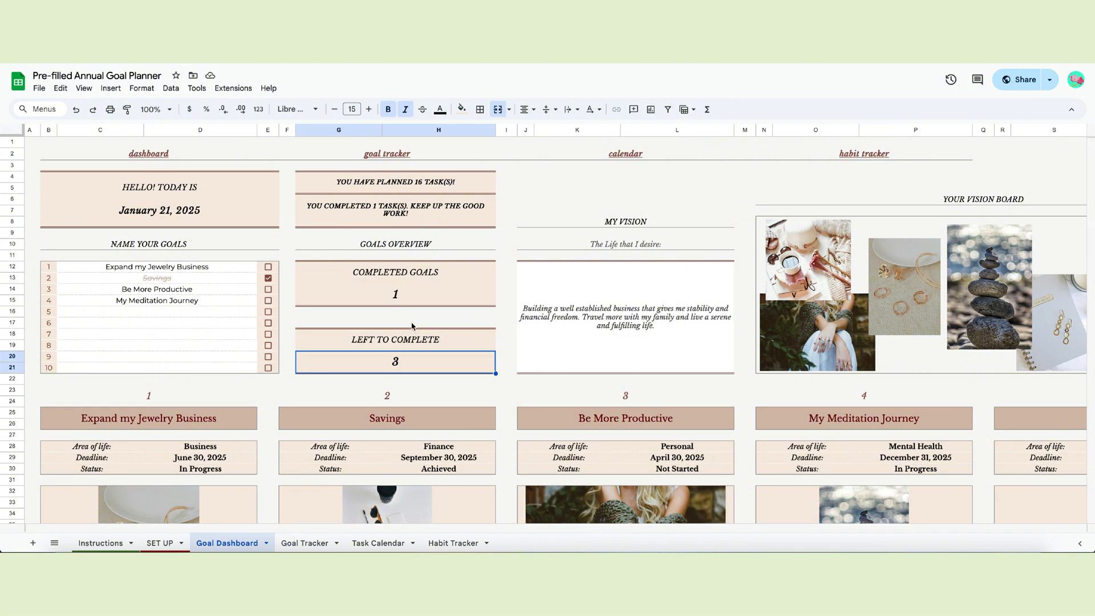
mouse_move(260, 271)
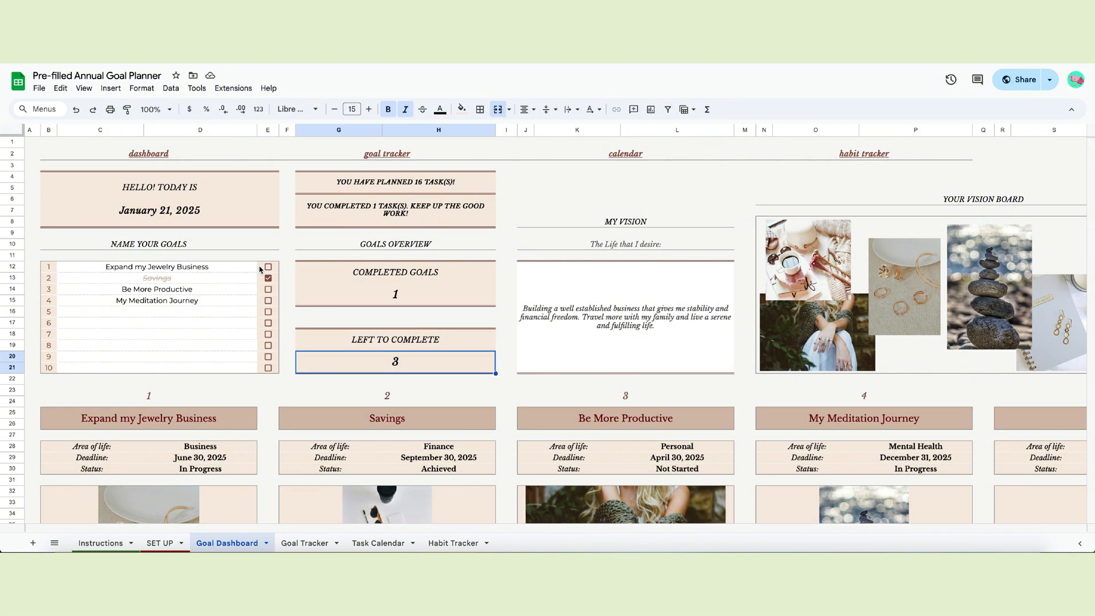
click(268, 267)
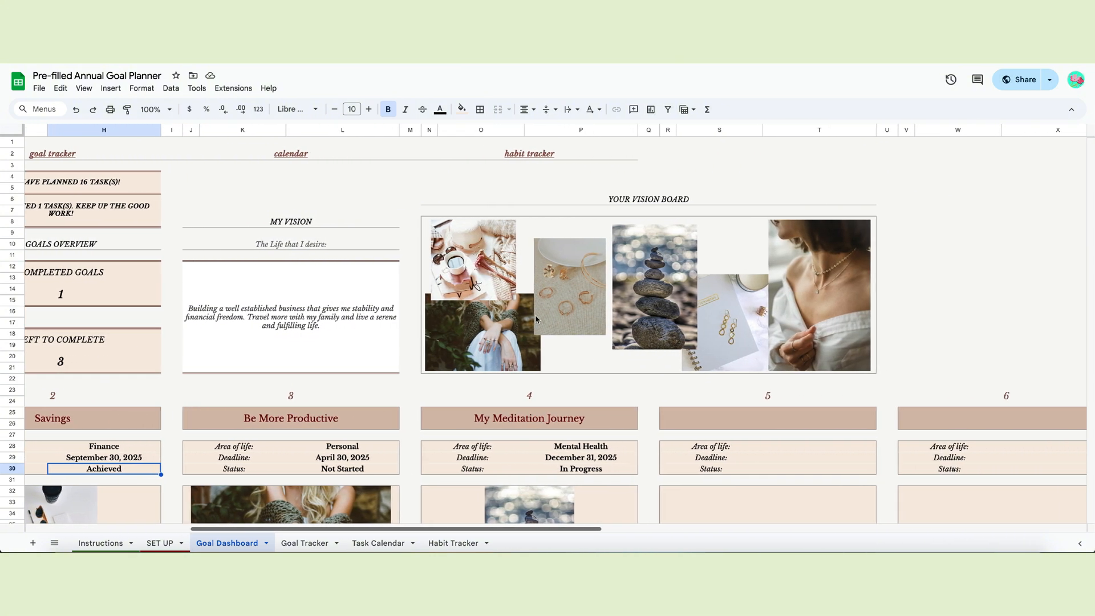
Step: Append 'This is my dream!' to the end of the My Vision statement
click(290, 316)
text( This is my dream!)
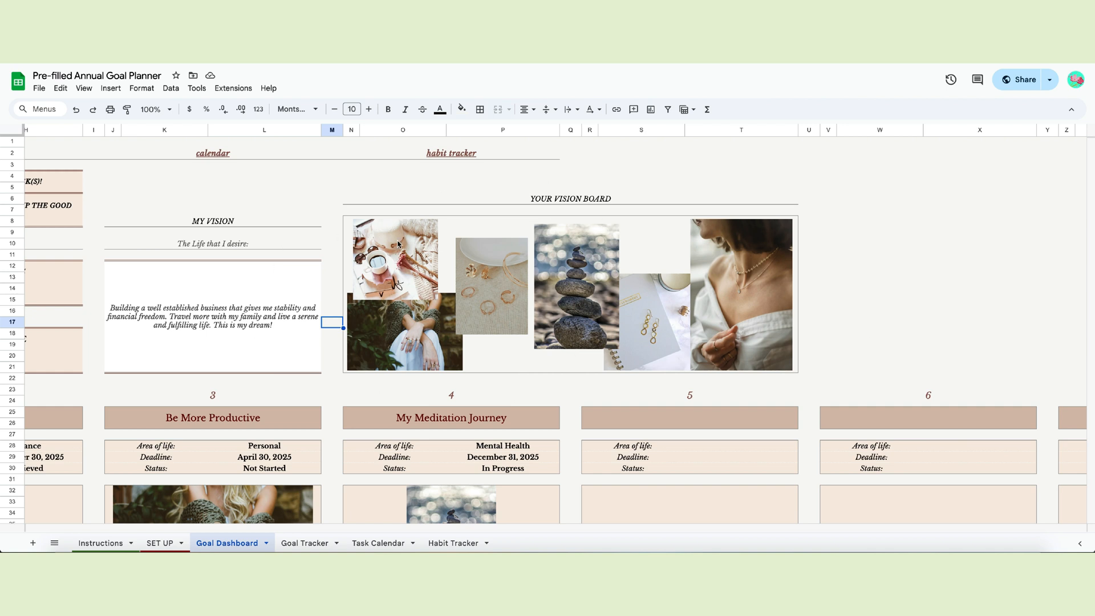
click(575, 287)
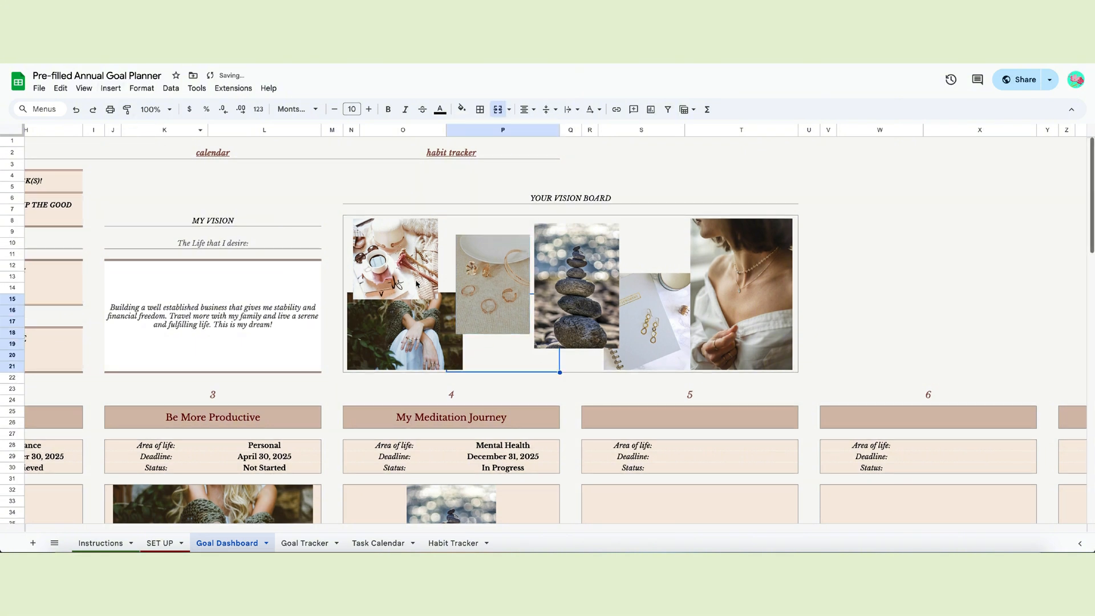
click(110, 88)
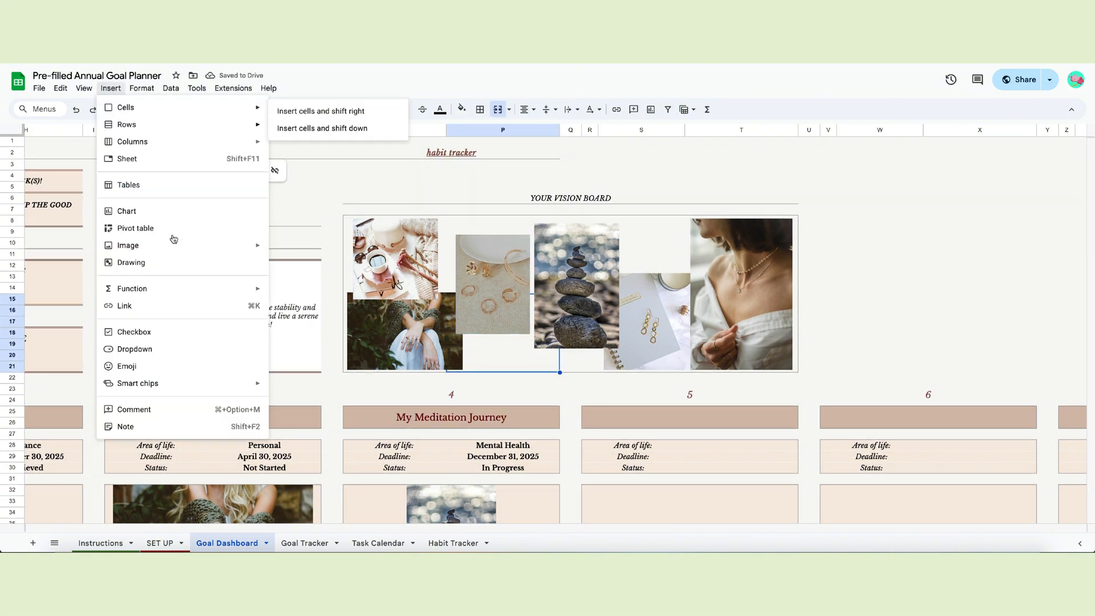
mouse_move(128, 245)
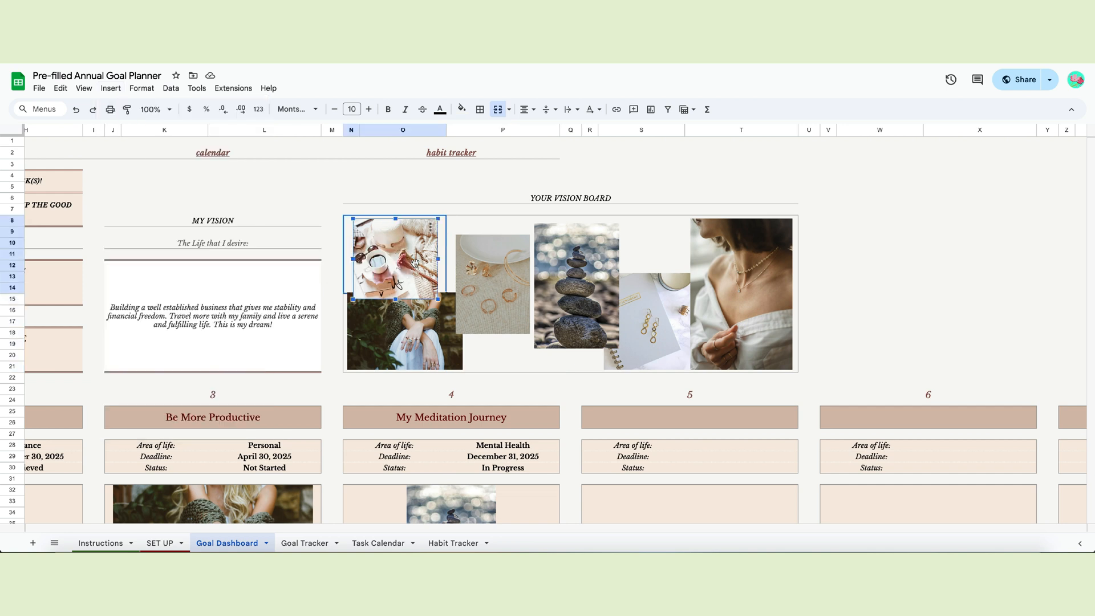
click(110, 88)
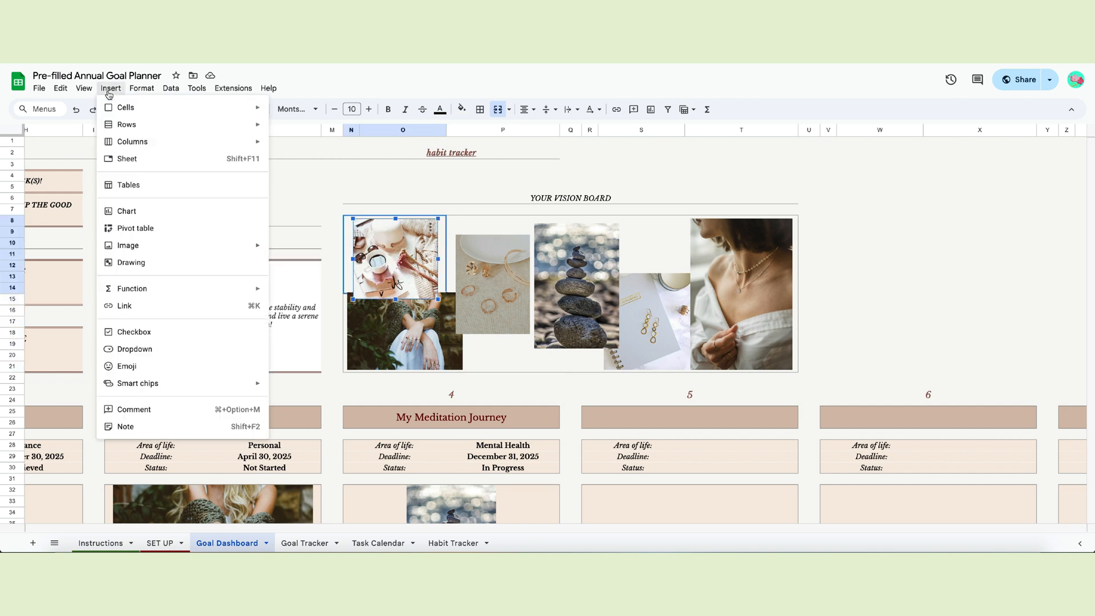
mouse_move(128, 245)
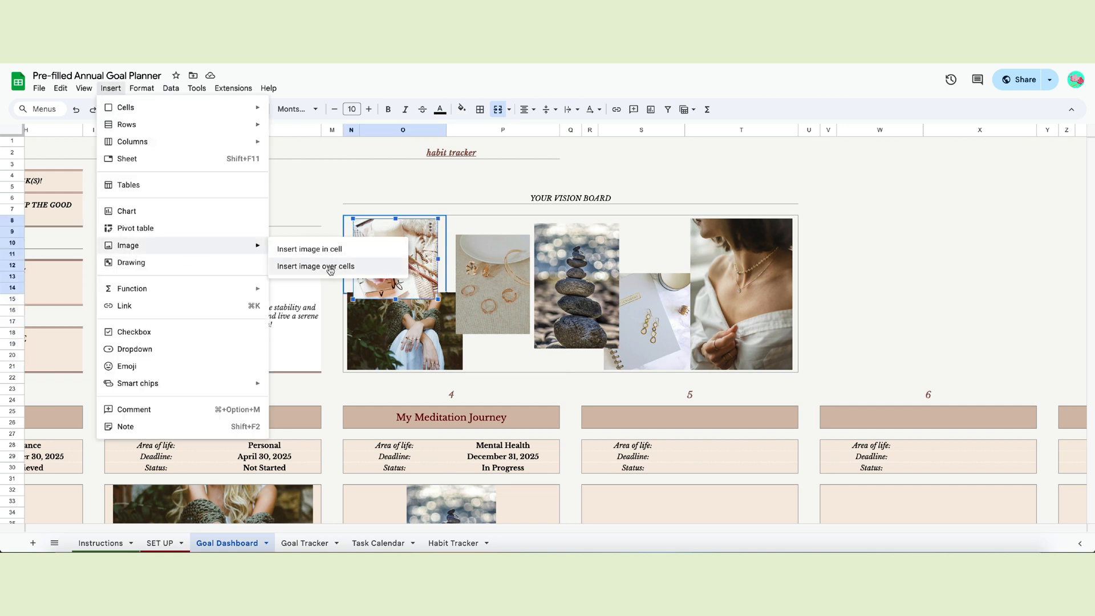
mouse_move(317, 273)
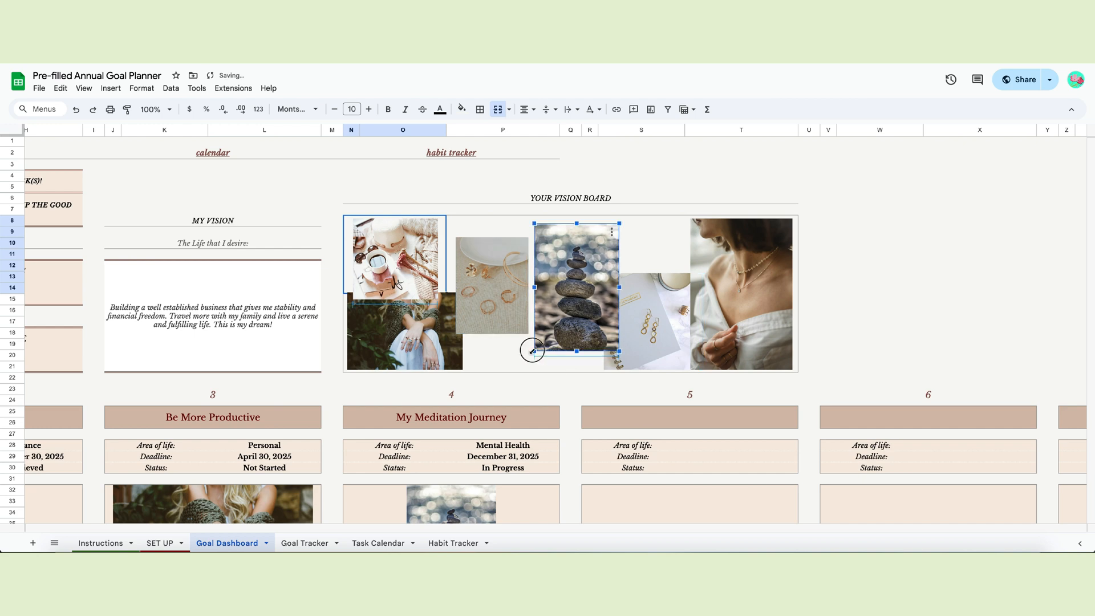
scroll(down, 3)
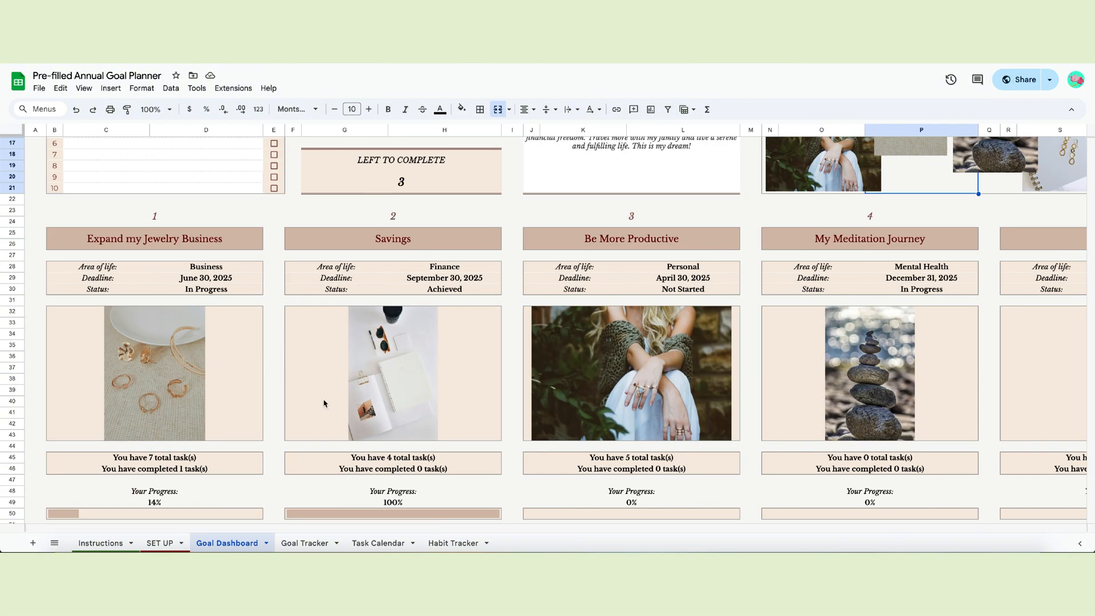
scroll(down, 3)
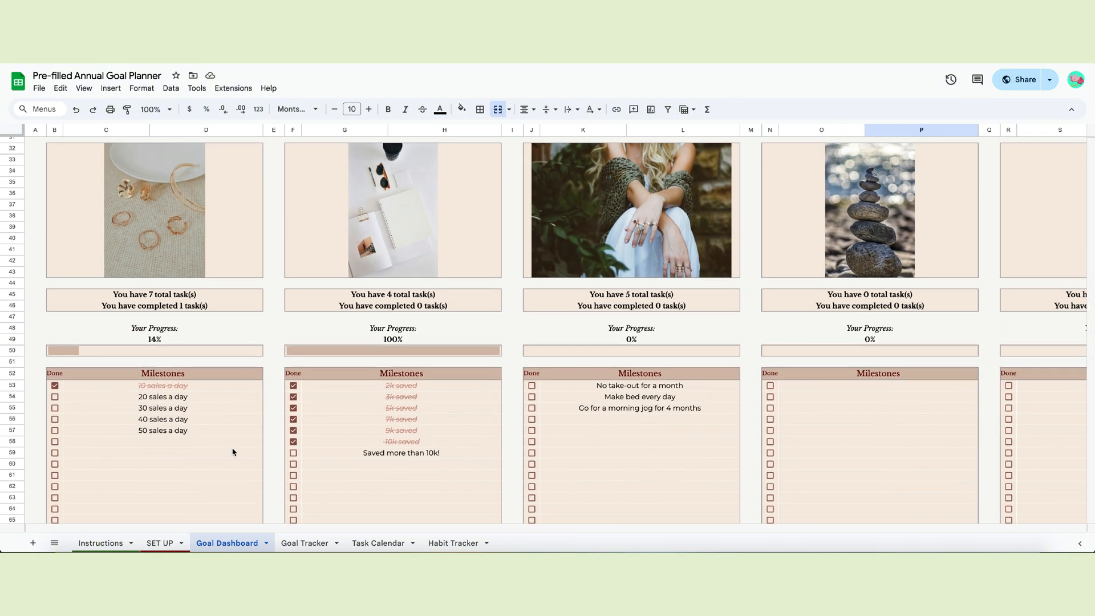
scroll(down, 3)
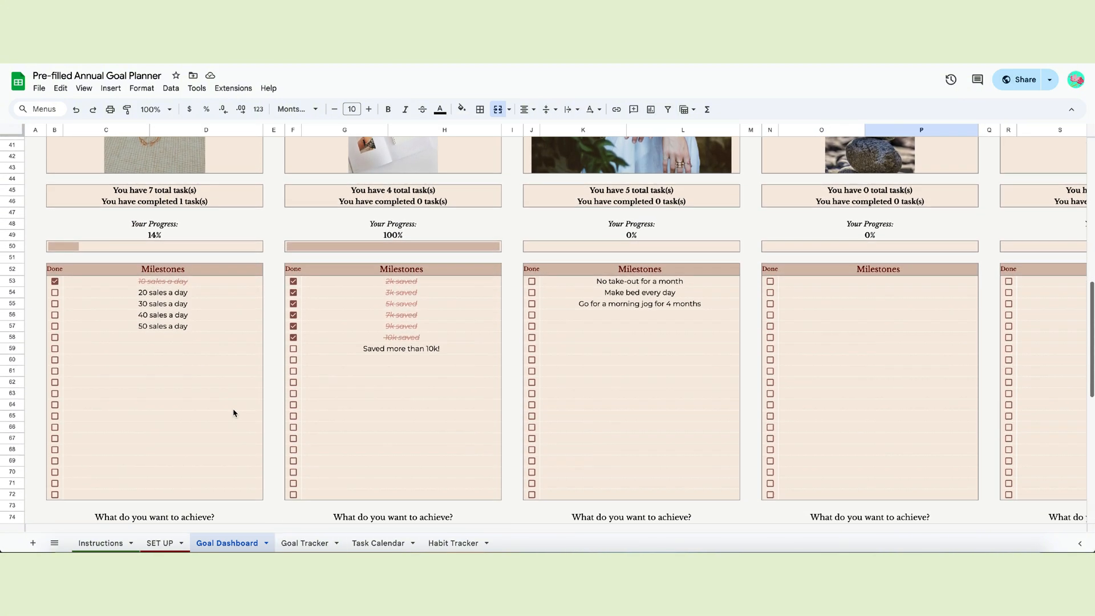
scroll(up, 3)
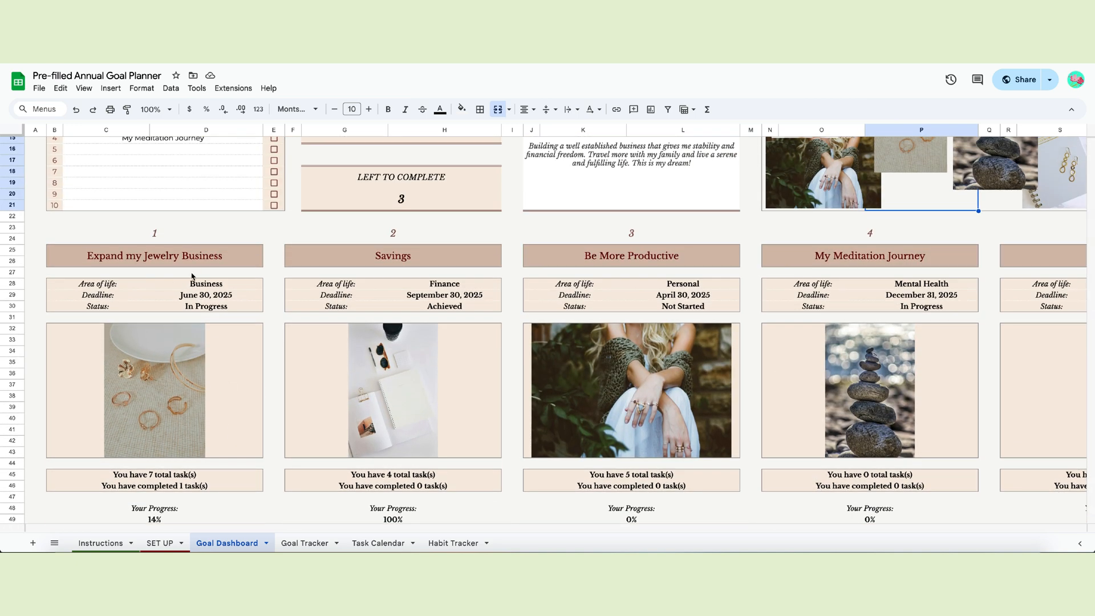
click(205, 307)
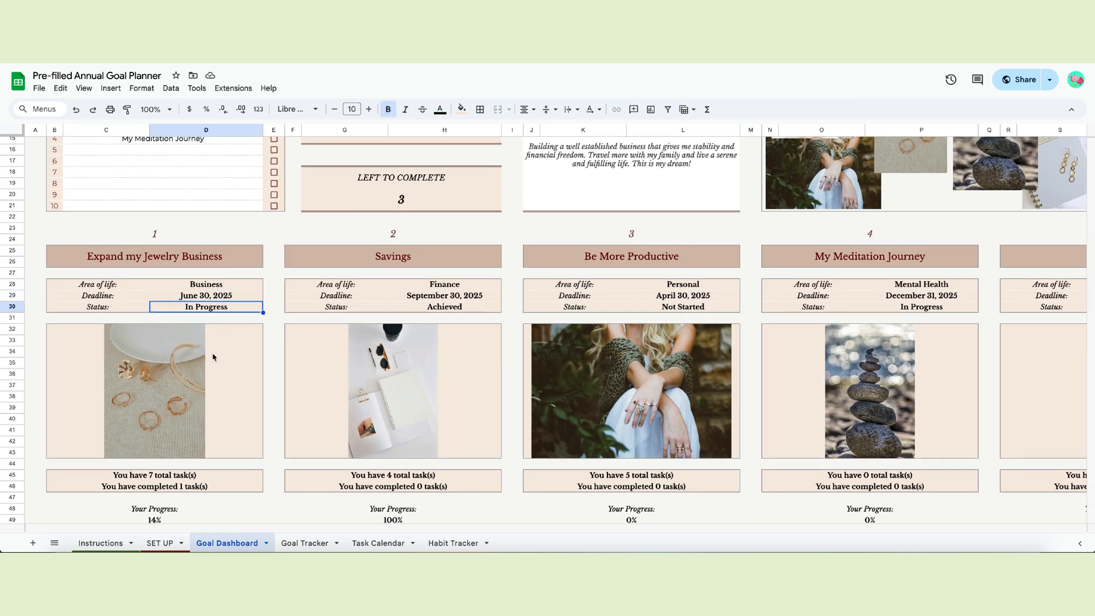
scroll(down, 3)
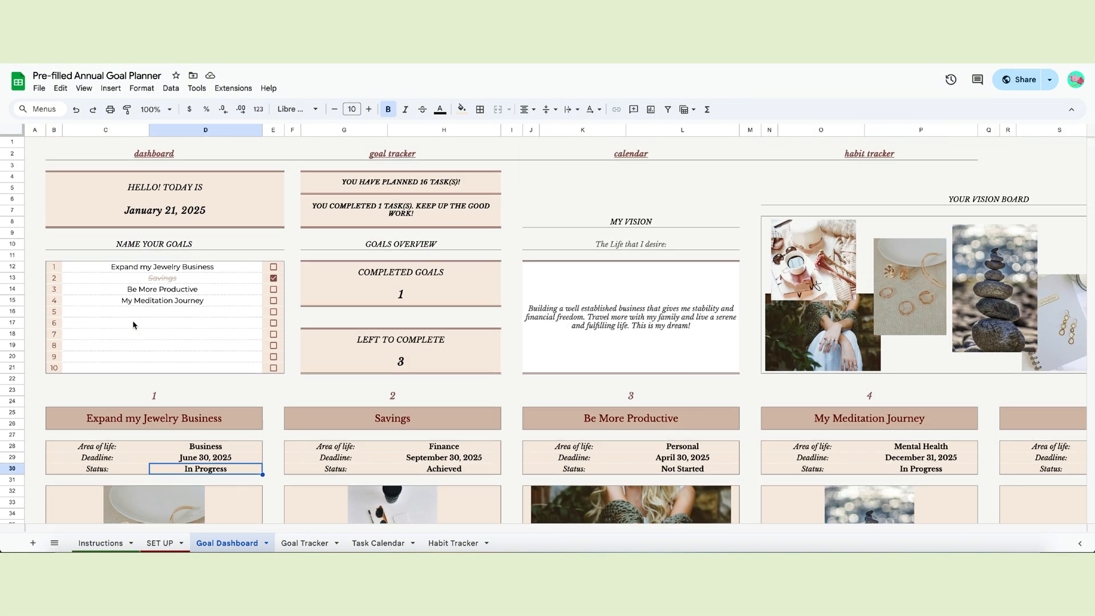
scroll(down, 3)
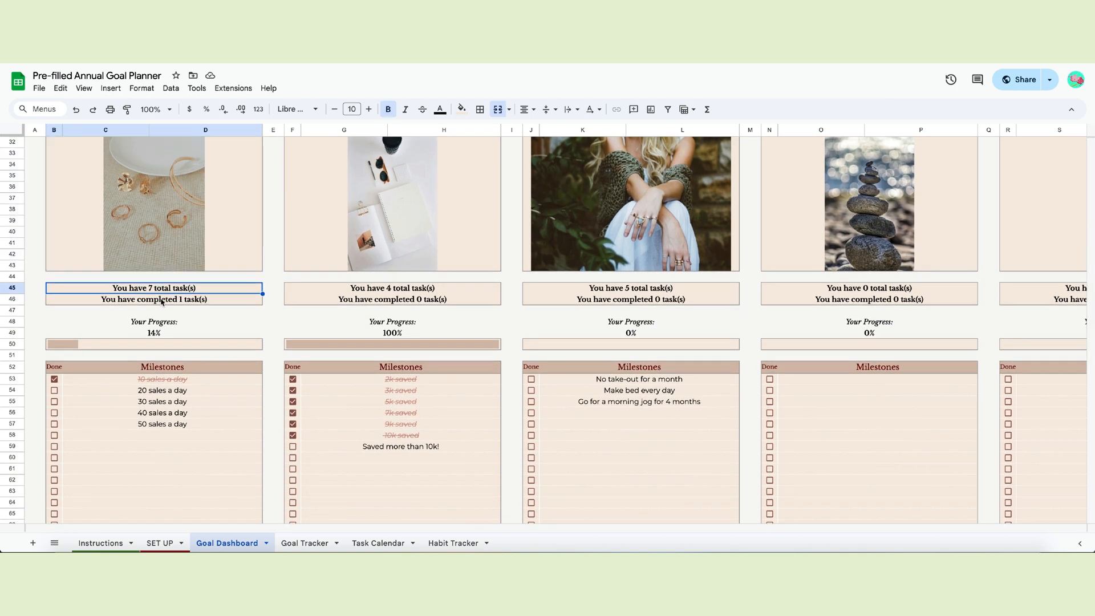
click(154, 299)
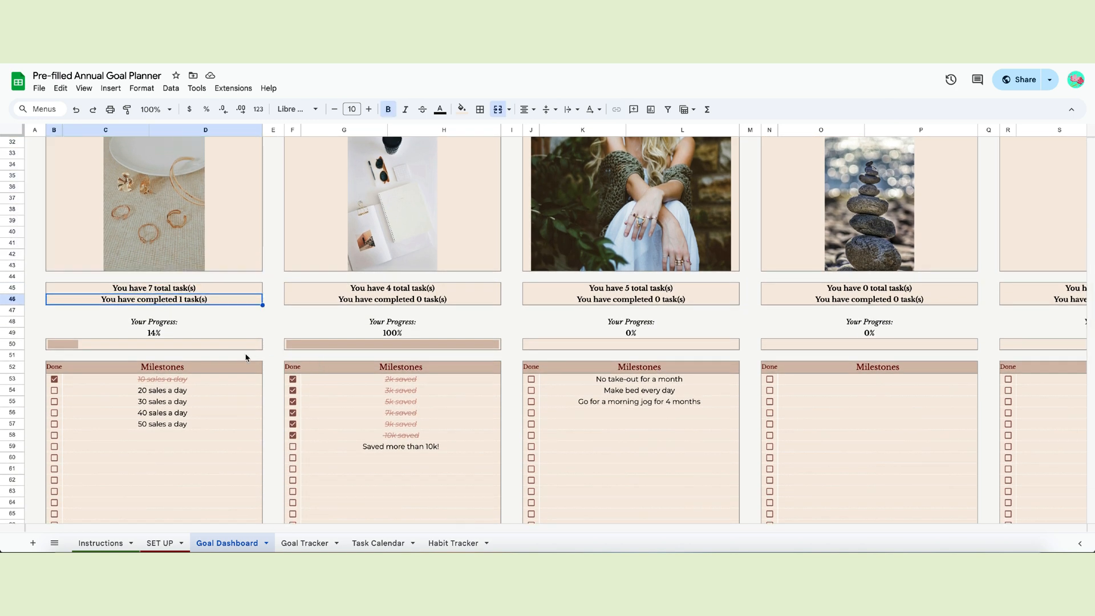
scroll(down, 3)
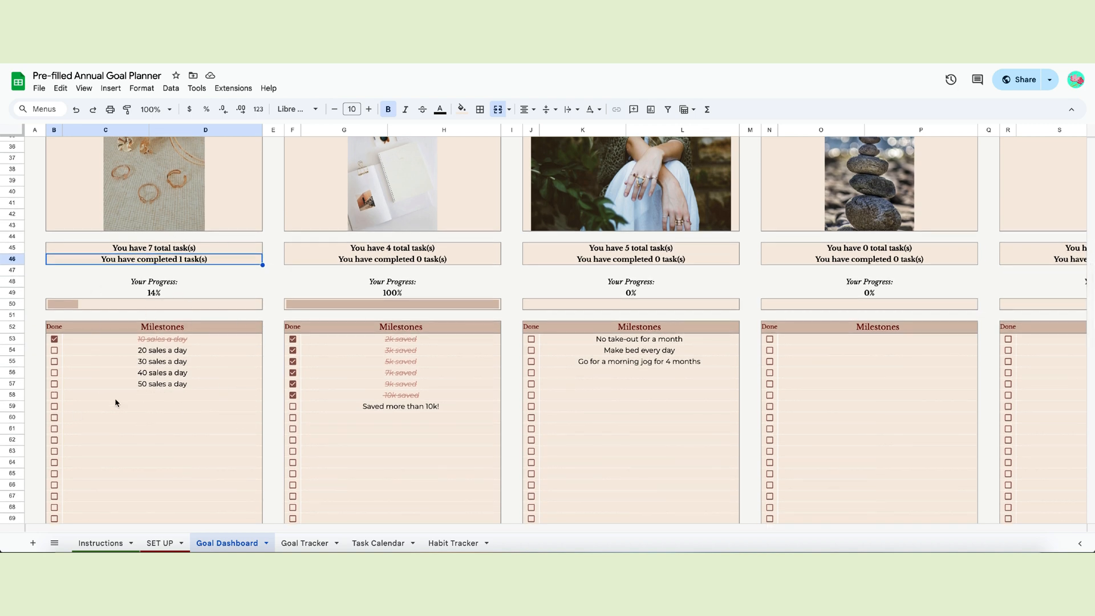
scroll(down, 3)
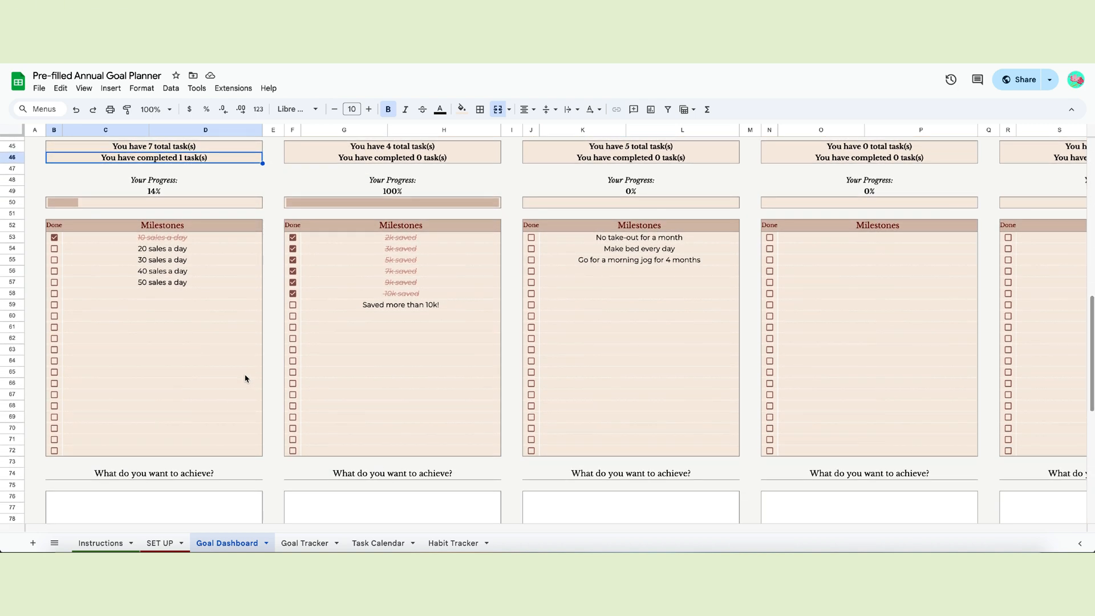
scroll(down, 3)
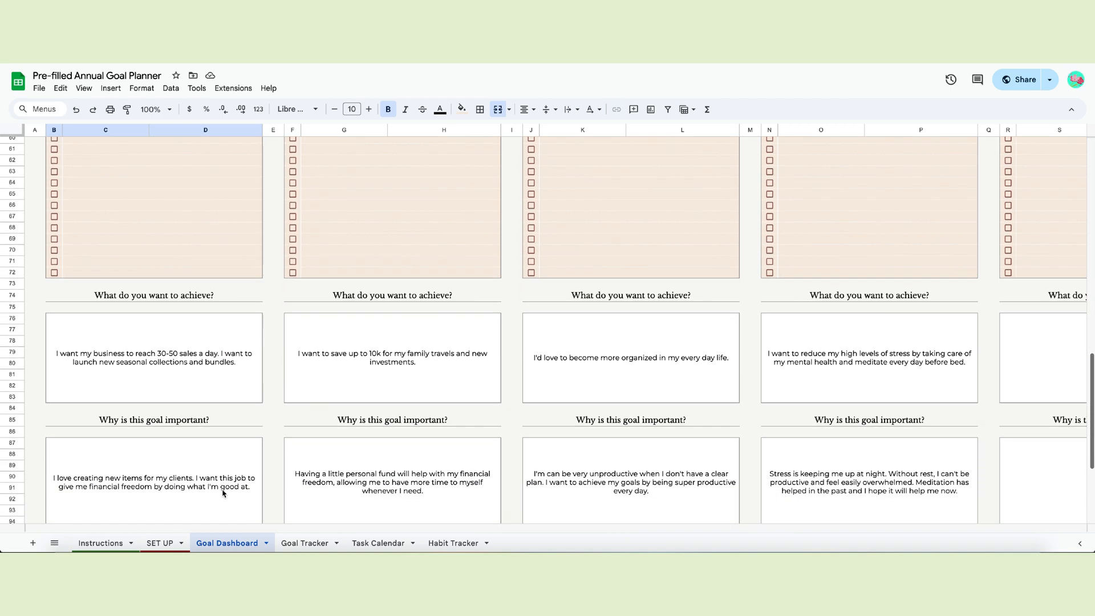
scroll(down, 3)
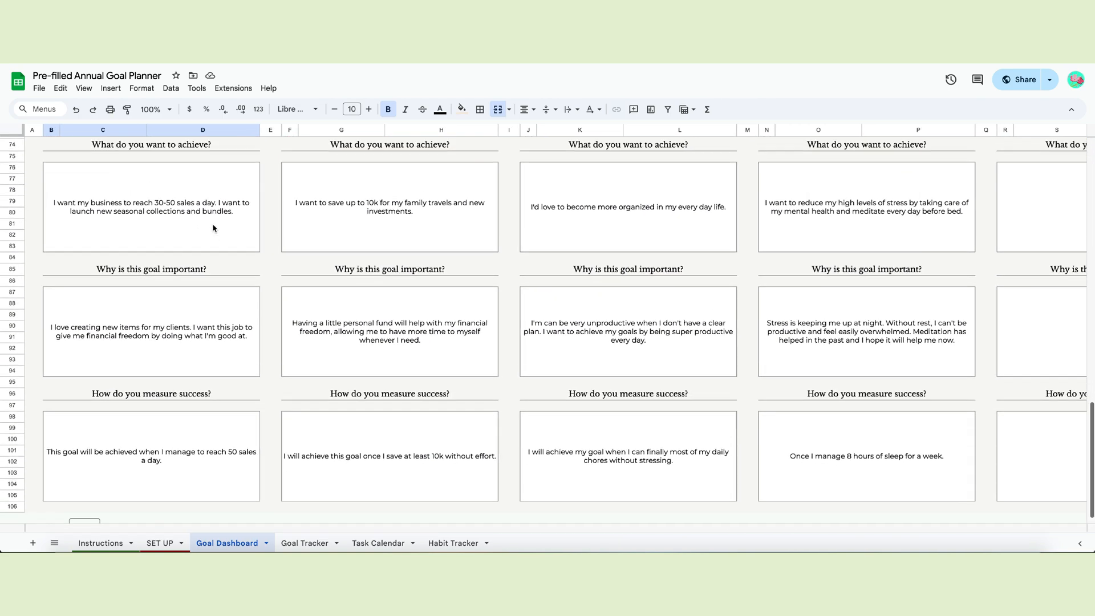
mouse_move(212, 157)
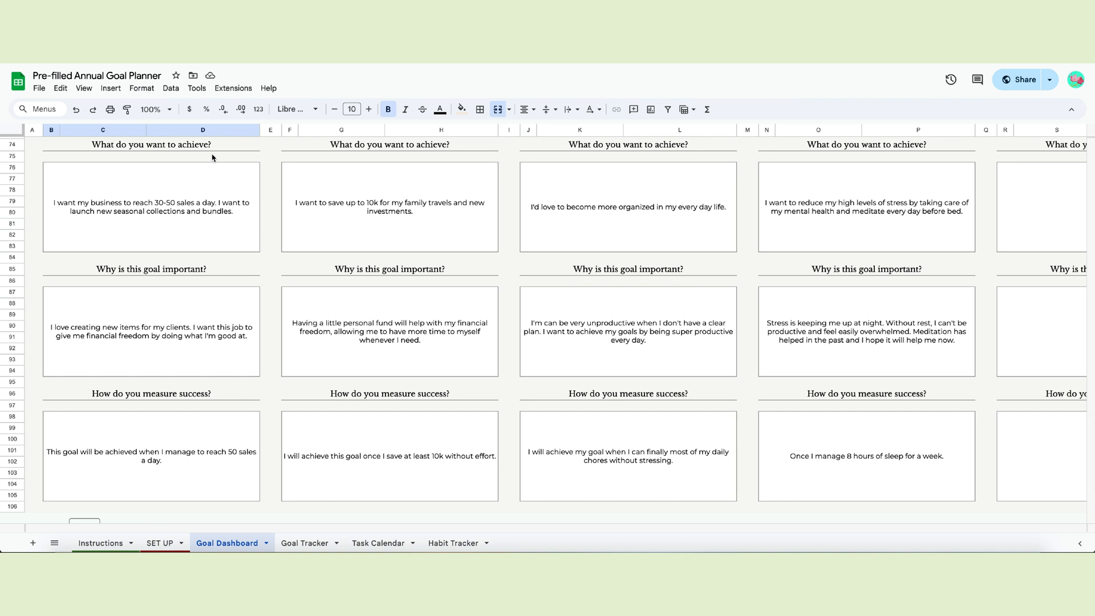
mouse_move(134, 283)
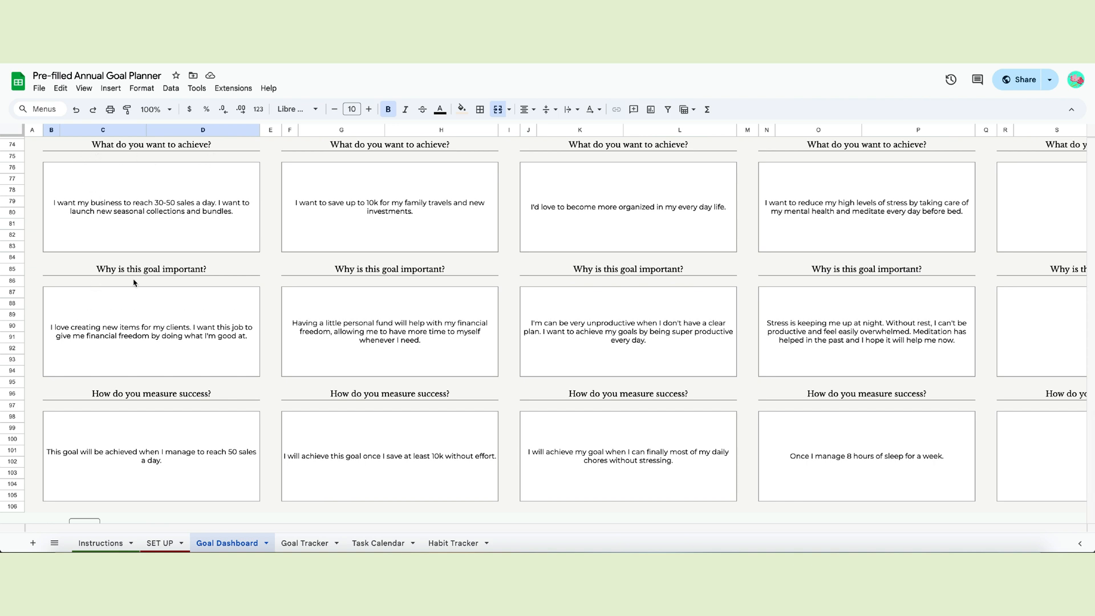
mouse_move(271, 414)
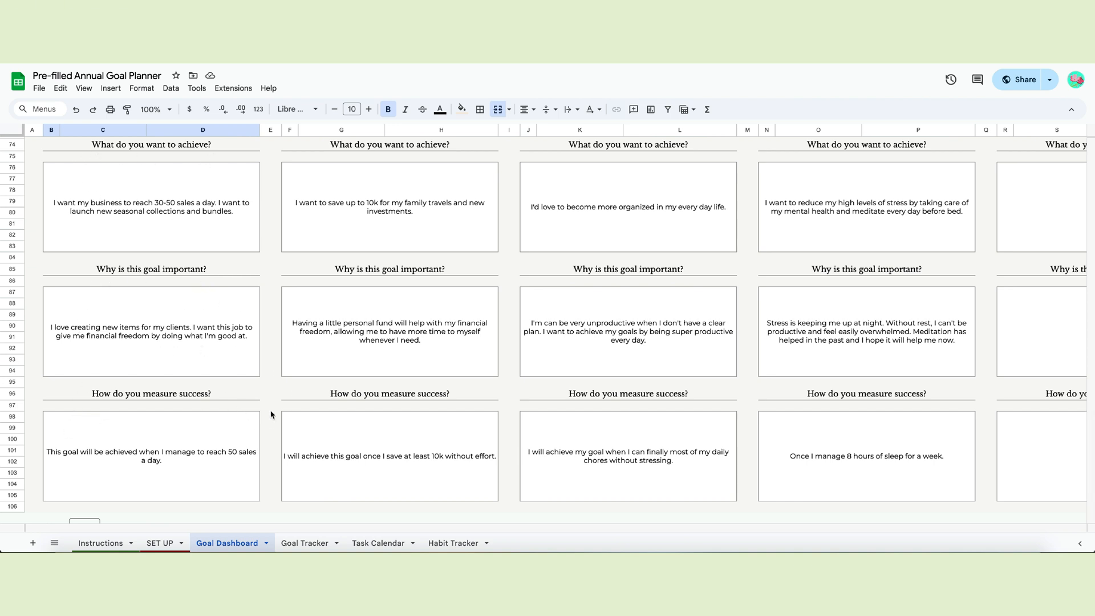
mouse_move(226, 300)
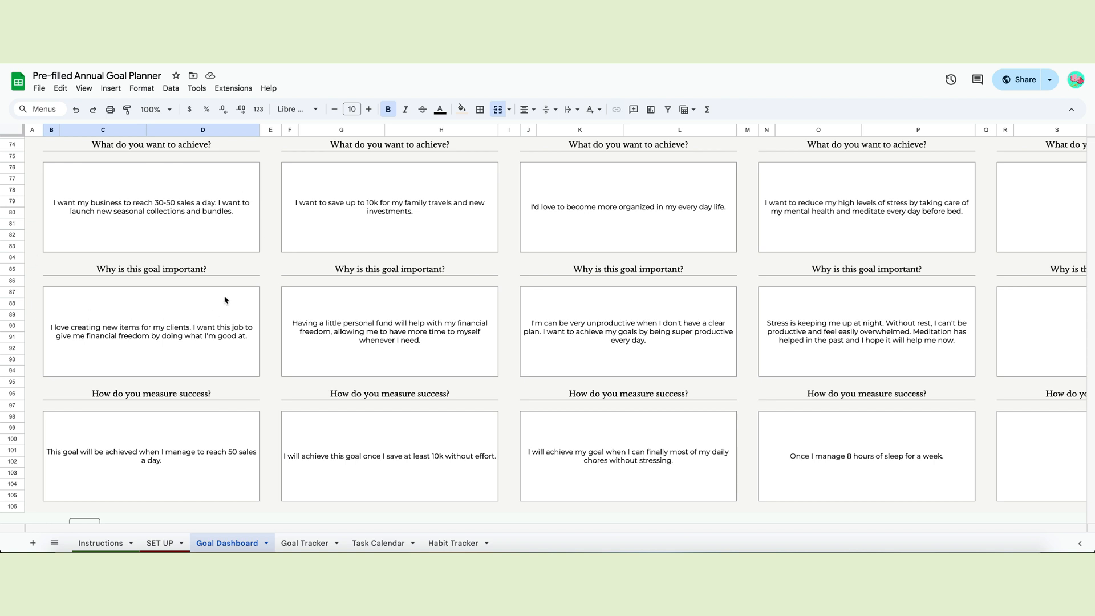
click(151, 207)
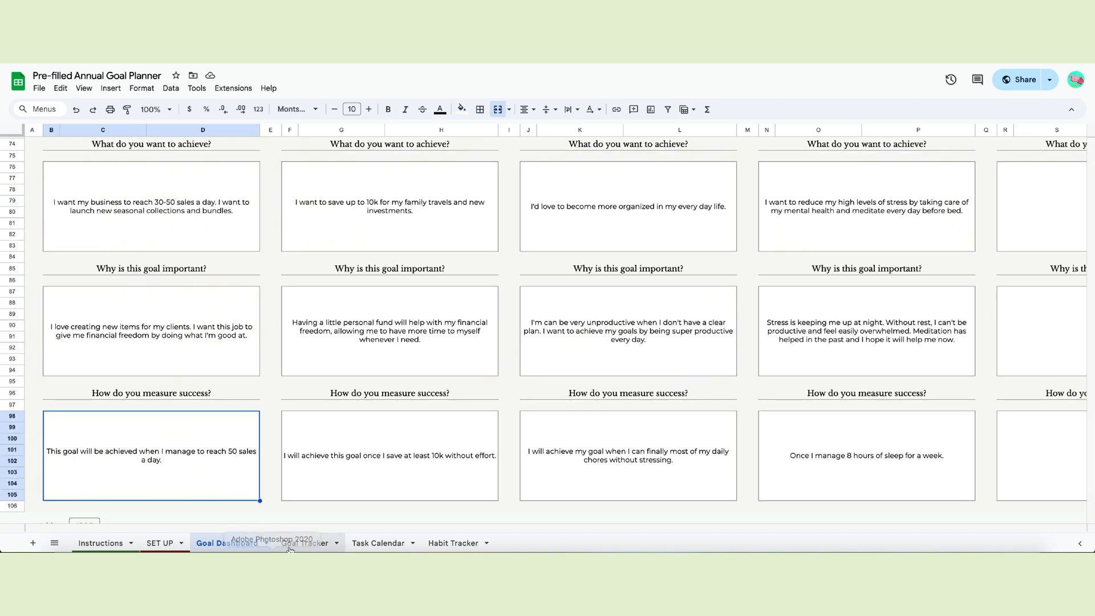
Step: Set the jewelry goal's deadline to June 26, 2025 and its status to In Progress
click(304, 543)
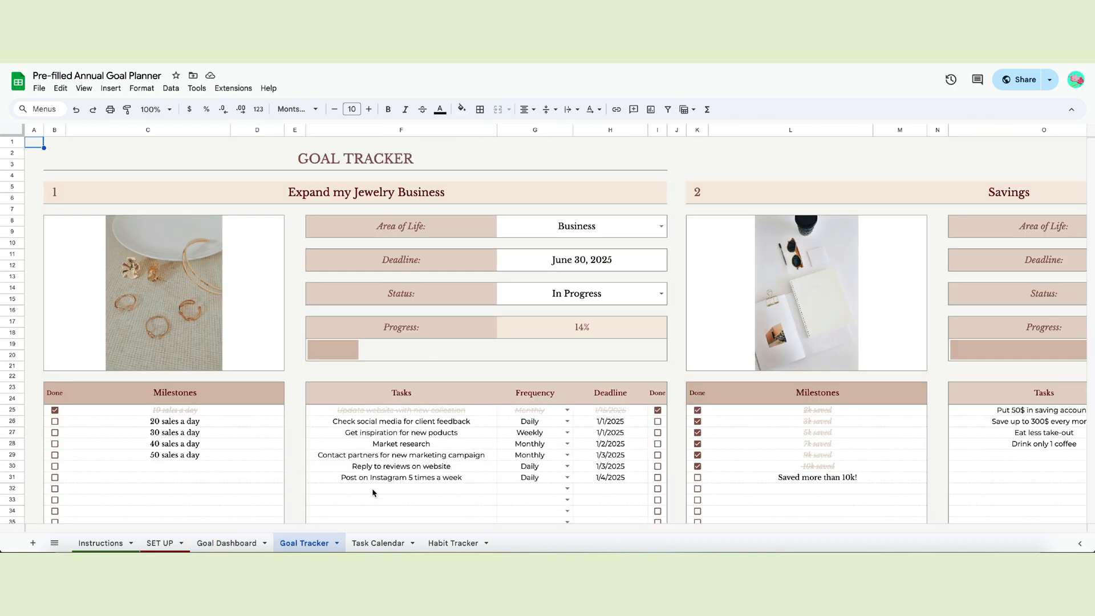
scroll(right, 3)
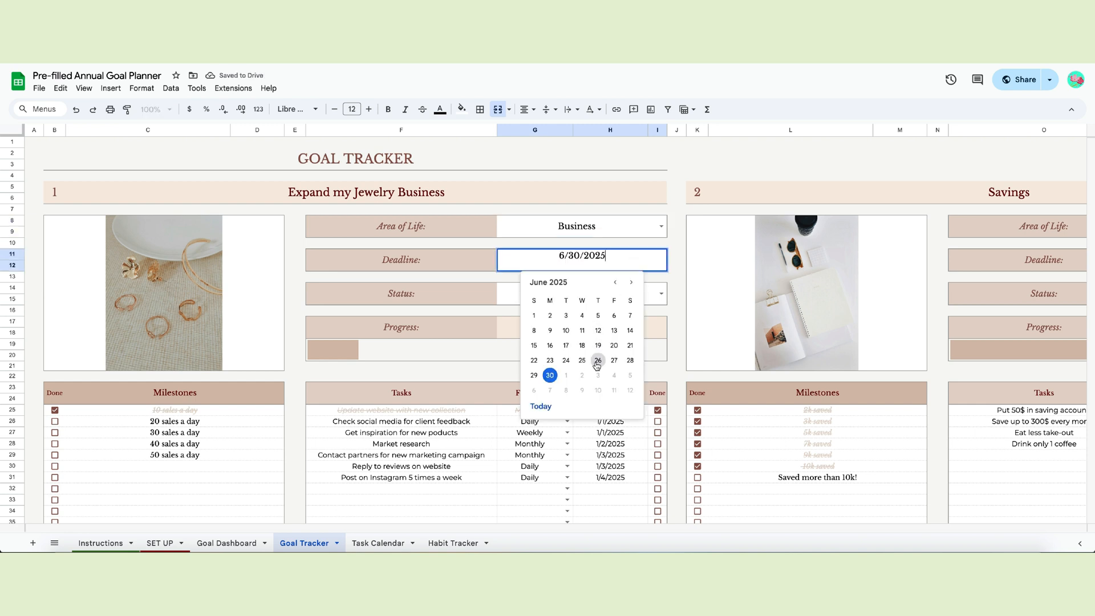
click(597, 360)
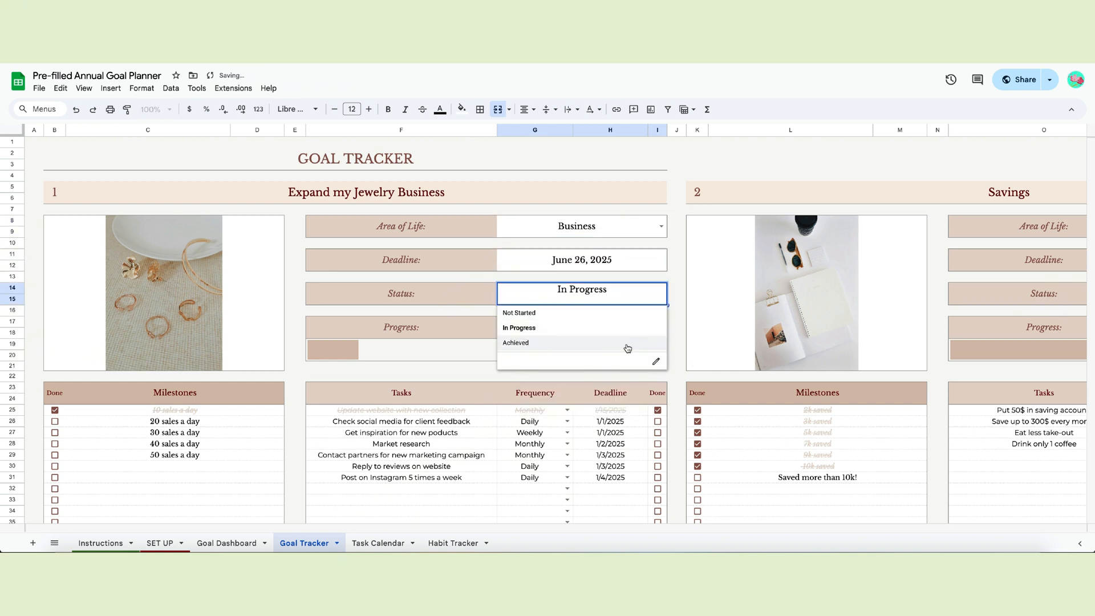
click(515, 342)
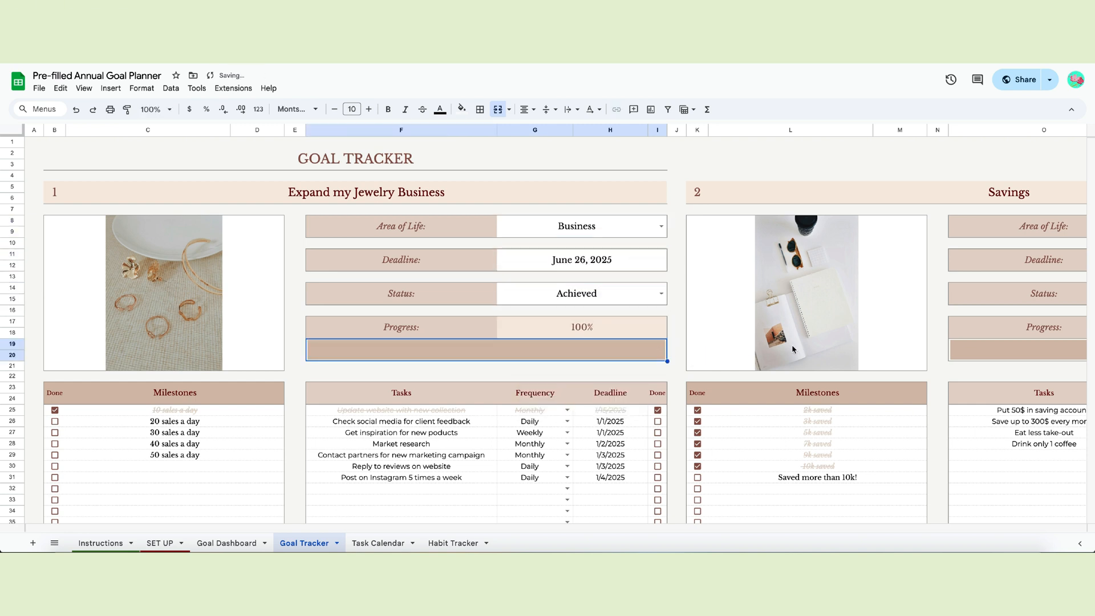
click(581, 293)
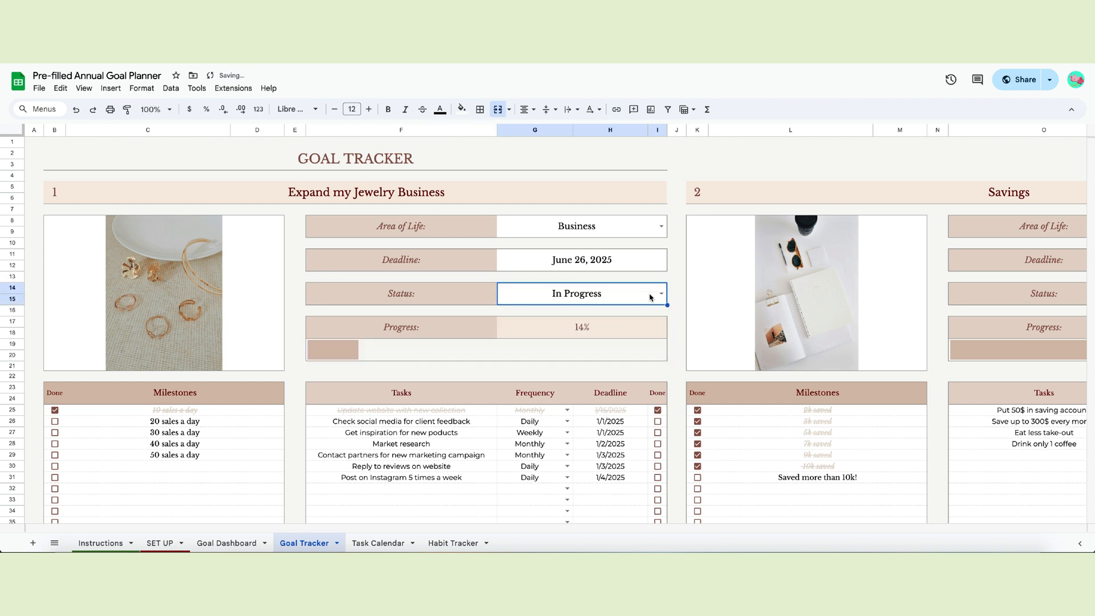
click(164, 292)
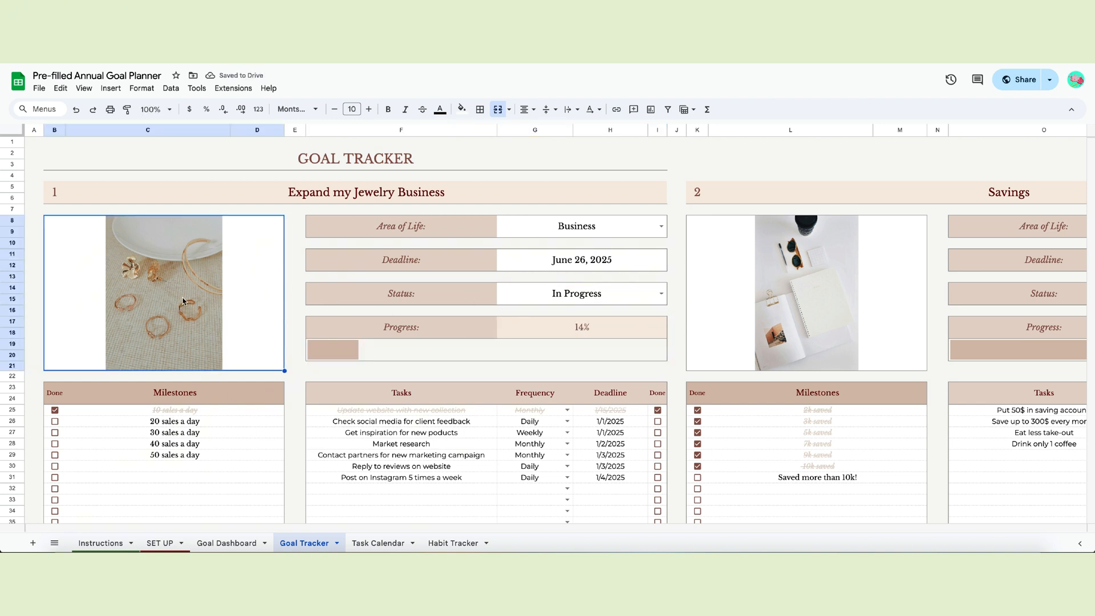
Step: Add a weekly 'Post on Facebook' task below the last task
scroll(down, 3)
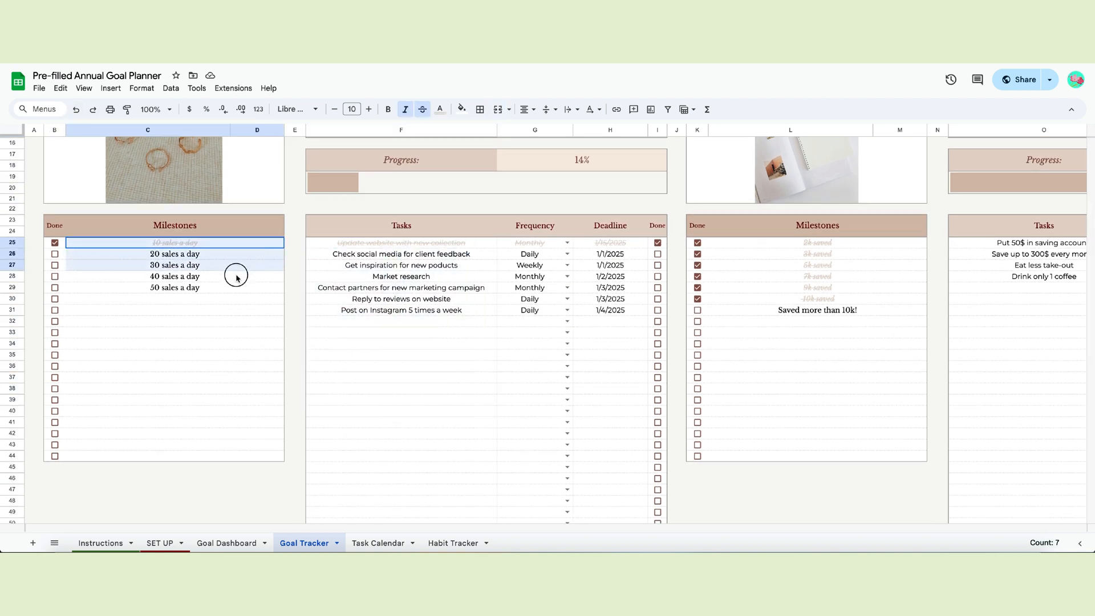
click(401, 253)
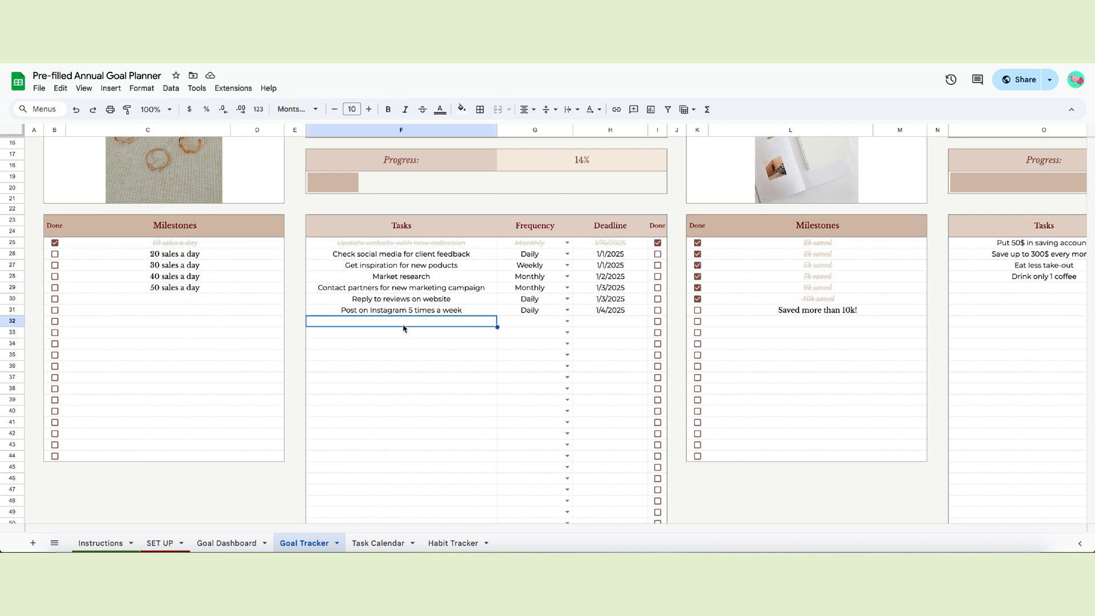
text(Post on Facebook)
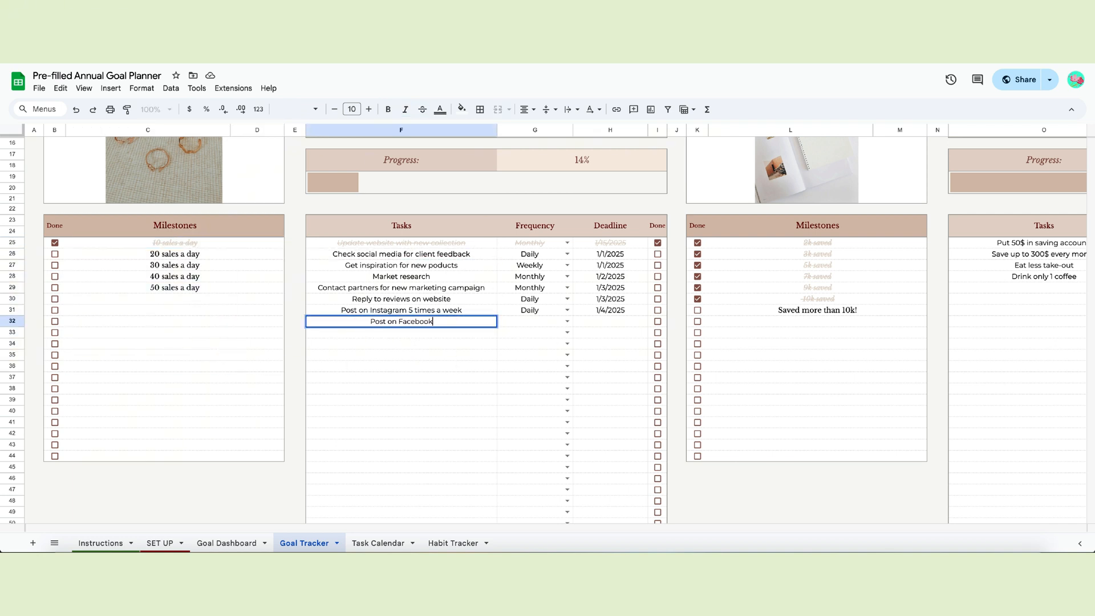
click(534, 321)
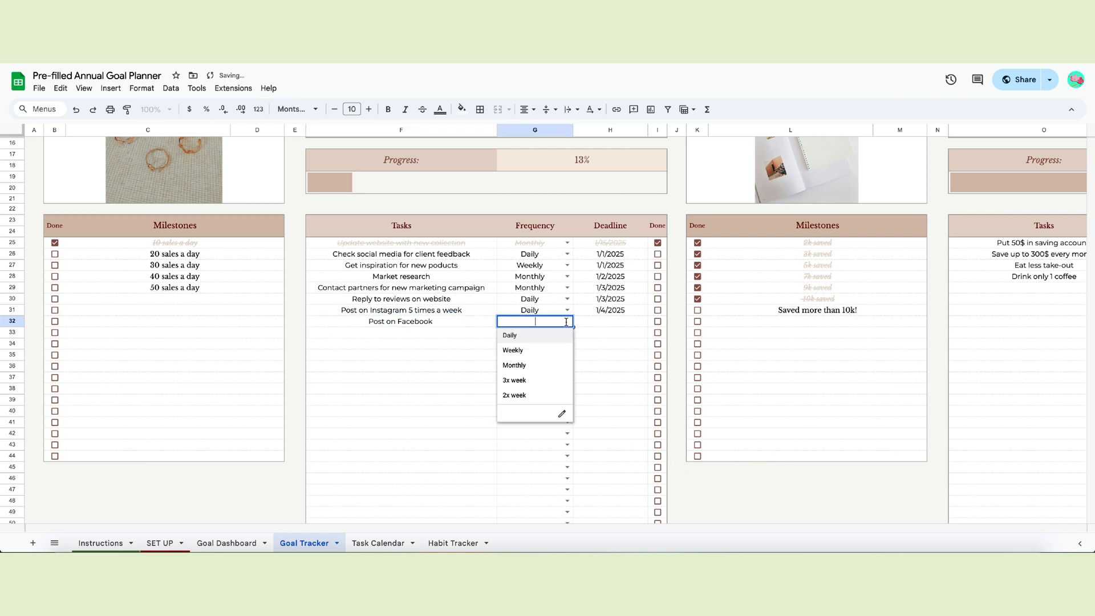
click(513, 349)
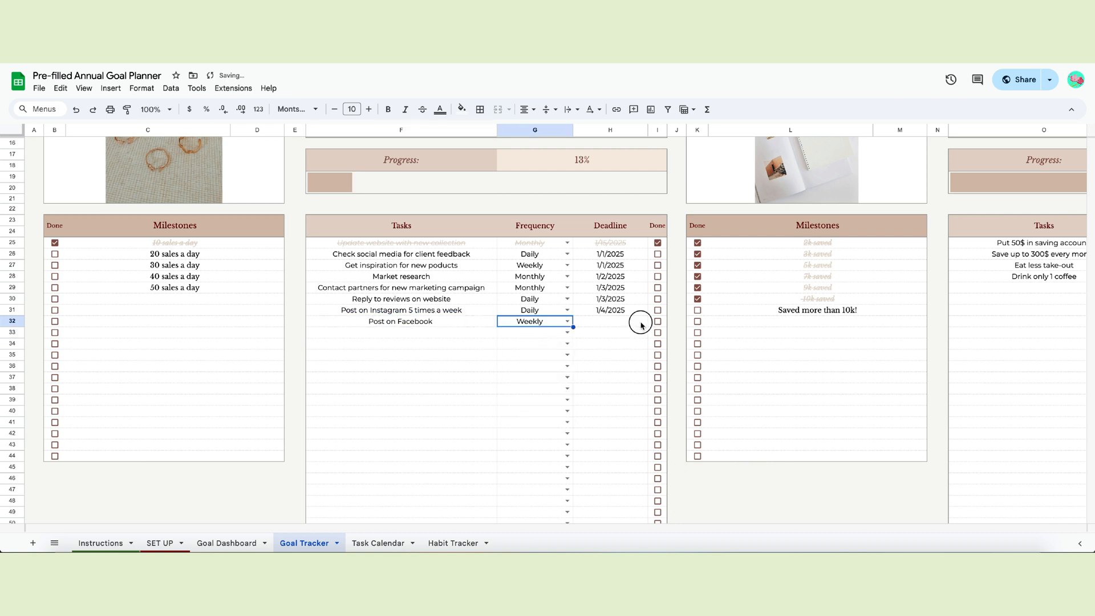
Step: Mark Post on Facebook done and tick the 20 and 30 sales-a-day milestones
click(657, 321)
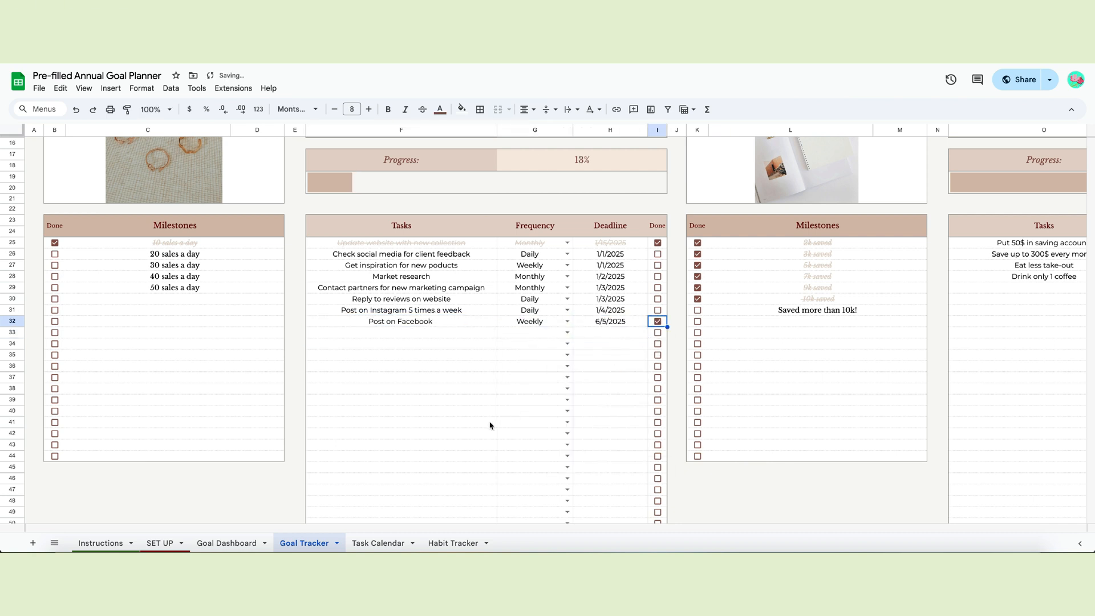
click(656, 321)
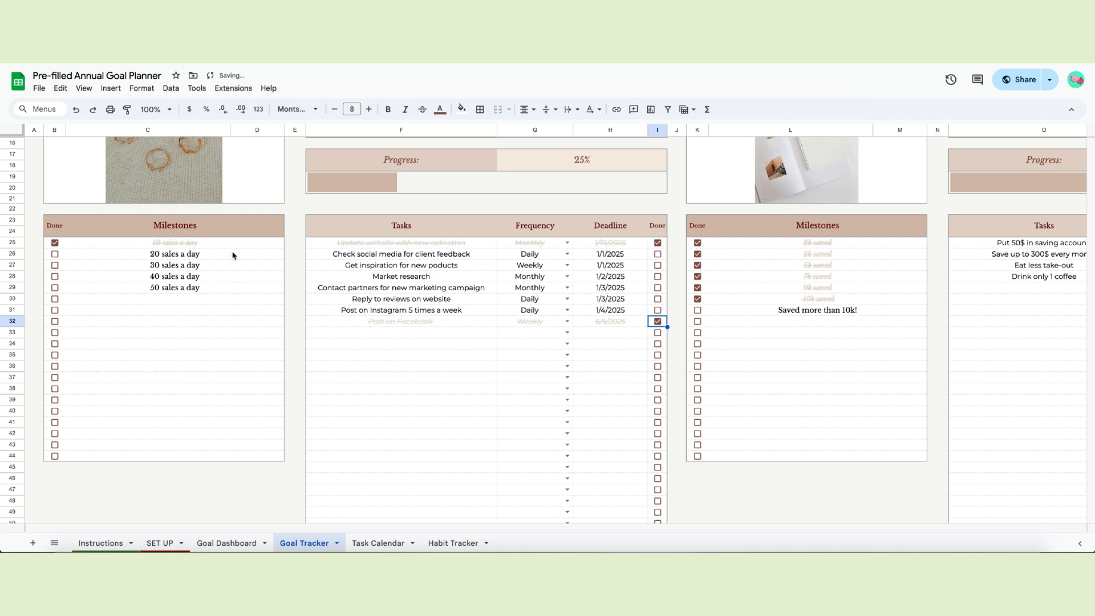
click(54, 254)
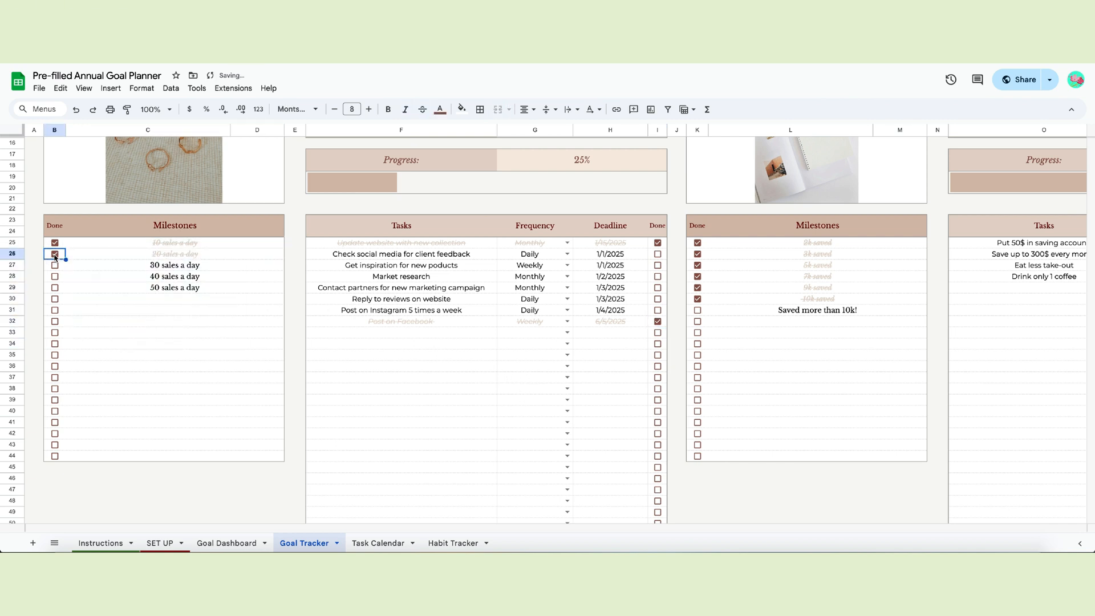
click(55, 265)
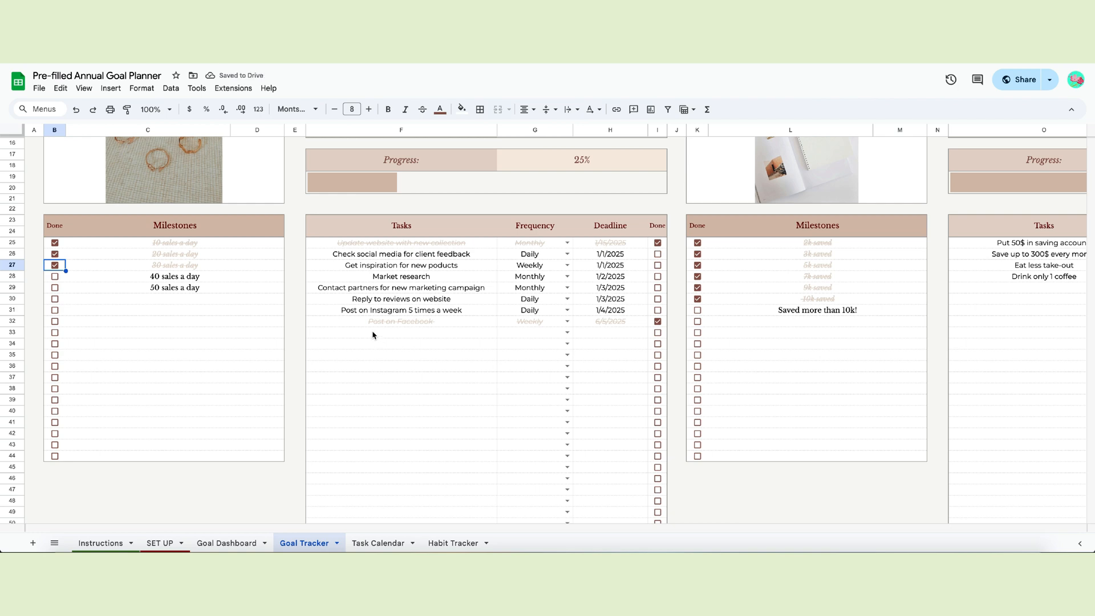
Step: Select the jewelry milestones, untick and re-tick them including 30 sales a day, then view Task Calendar
scroll(right, 3)
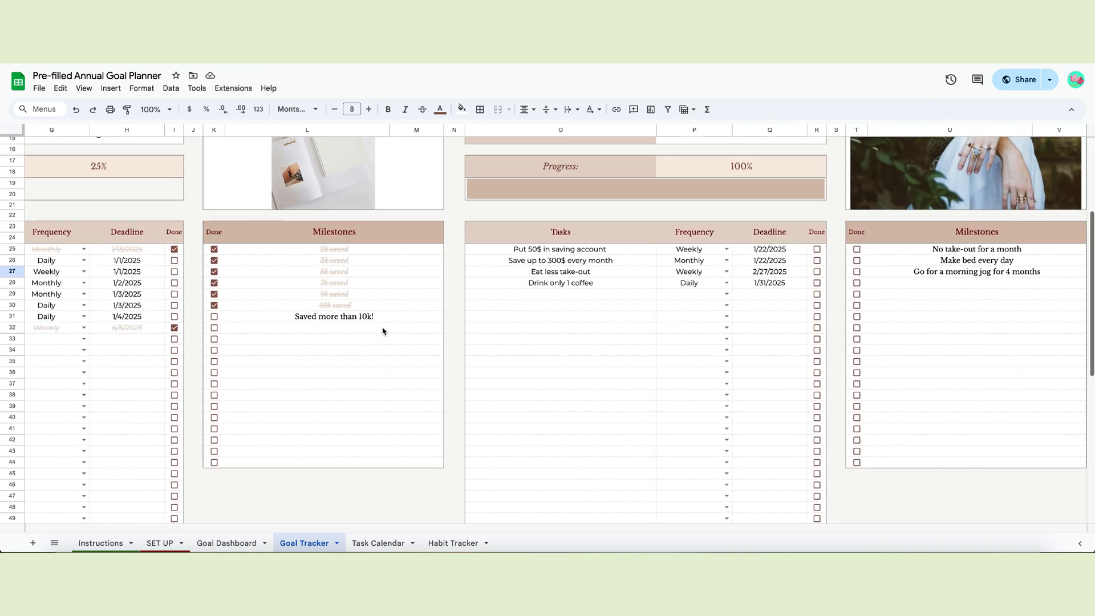
scroll(left, 3)
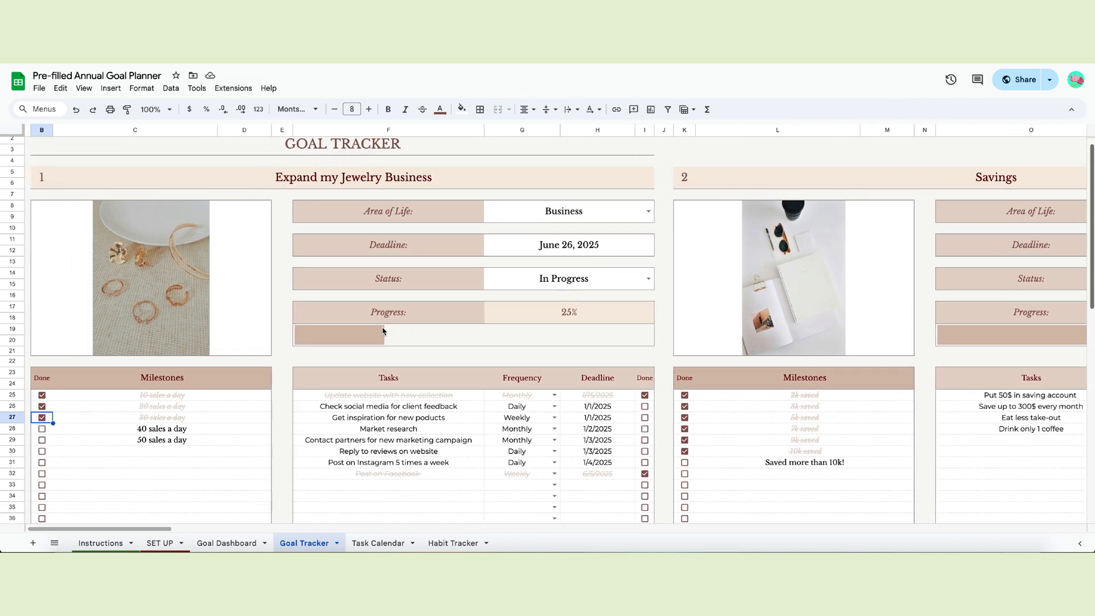
scroll(down, 3)
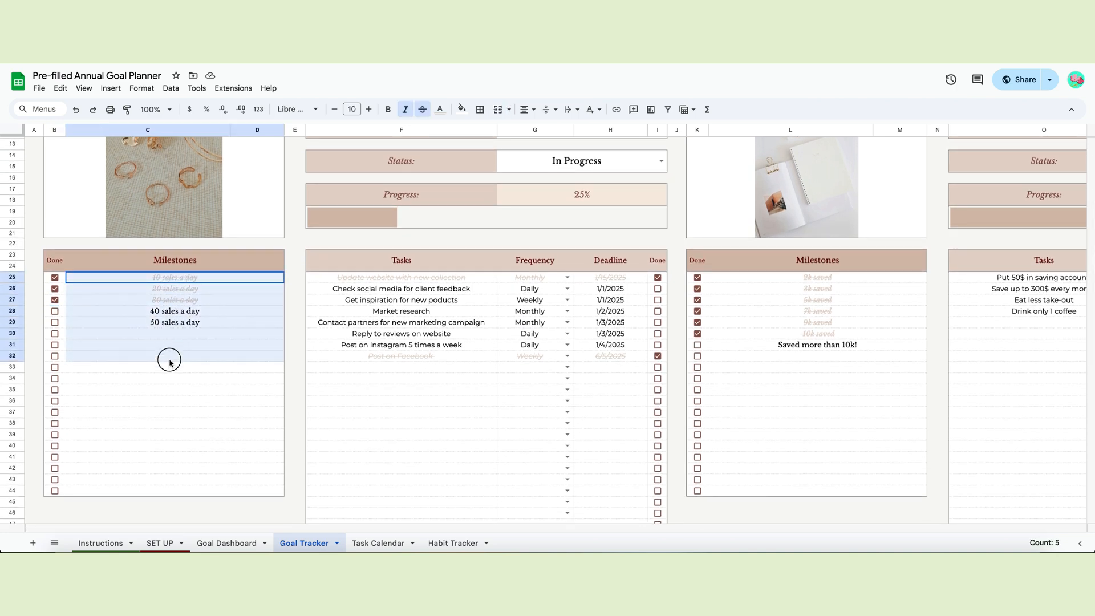
drag(174, 277, 174, 361)
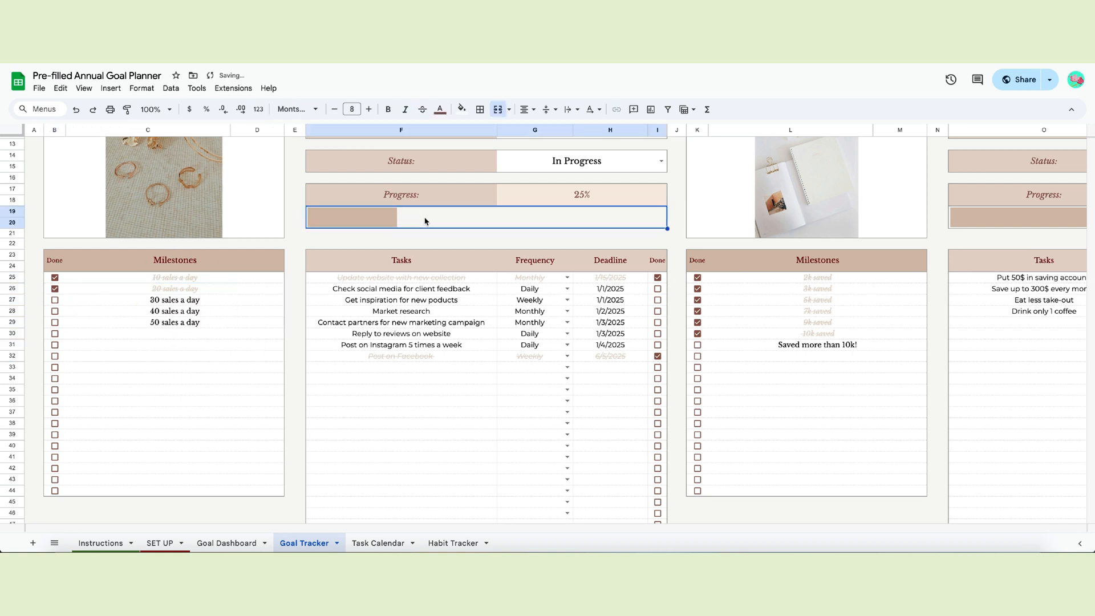
click(54, 277)
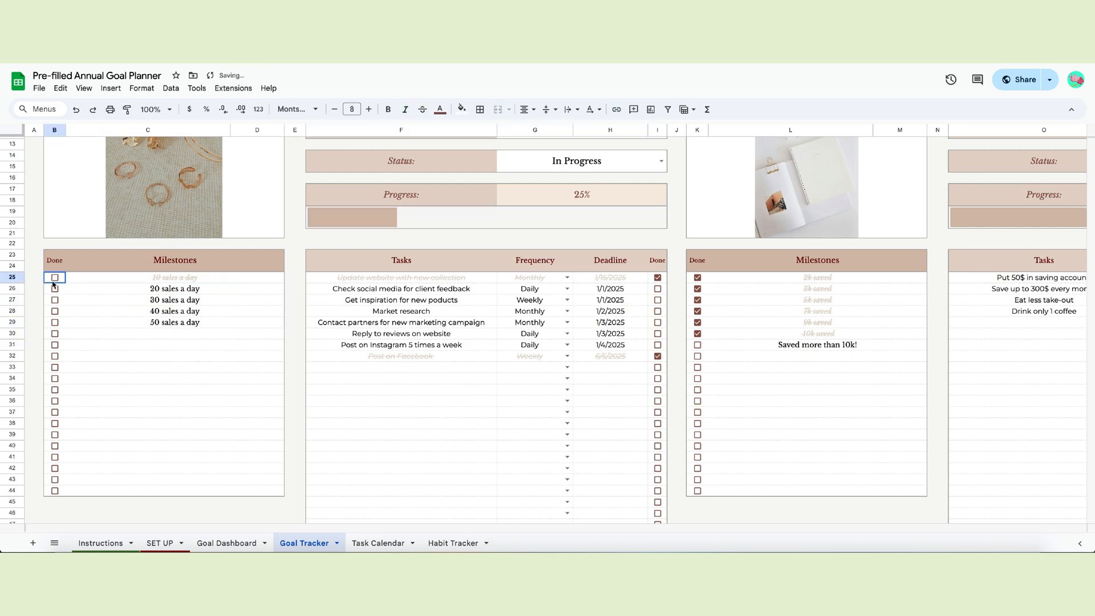
click(55, 289)
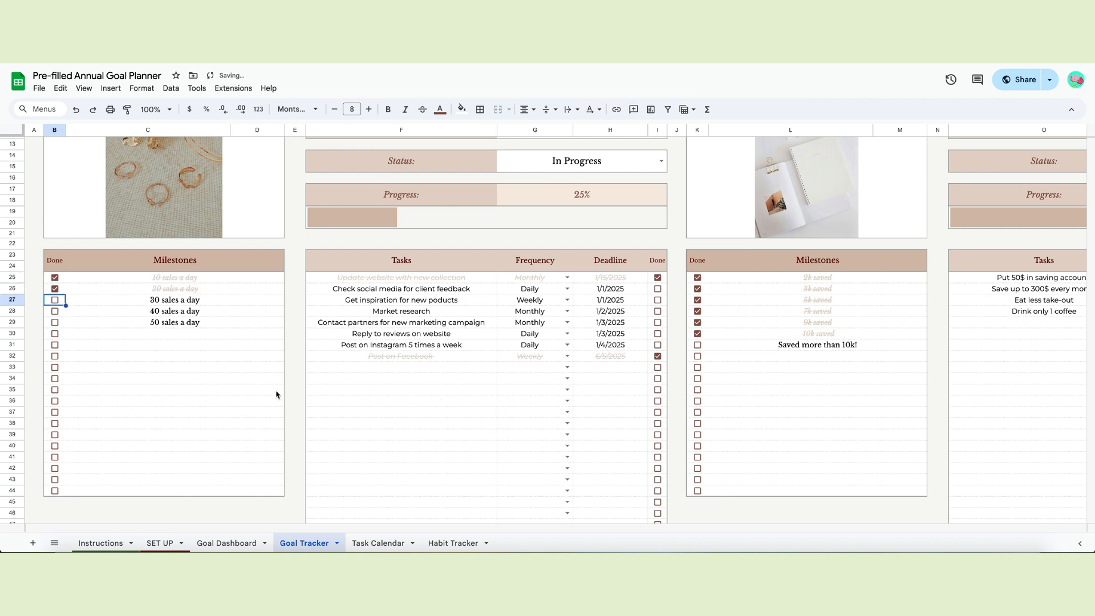
click(54, 300)
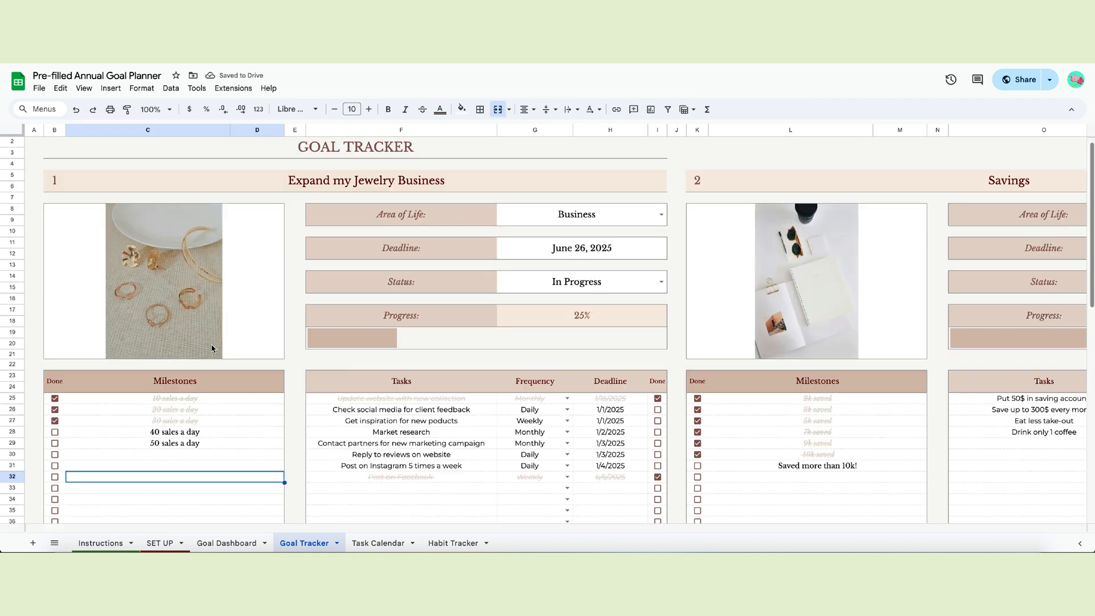
scroll(down, 3)
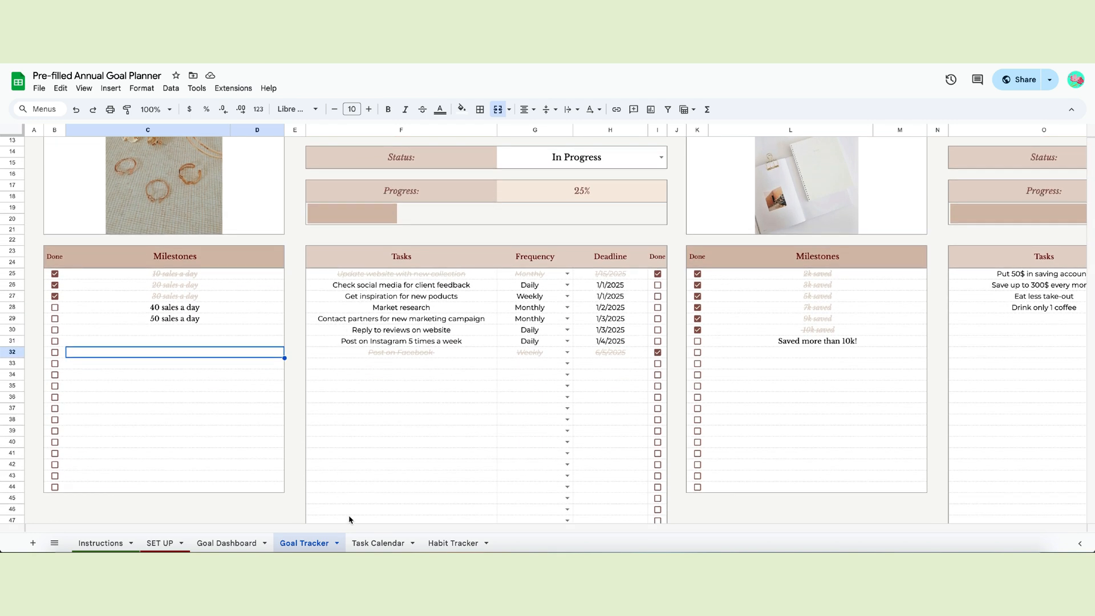
click(378, 542)
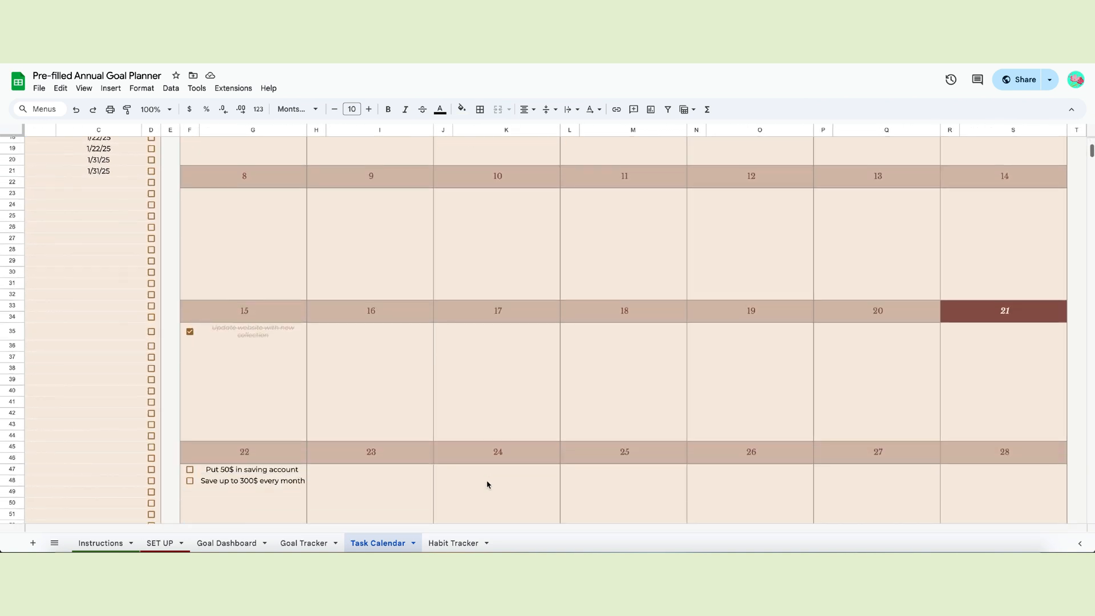
scroll(down, 3)
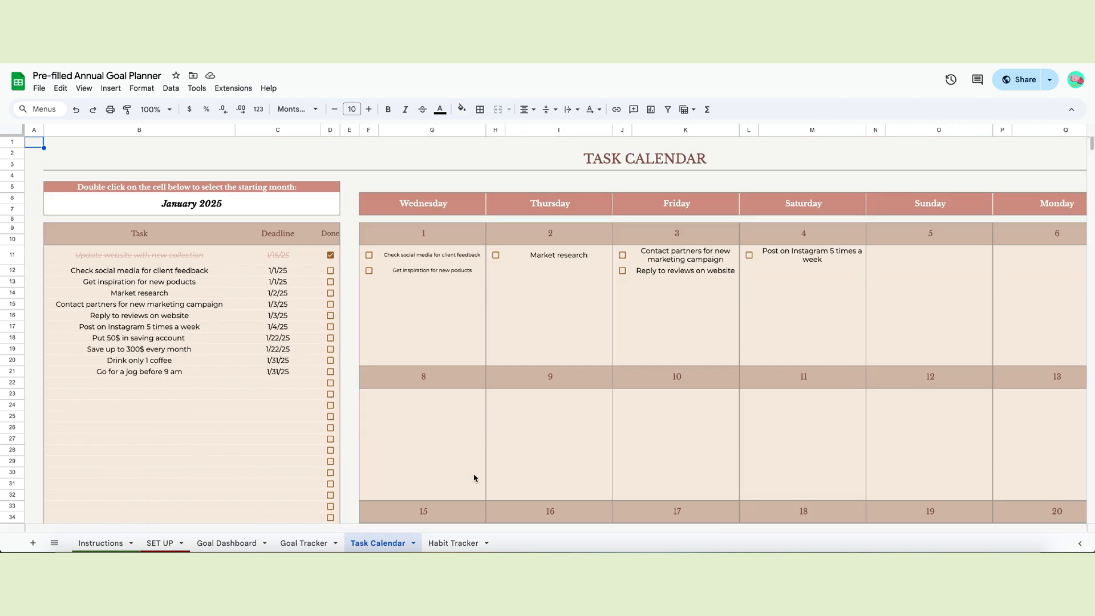
double_click(191, 203)
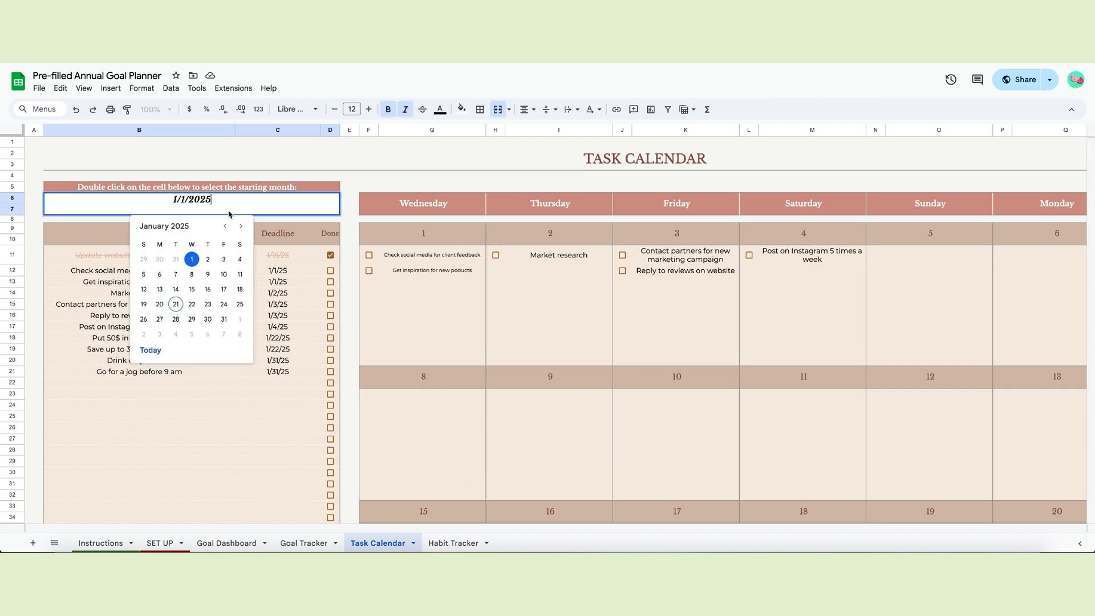
click(240, 227)
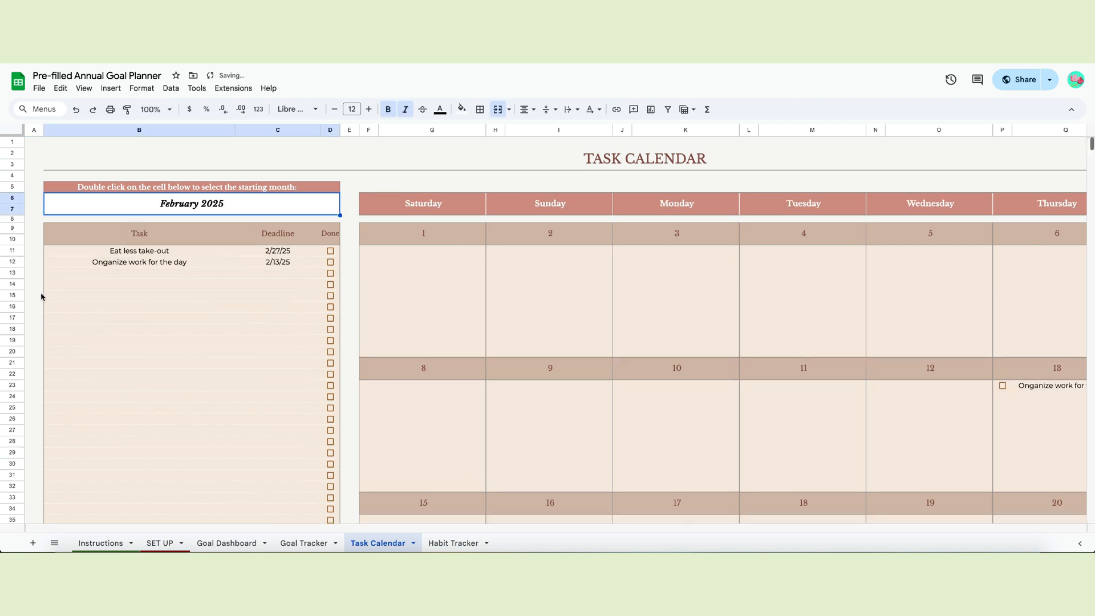
double_click(190, 203)
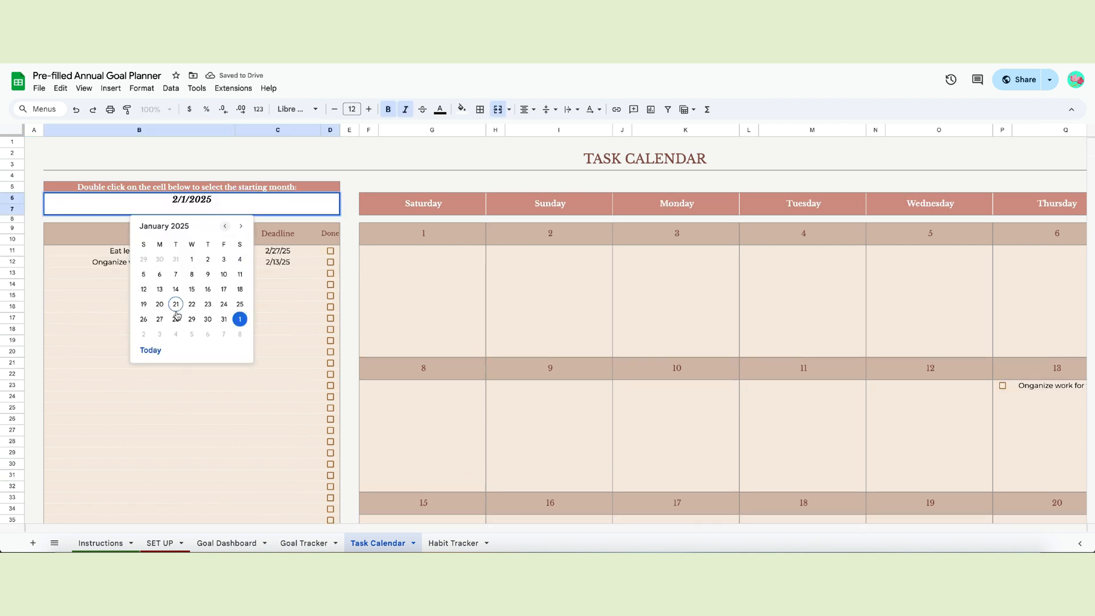
click(240, 320)
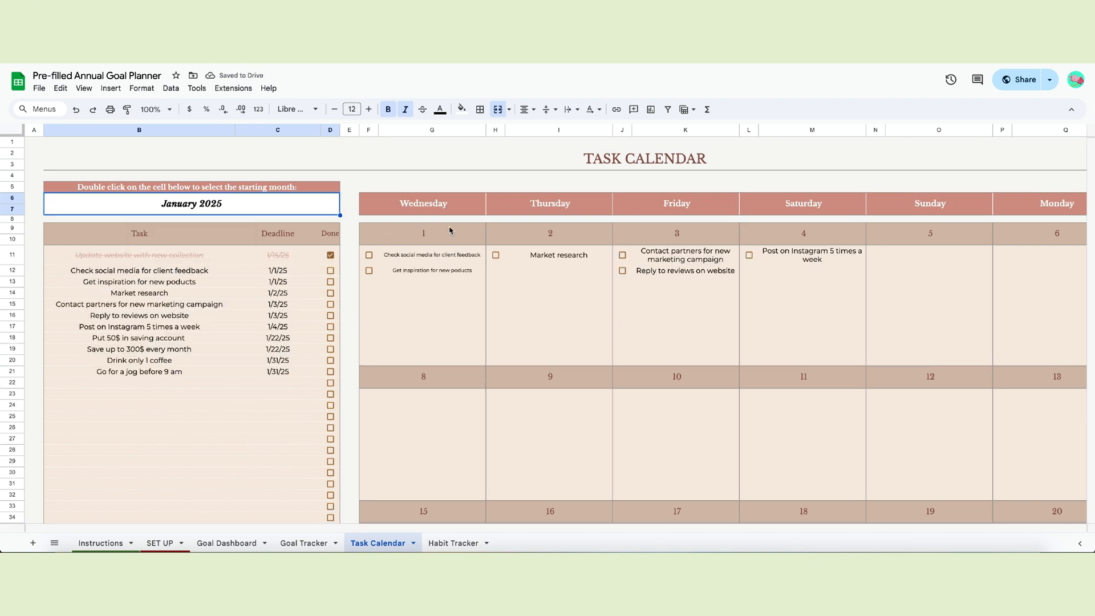
scroll(right, 3)
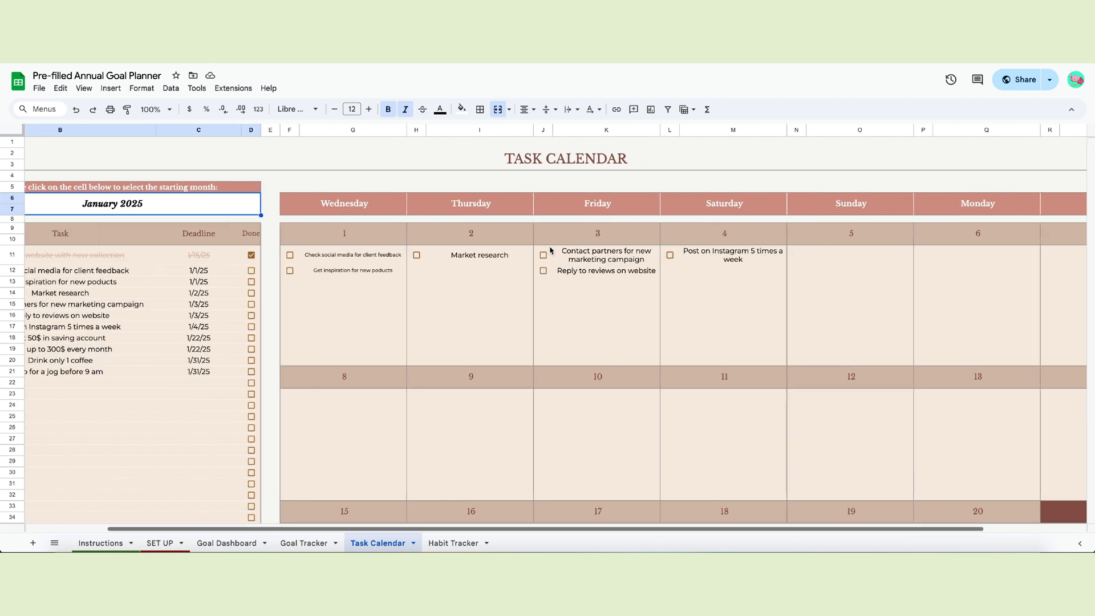
scroll(down, 3)
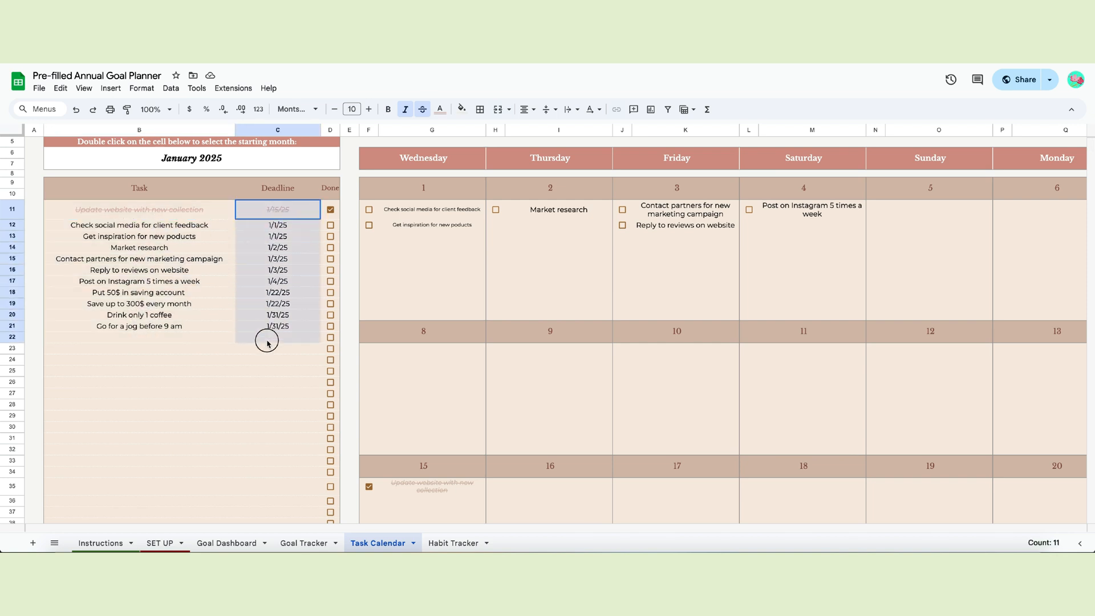
click(330, 224)
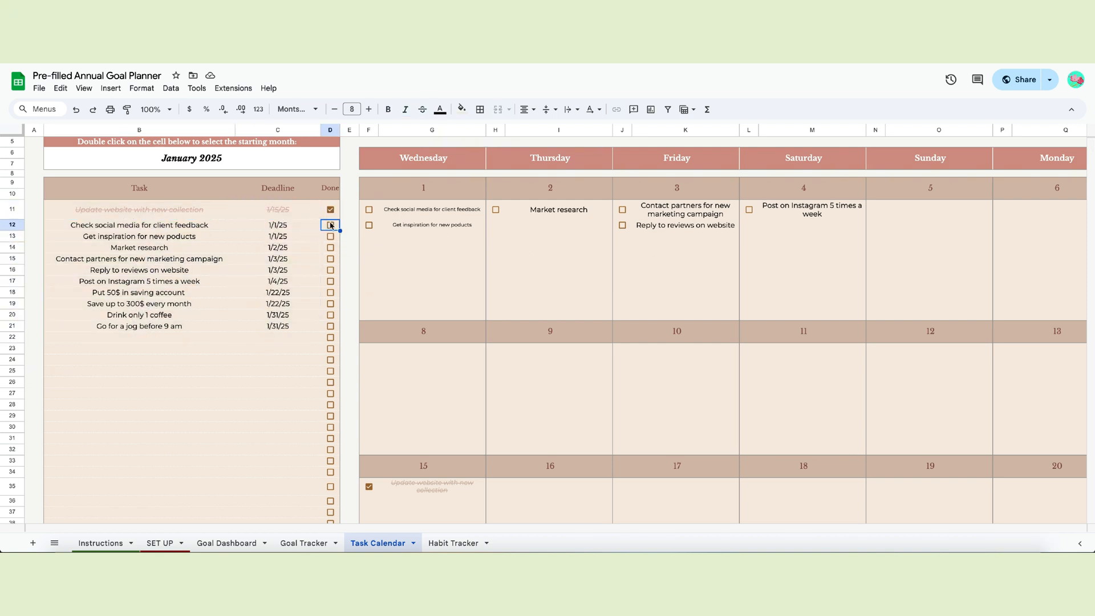
click(330, 209)
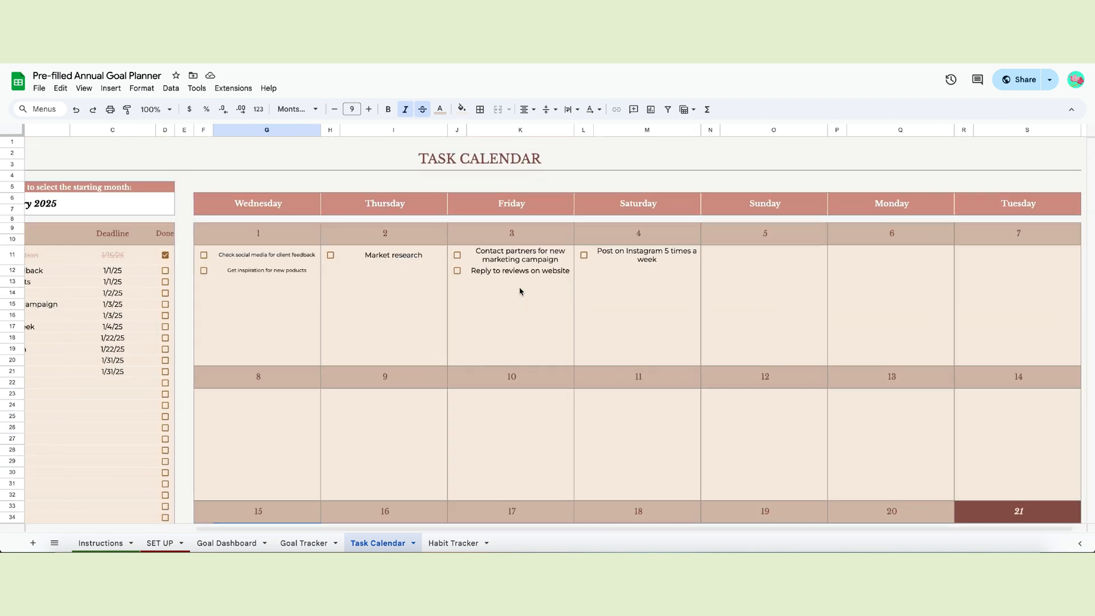
Step: Tick more habit days: Meal prep, Read 50 pages day 8, Walk 5k steps days 10 and 14
click(452, 543)
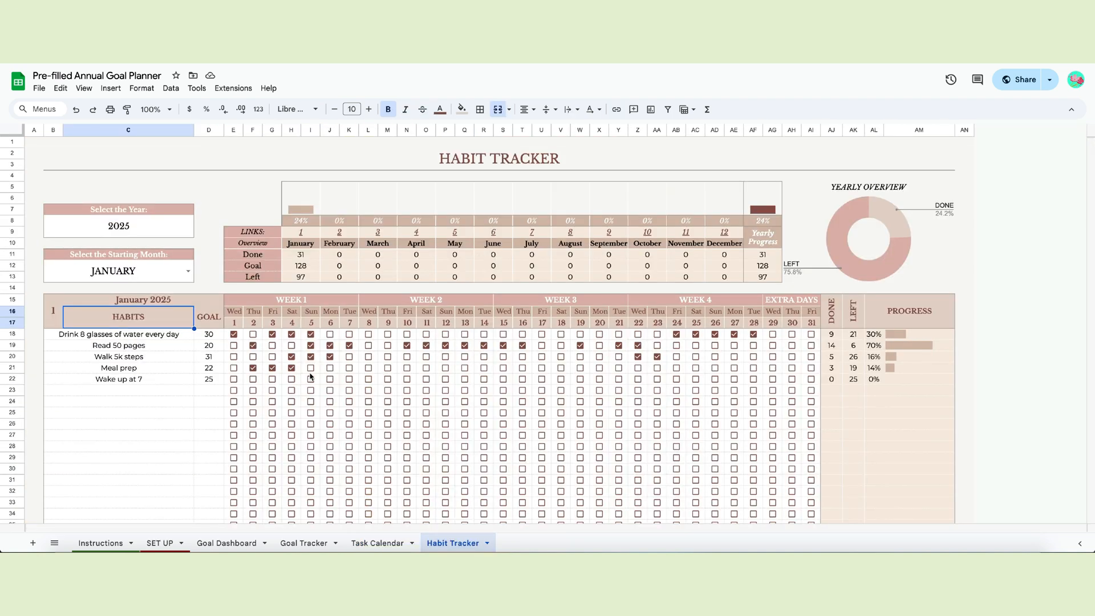
click(349, 368)
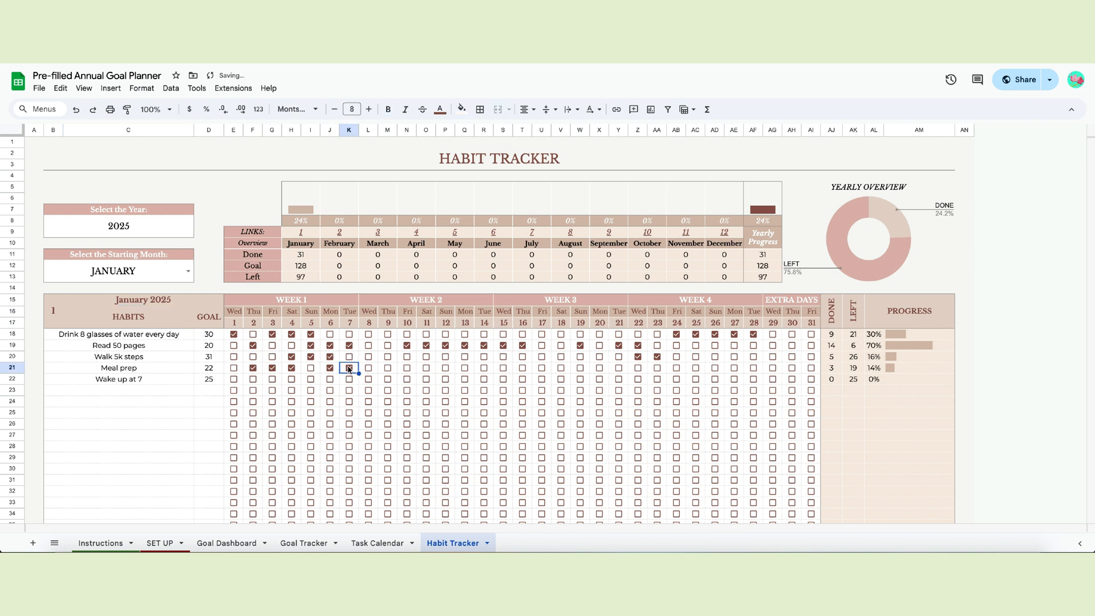
click(368, 345)
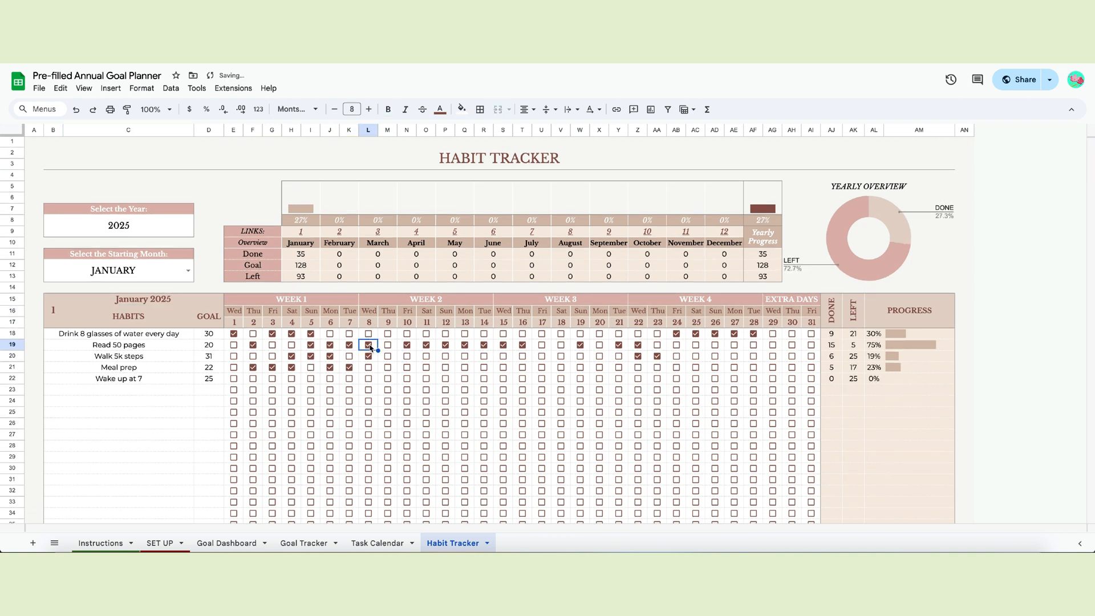
click(407, 355)
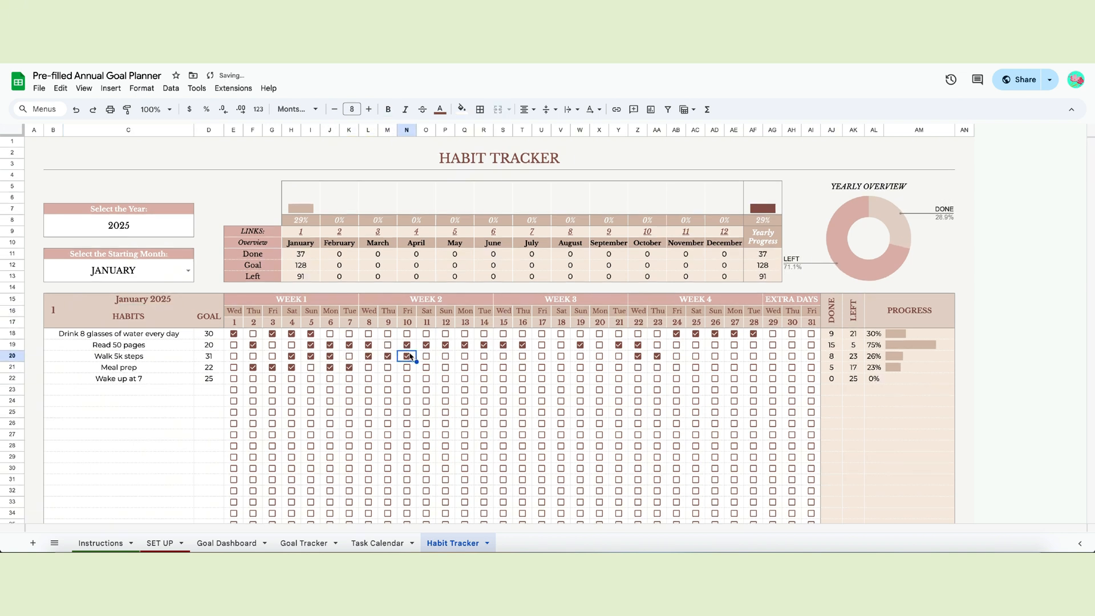
click(483, 355)
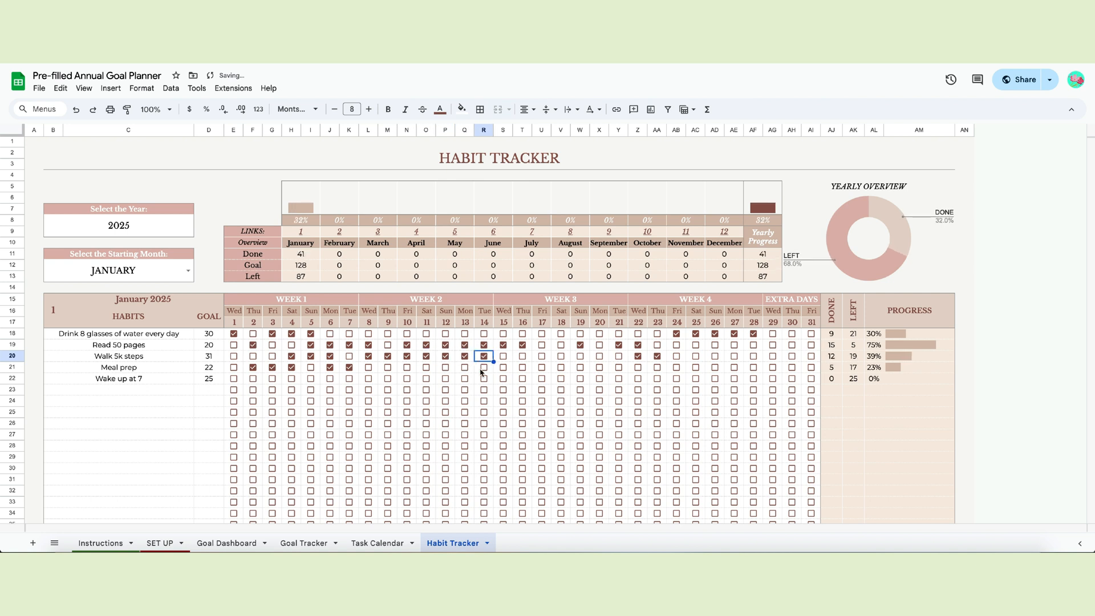
click(464, 367)
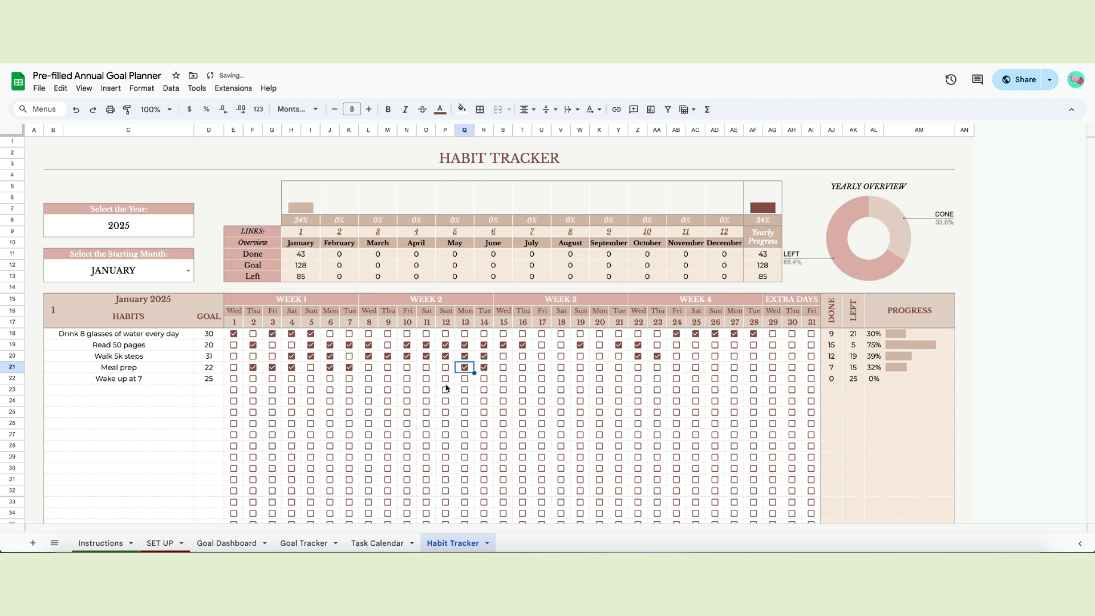
Step: Set the habit tracker year to 2026, keeping January as the starting month
text(202)
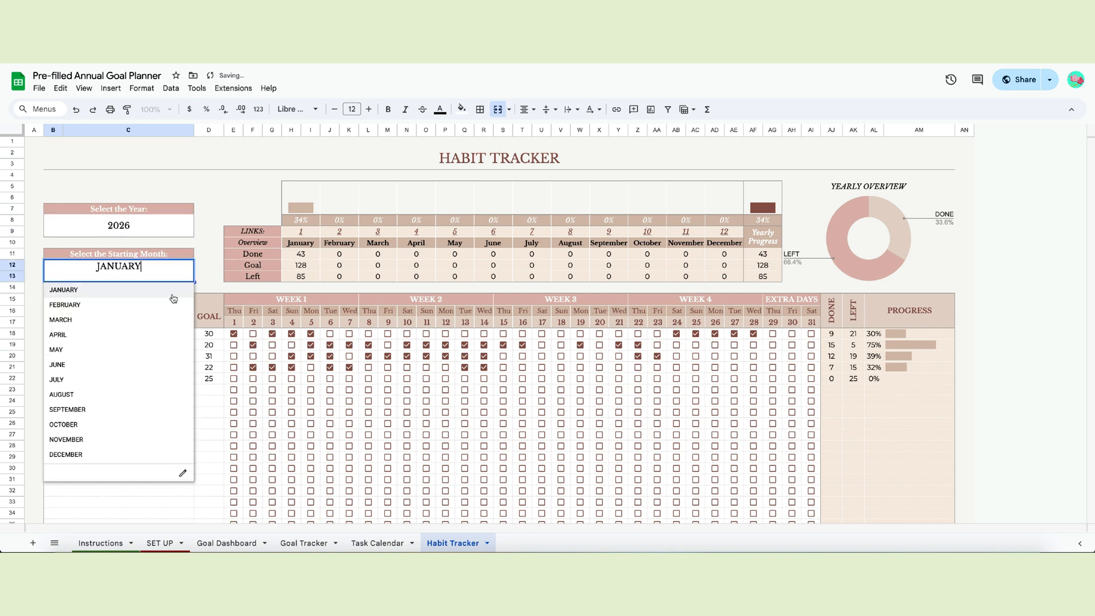
click(65, 305)
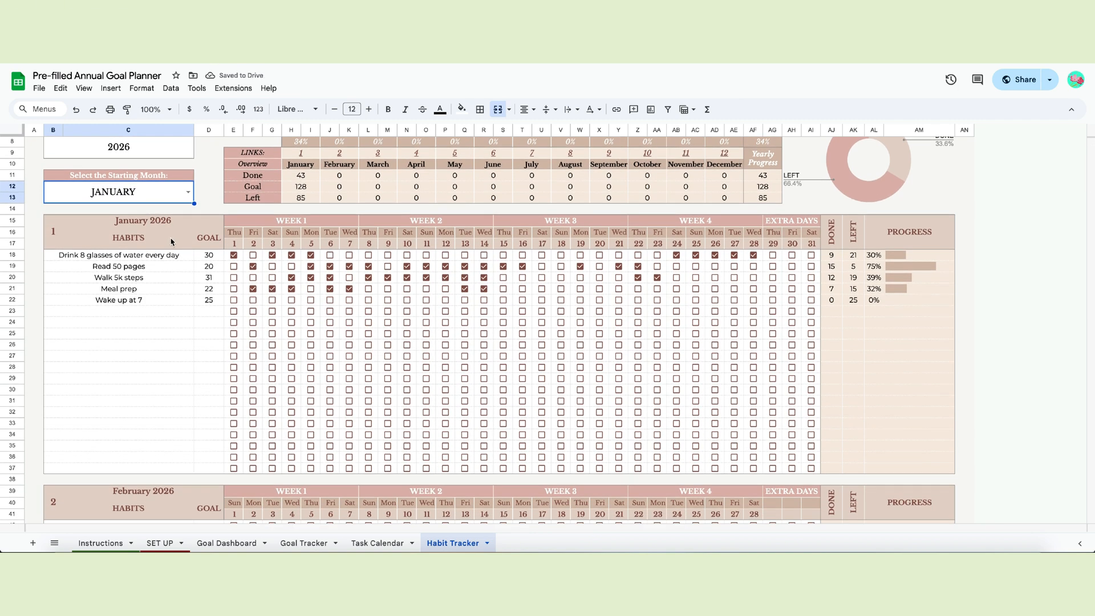
scroll(down, 3)
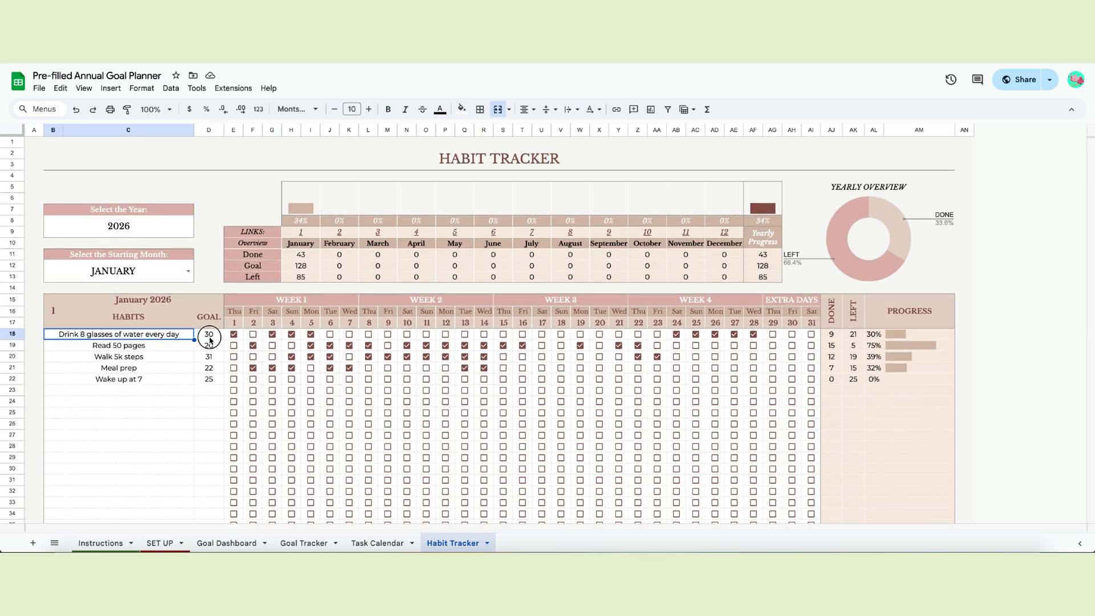
Step: Tick the first two January days for Wake up at 7, reaching 2 done and 8%
scroll(down, 3)
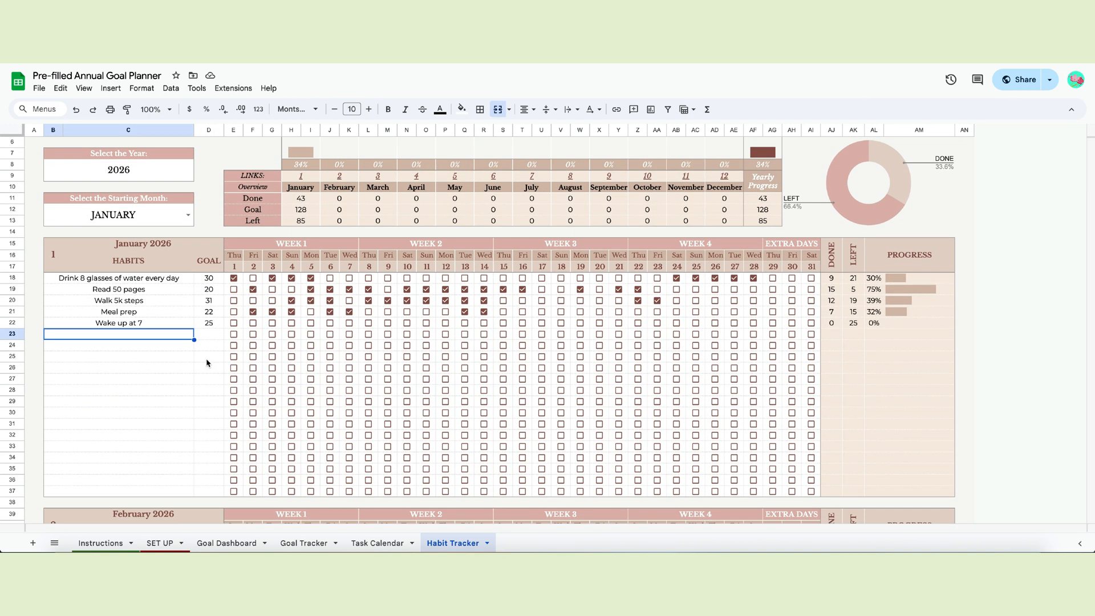
text(Meal Prep)
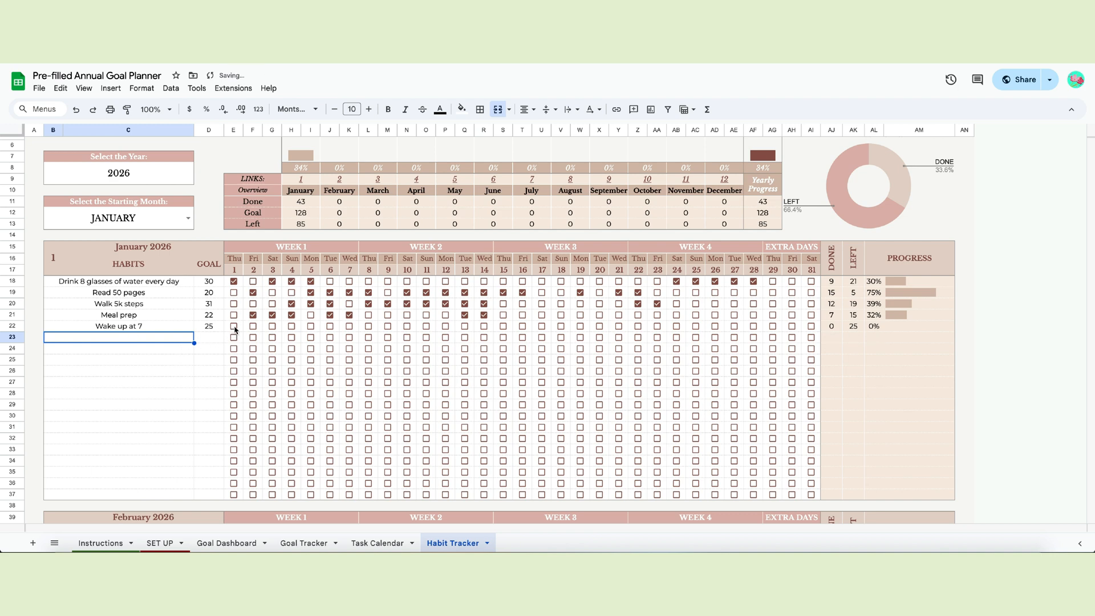
click(234, 326)
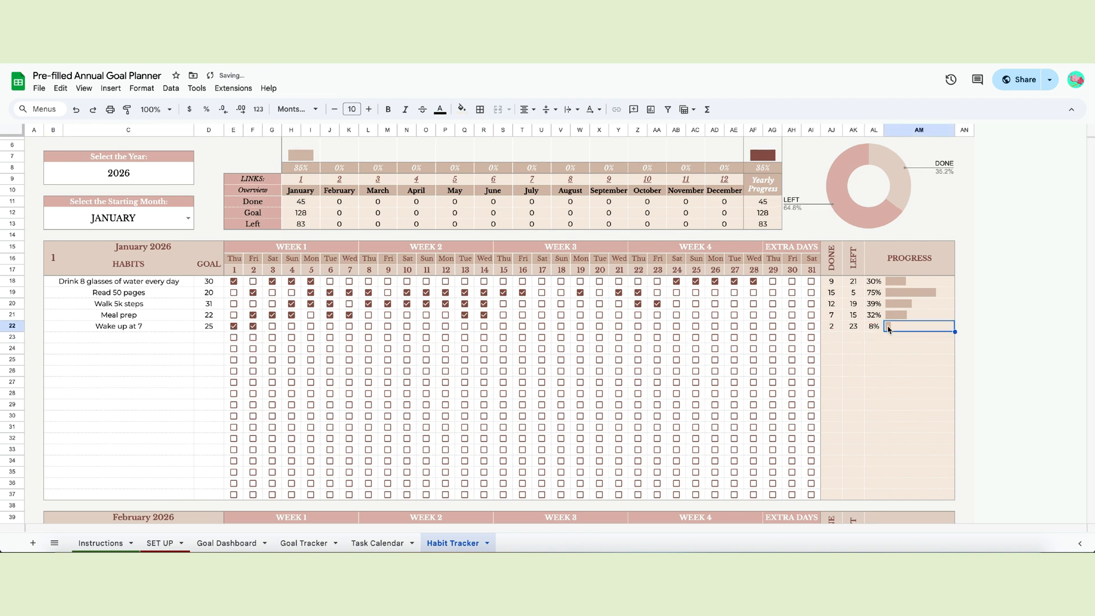
scroll(down, 3)
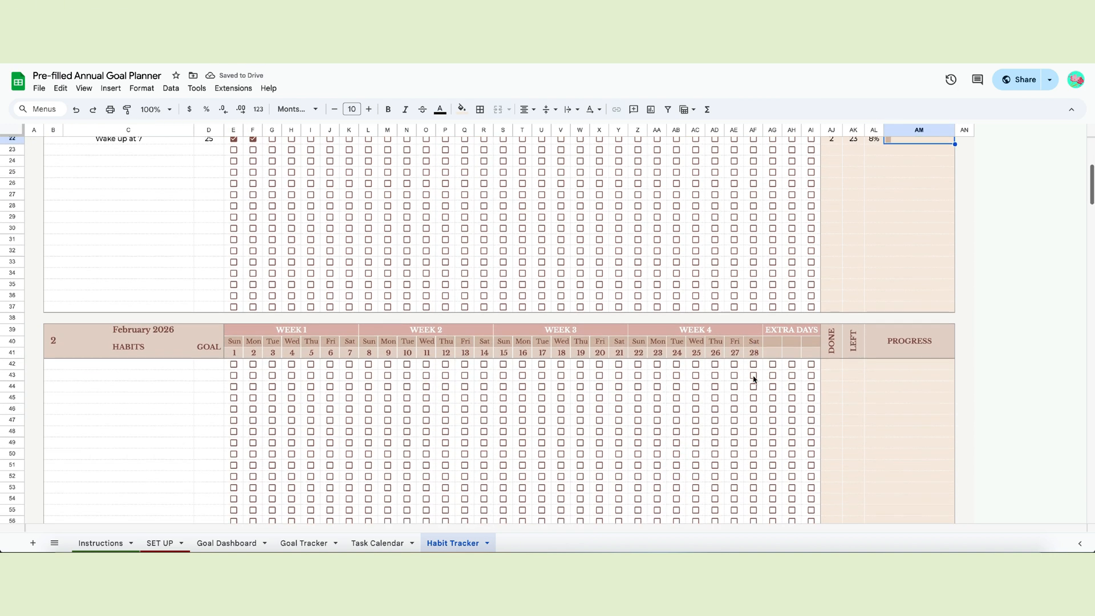
scroll(down, 3)
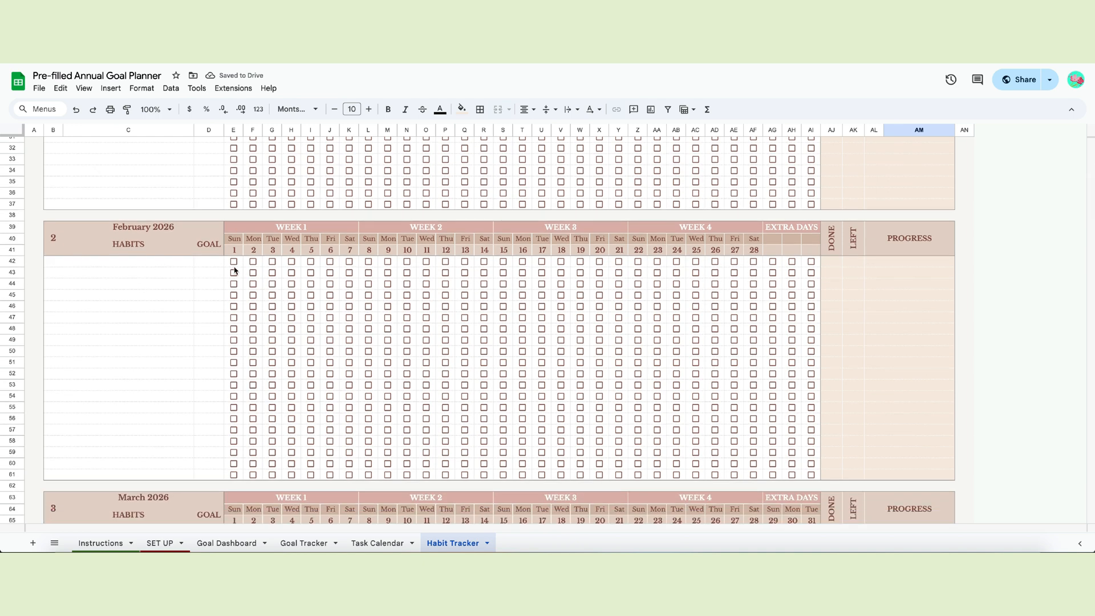
scroll(up, 3)
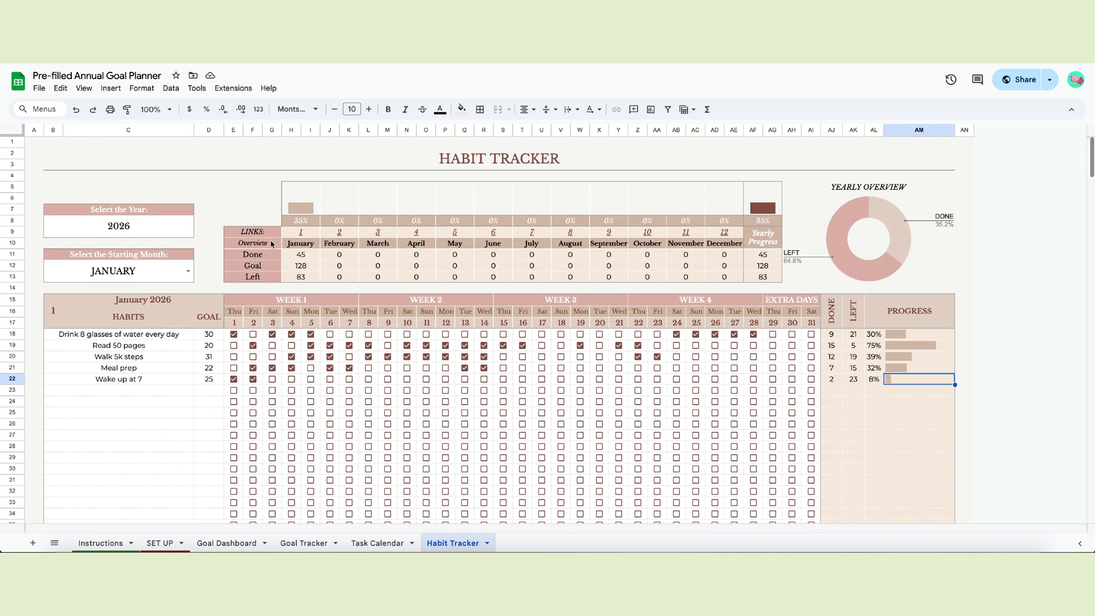
mouse_move(446, 318)
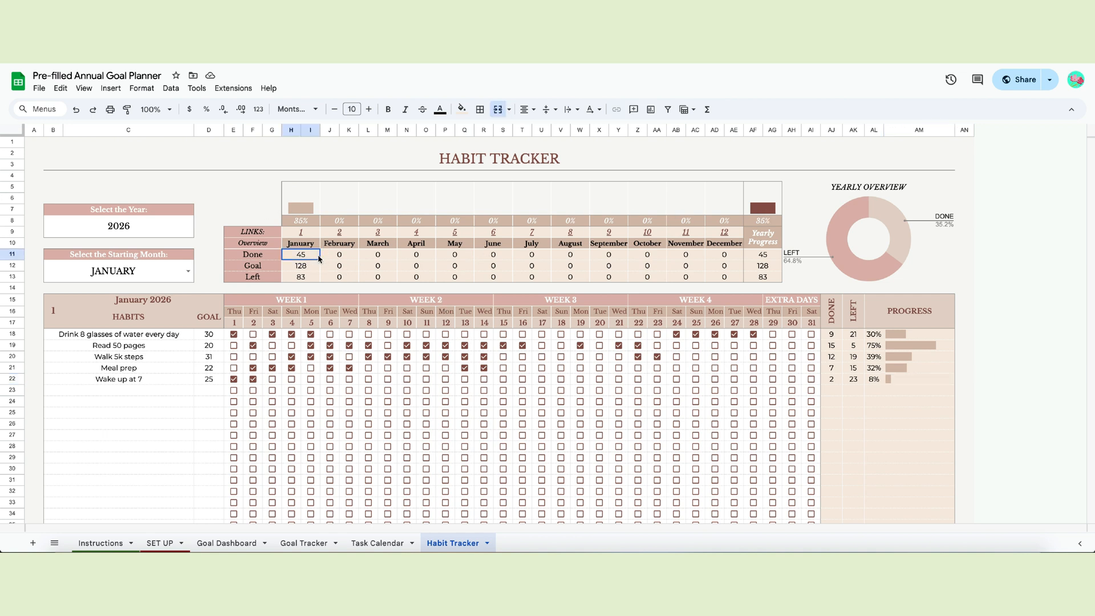
Step: Follow the December link to December 2026, return and tick day 8 for Meal prep
click(301, 276)
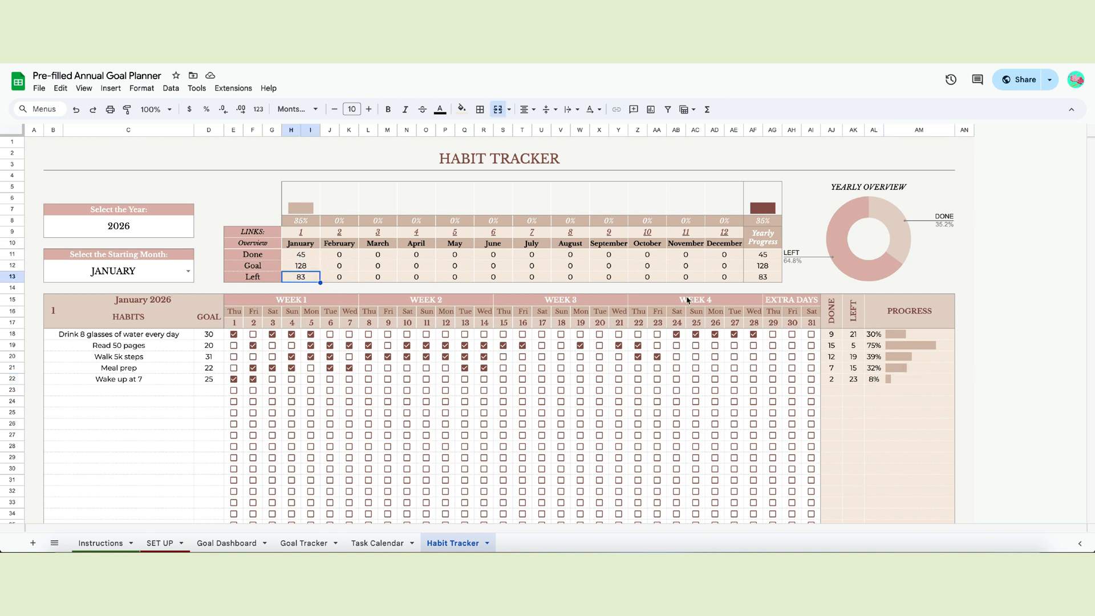
mouse_move(672, 295)
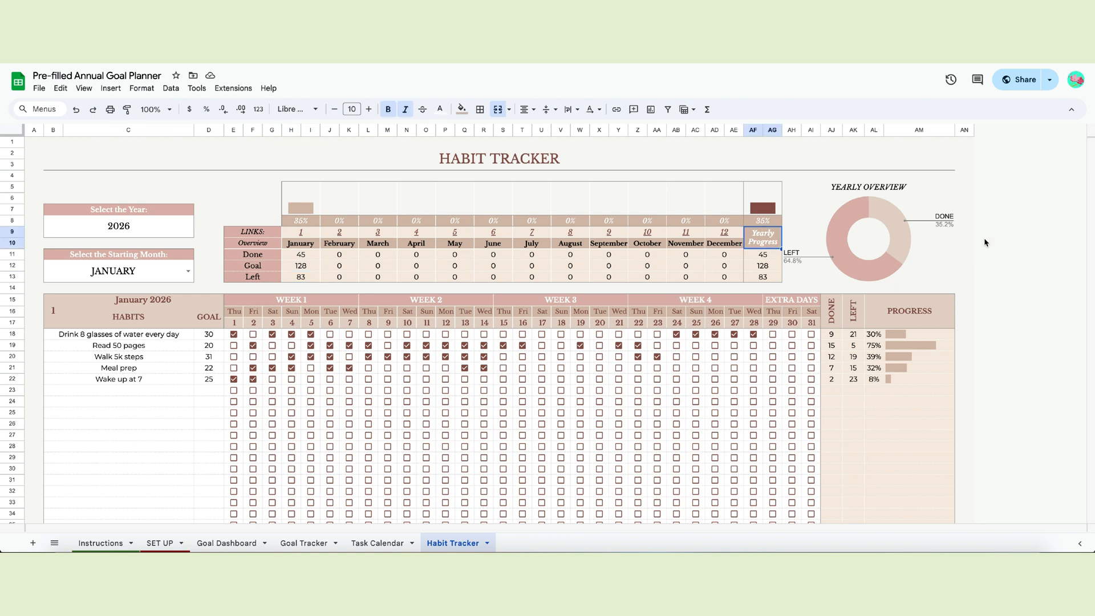
mouse_move(906, 283)
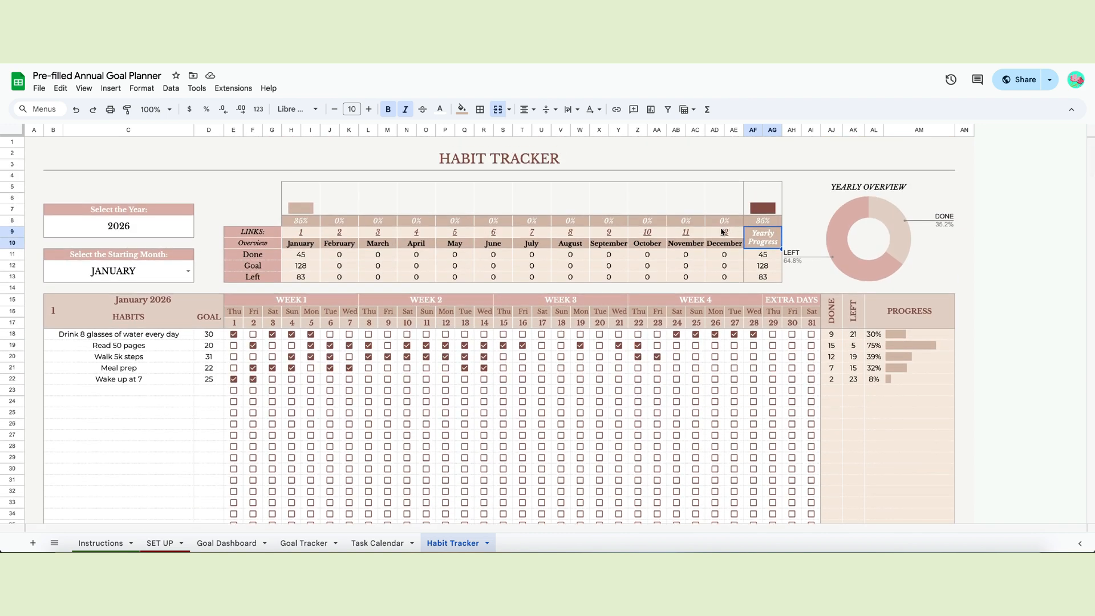
click(725, 231)
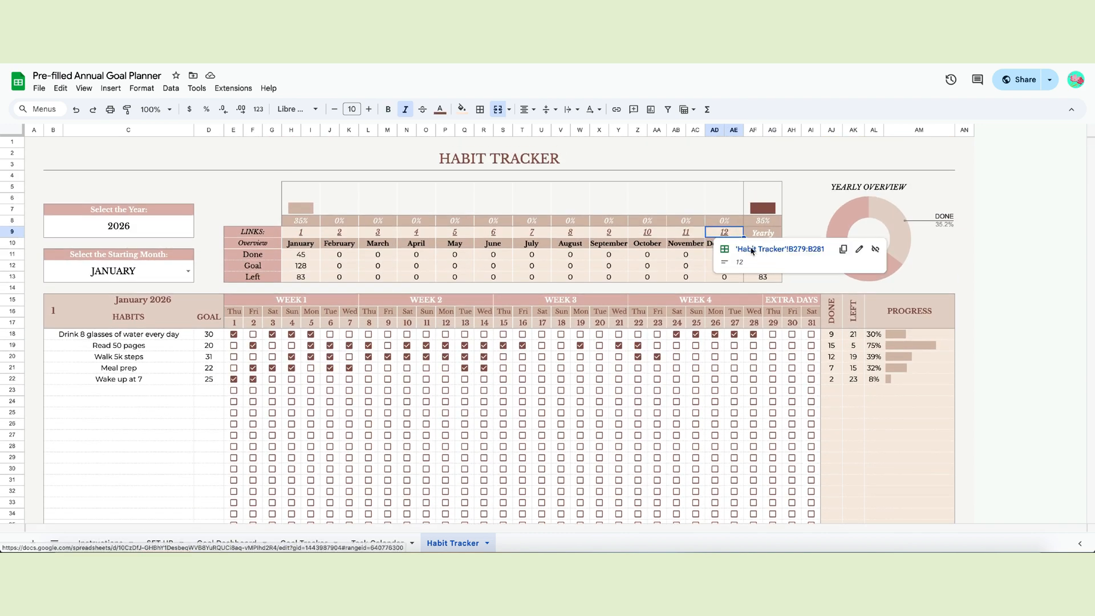
click(777, 249)
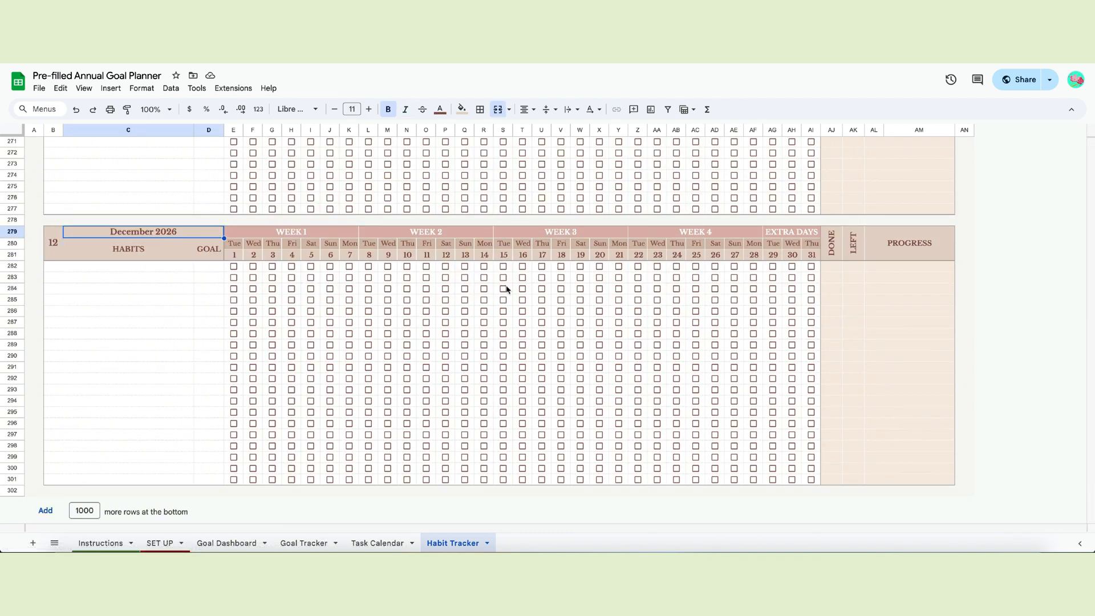
scroll(up, 3)
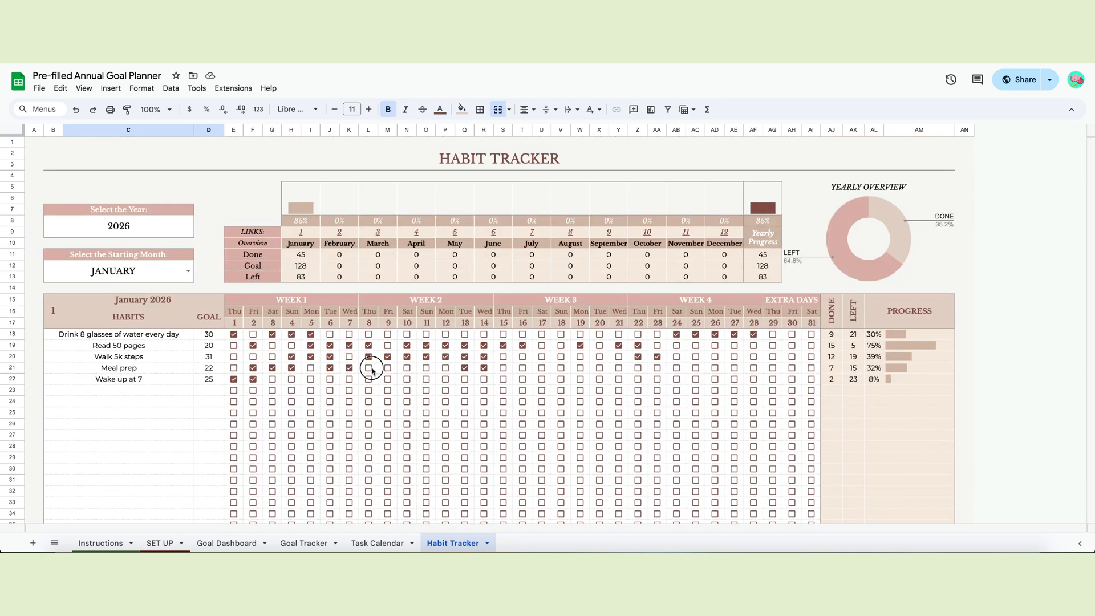
click(388, 345)
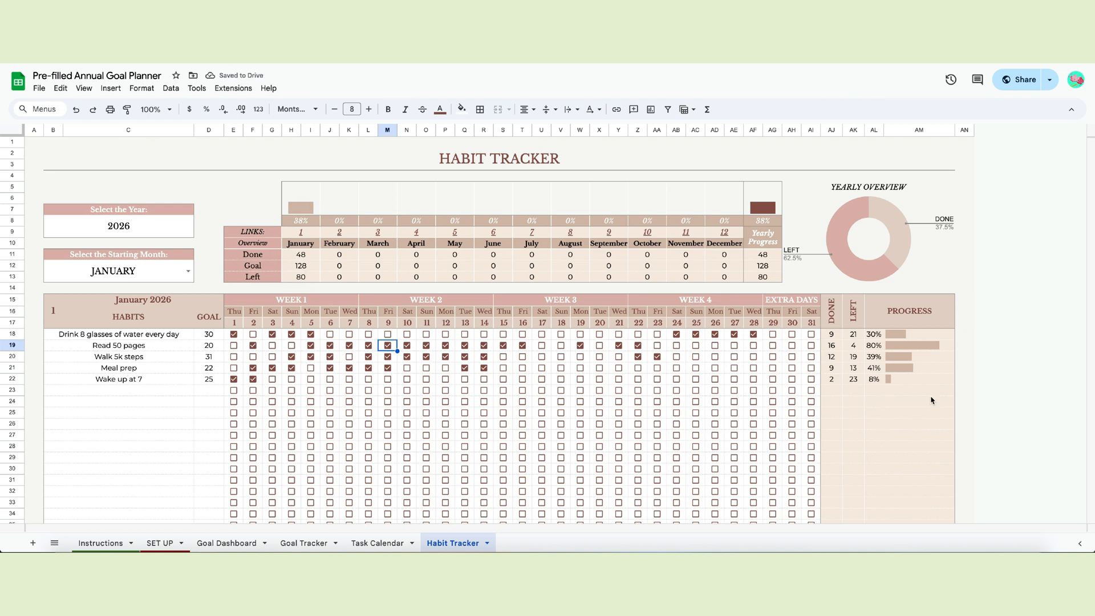
click(99, 542)
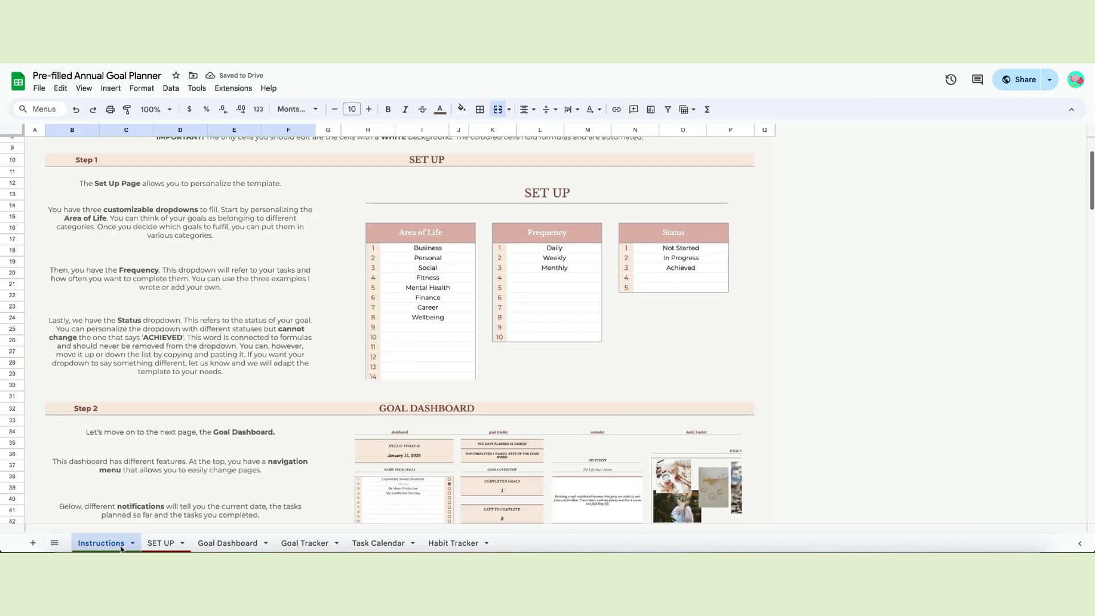
Step: Pass through the SET UP sheet to the Goal Dashboard and scroll its overview
click(160, 542)
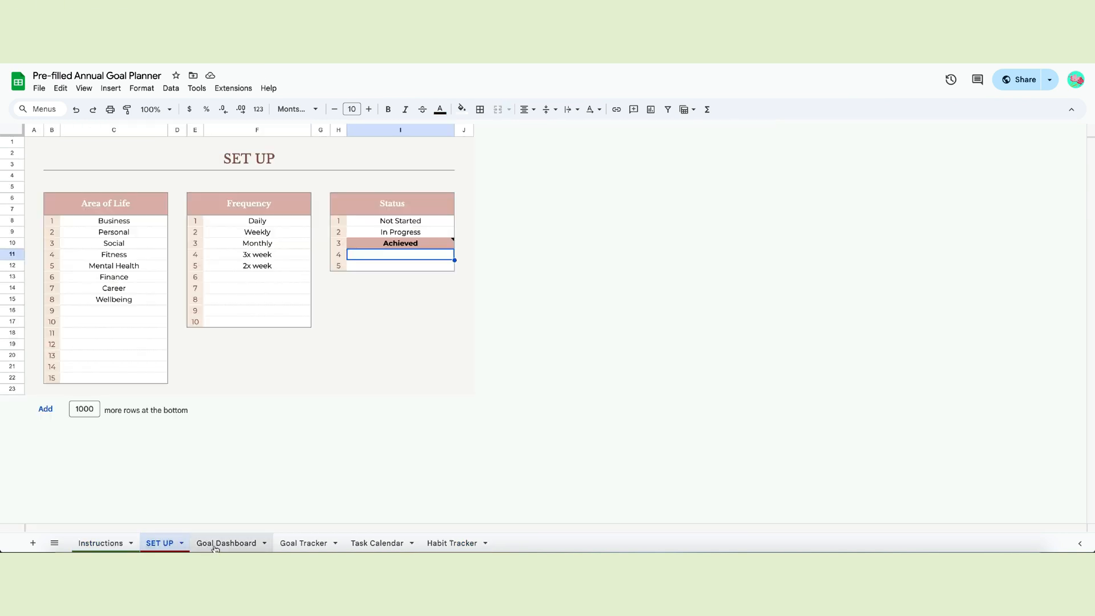
click(227, 542)
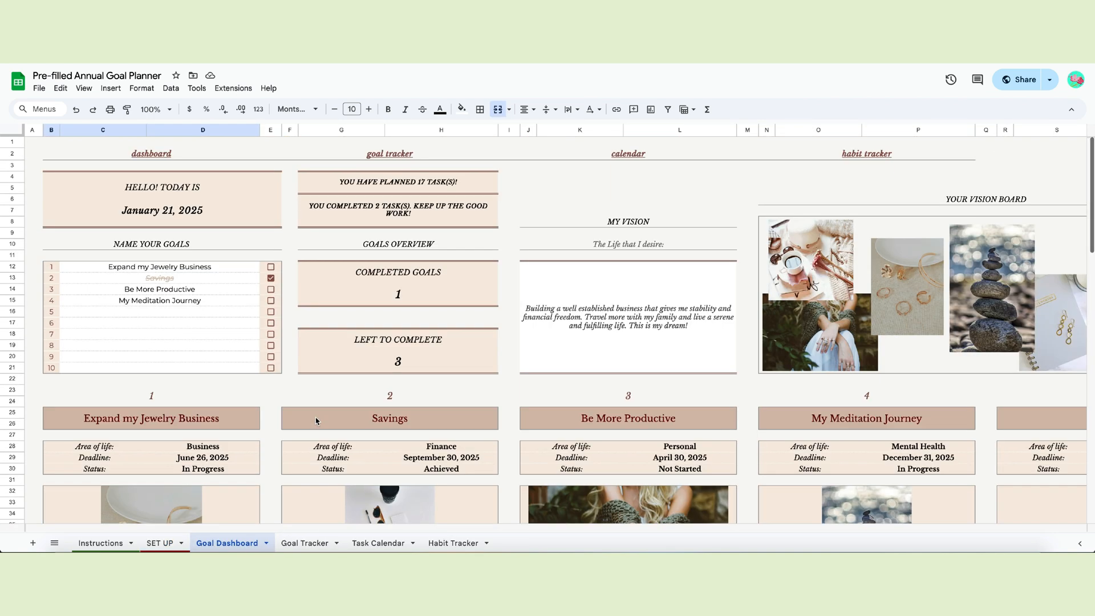
mouse_move(768, 290)
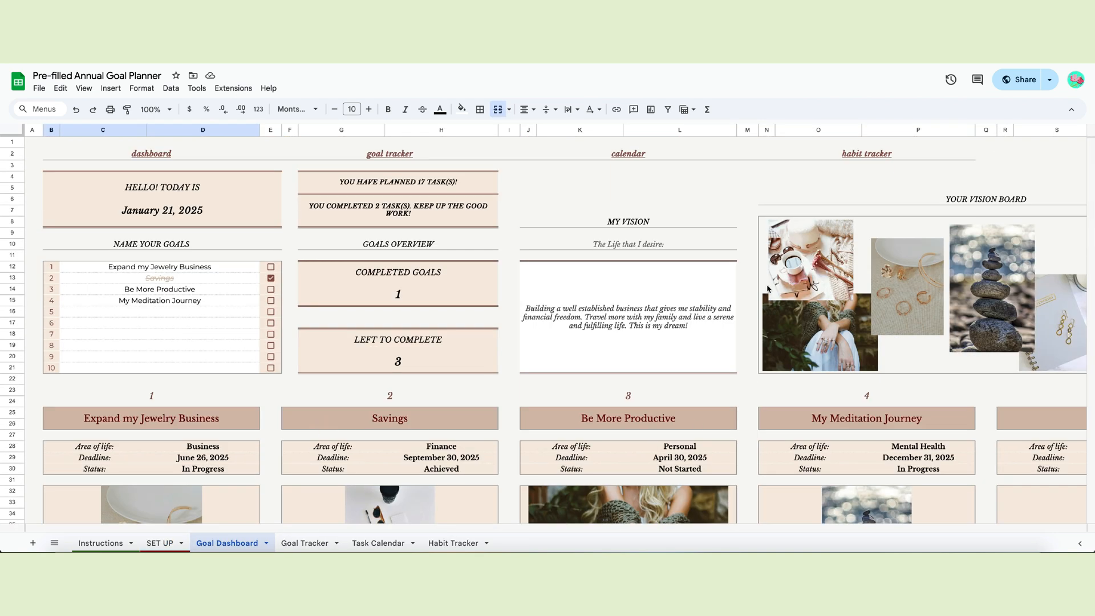
scroll(down, 3)
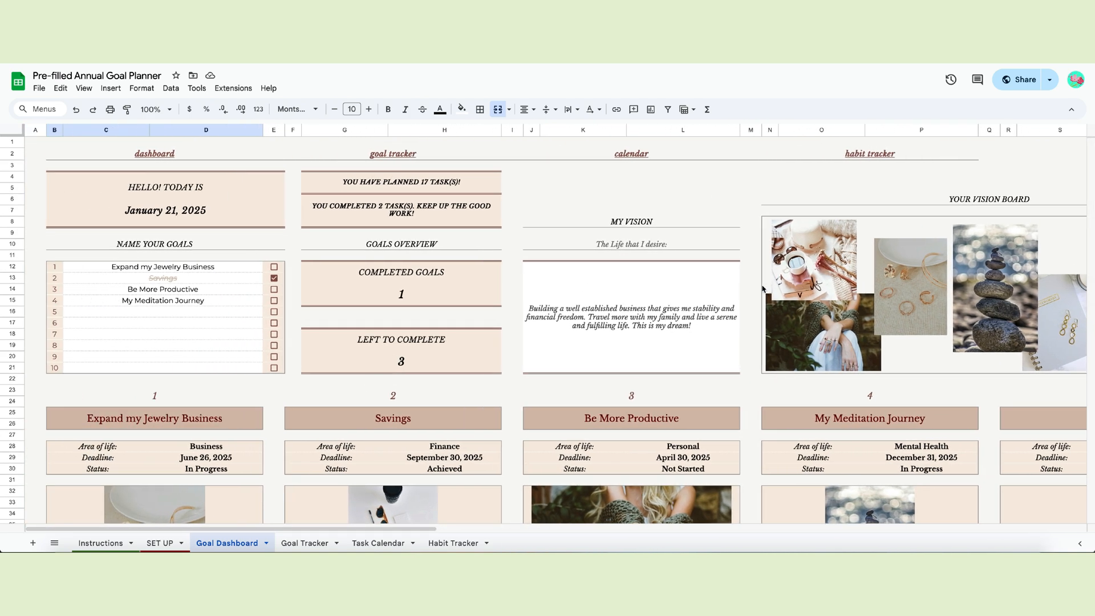
mouse_move(420, 267)
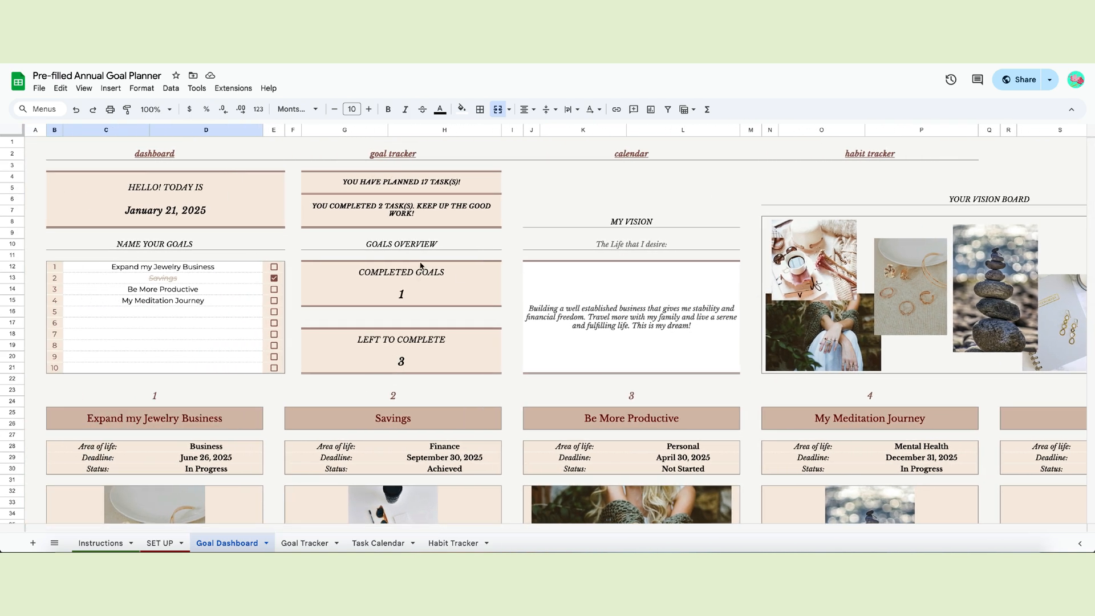